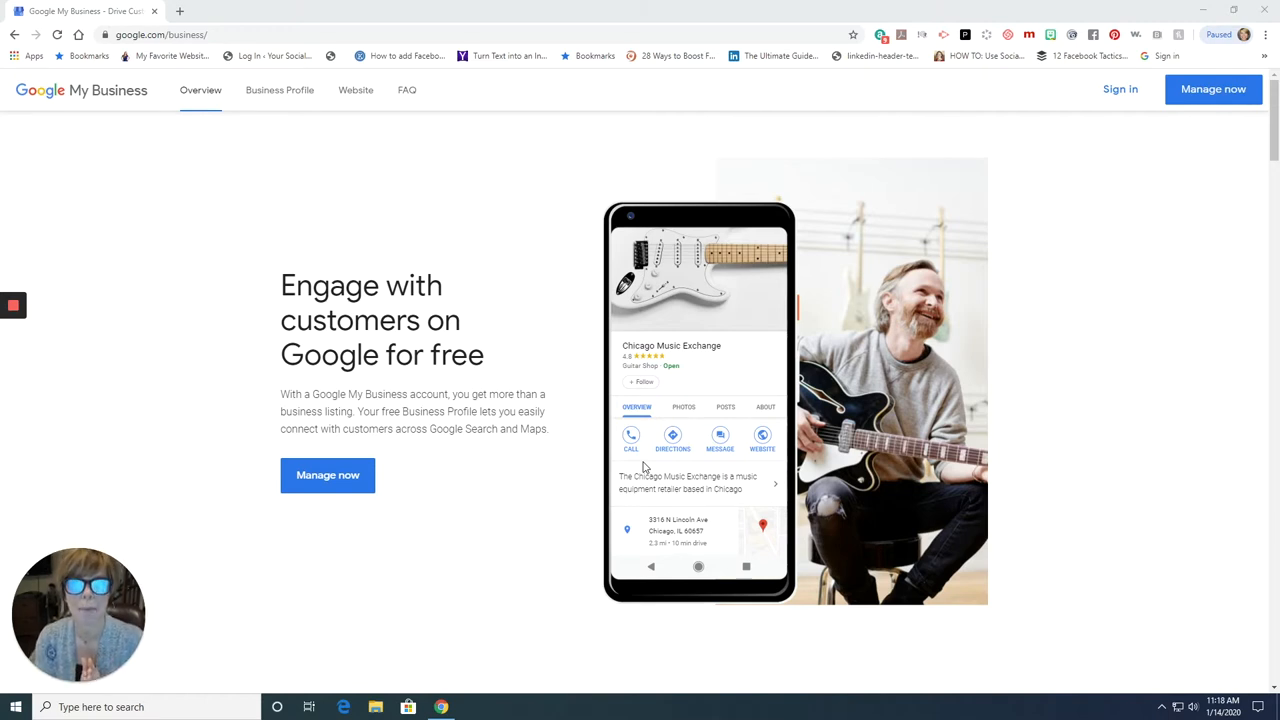
mouse_move(300, 50)
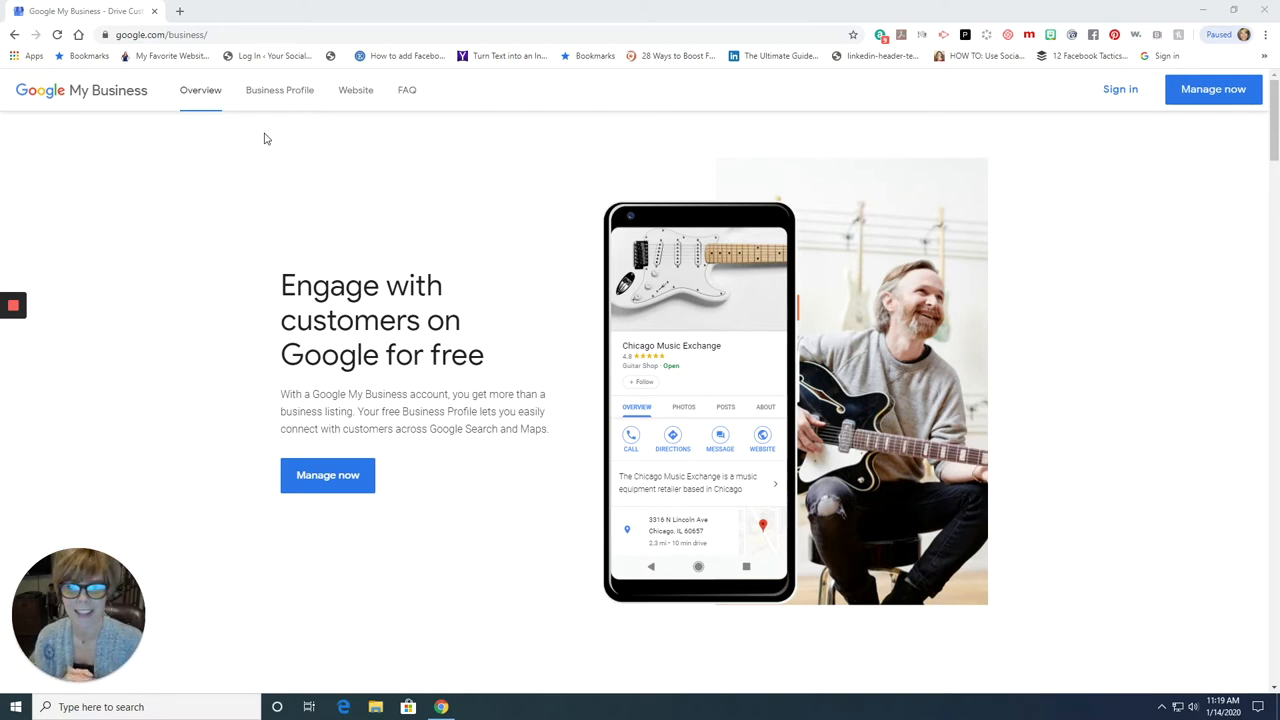
mouse_move(278, 108)
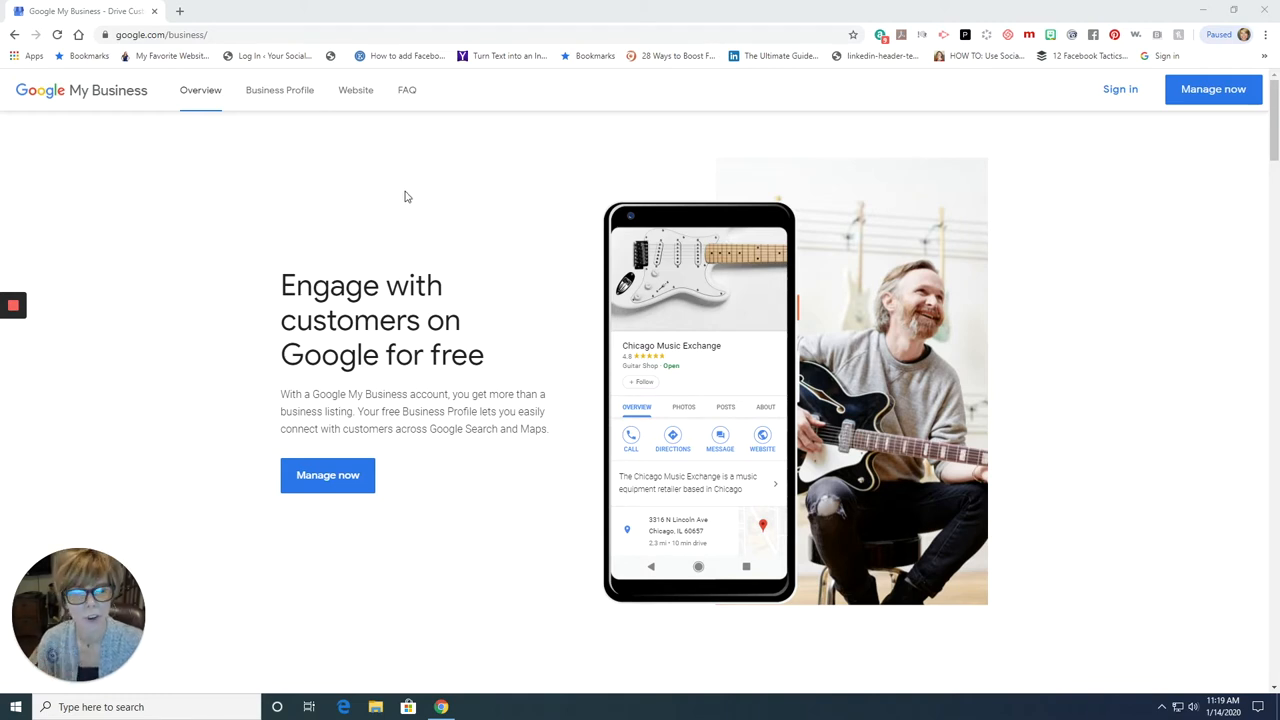
mouse_move(279, 111)
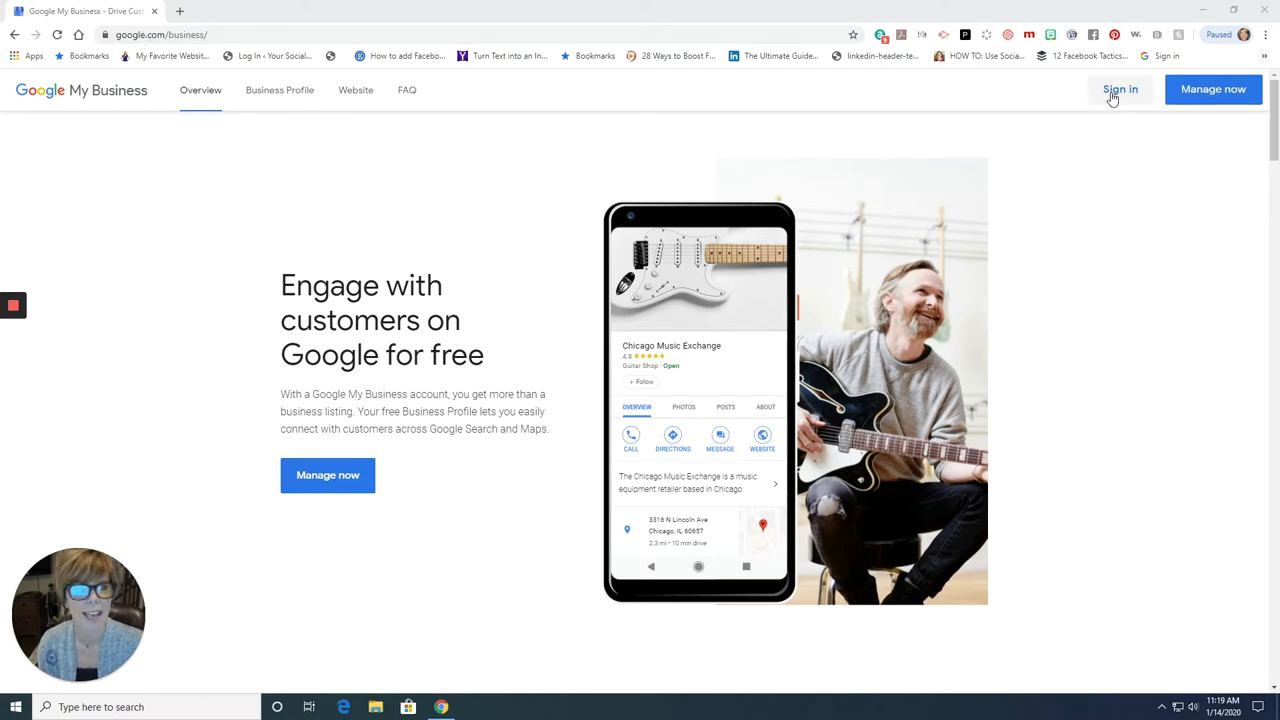
mouse_move(1113, 99)
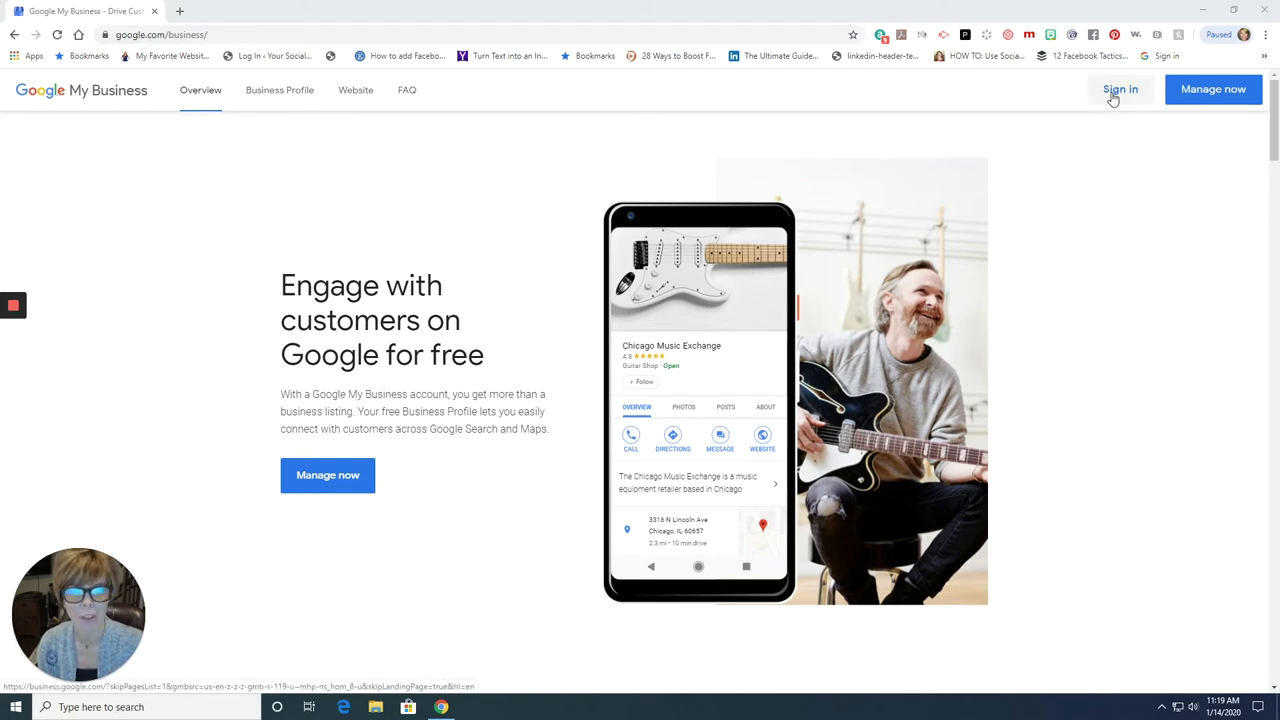
mouse_move(88, 342)
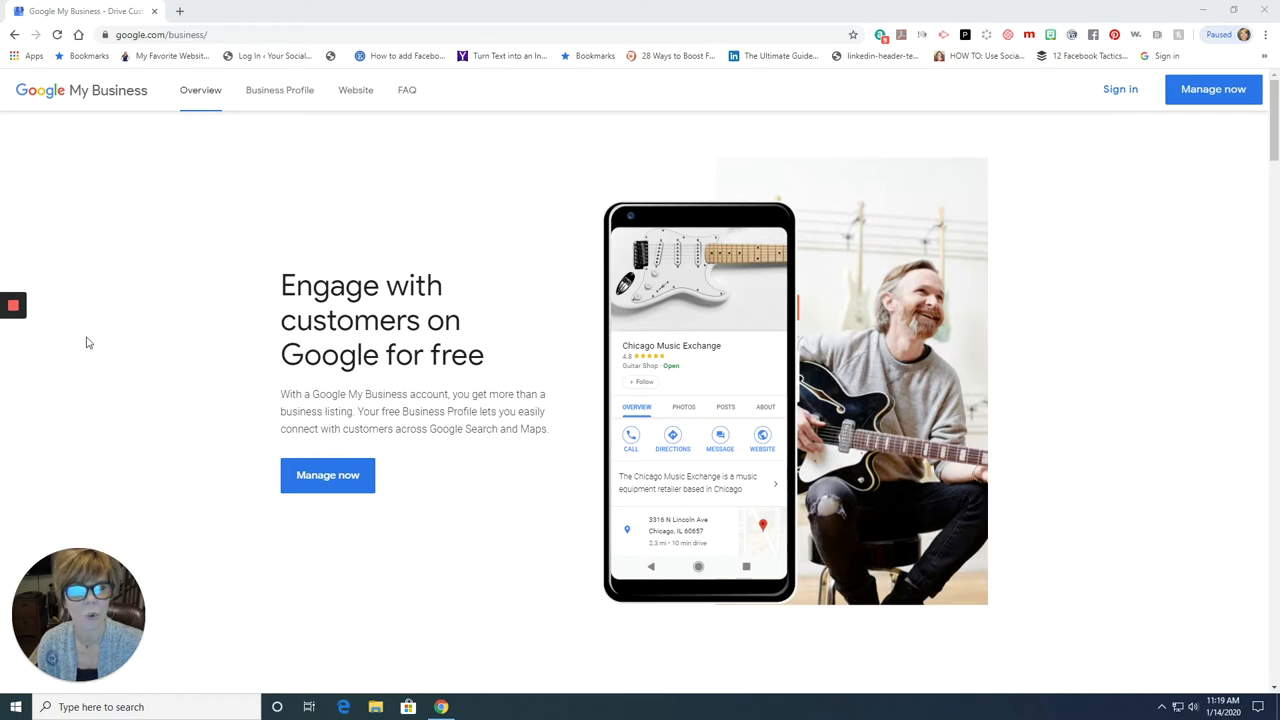
Step: Sign in with the chosen account and browse the Find and manage your business page
click(1120, 89)
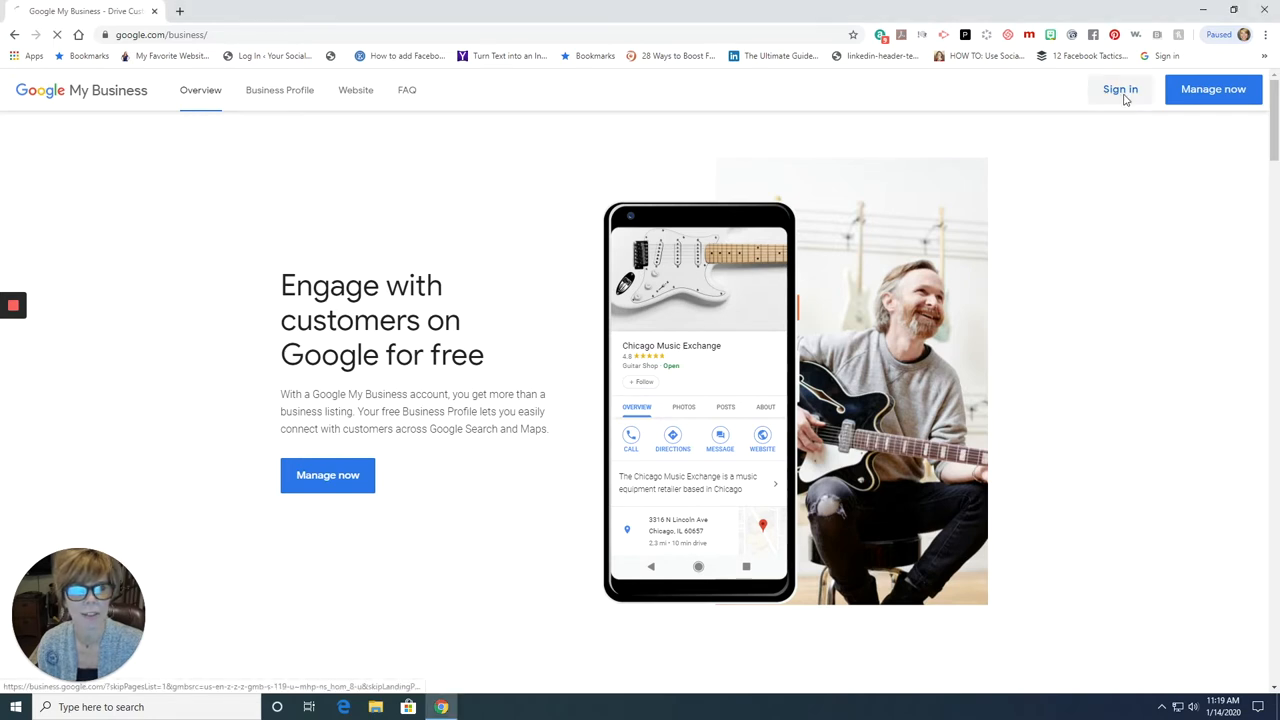
click(1119, 89)
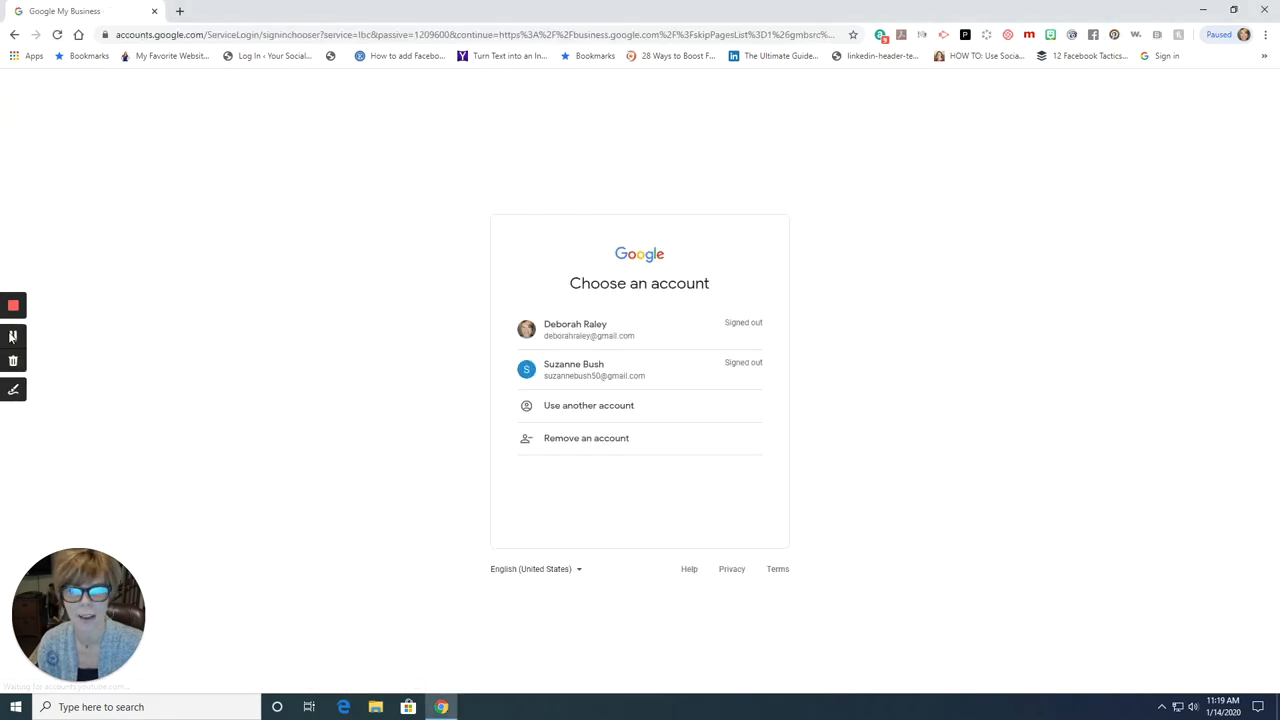
click(574, 369)
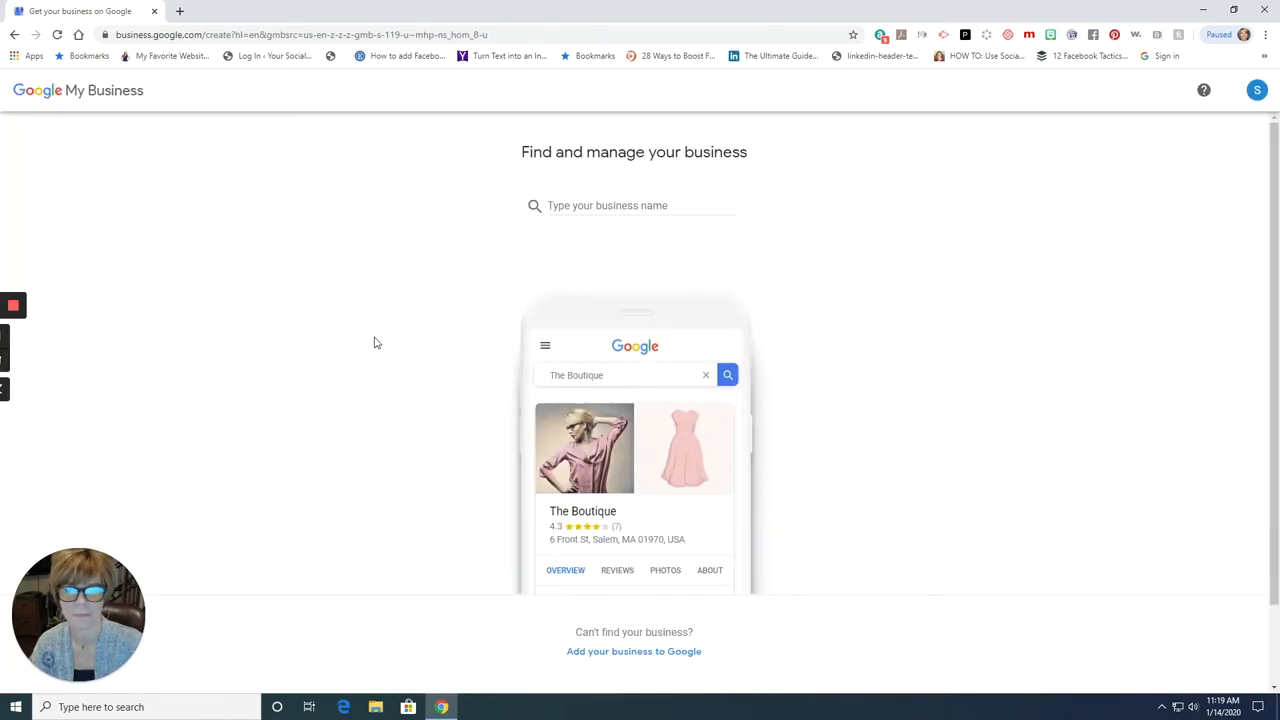
mouse_move(782, 291)
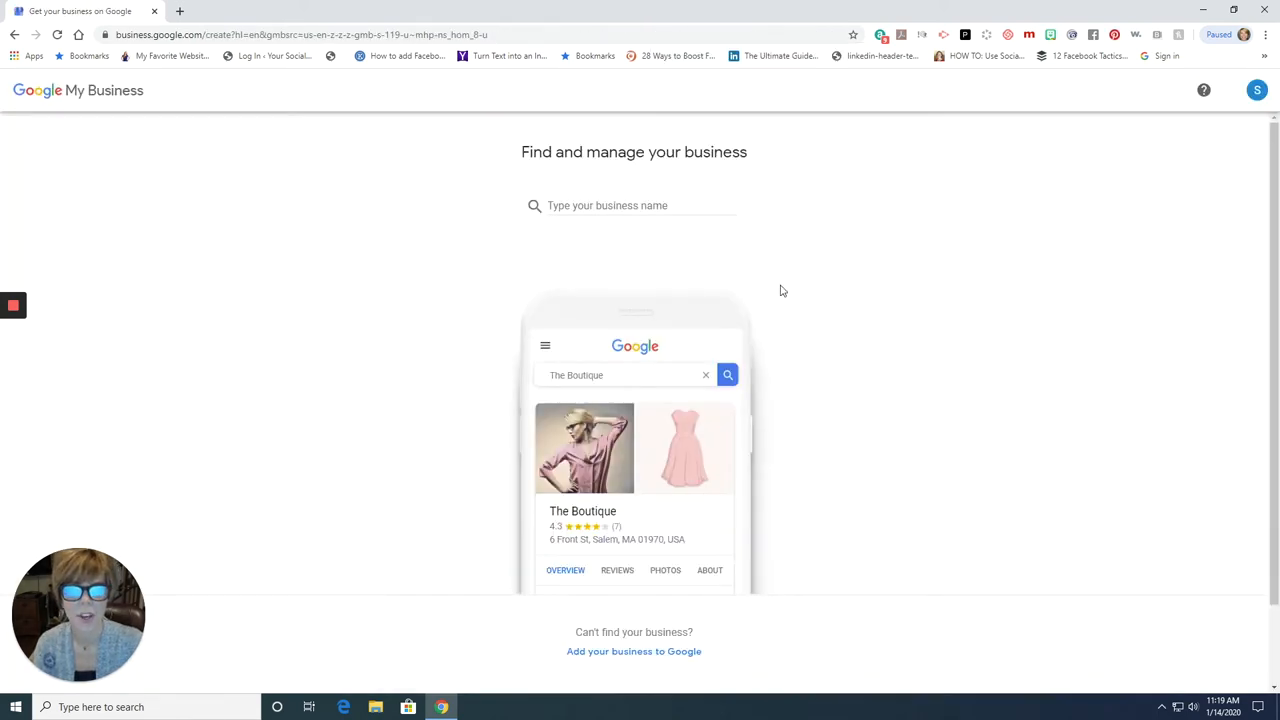
mouse_move(827, 324)
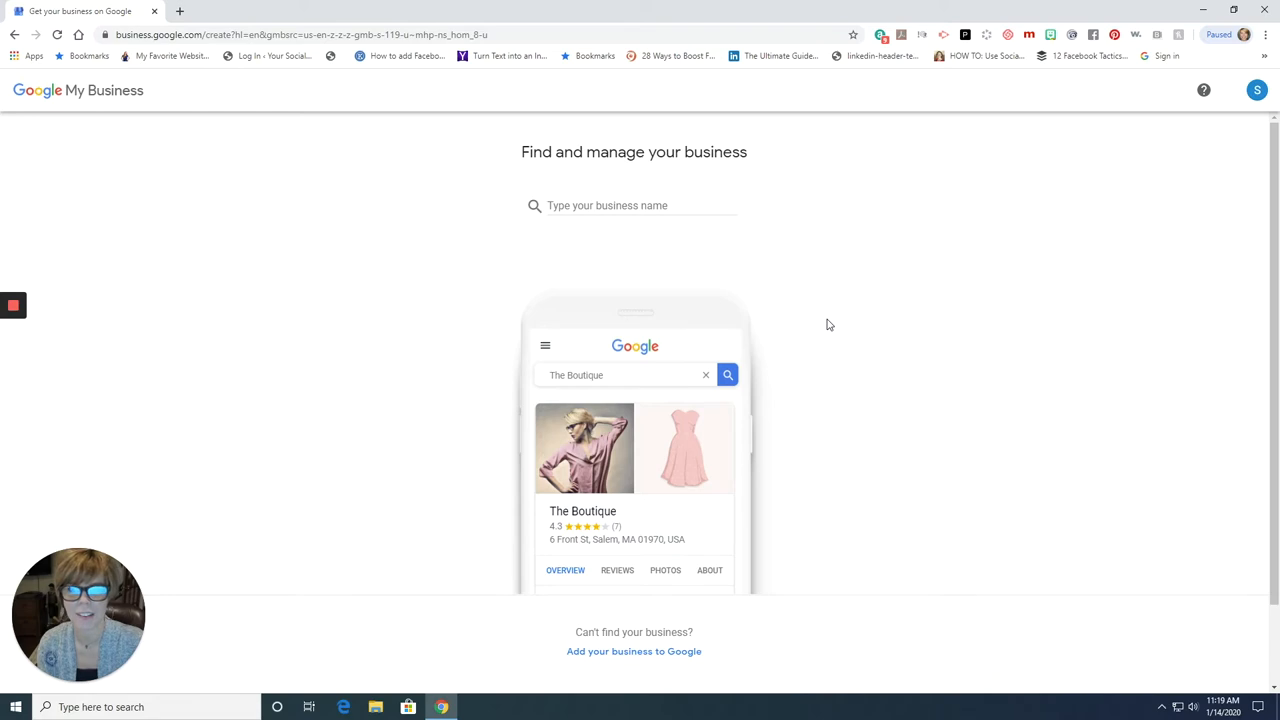
mouse_move(715, 229)
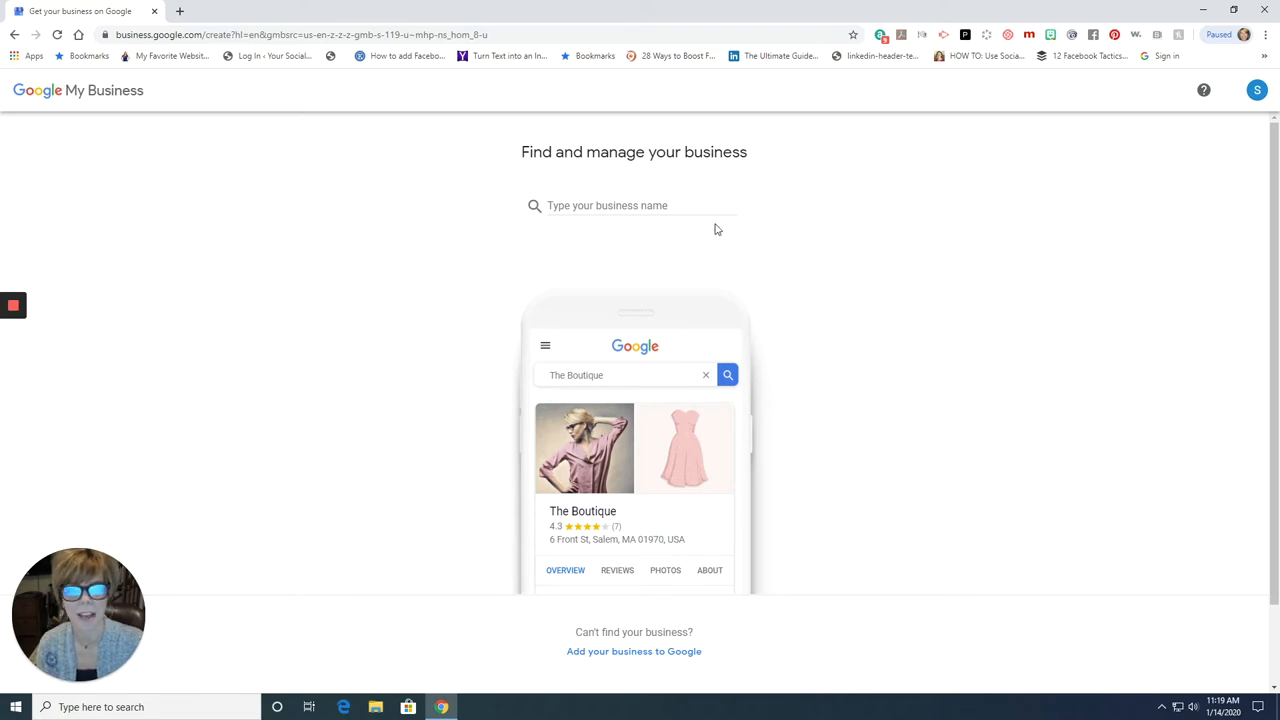
scroll(down, 3)
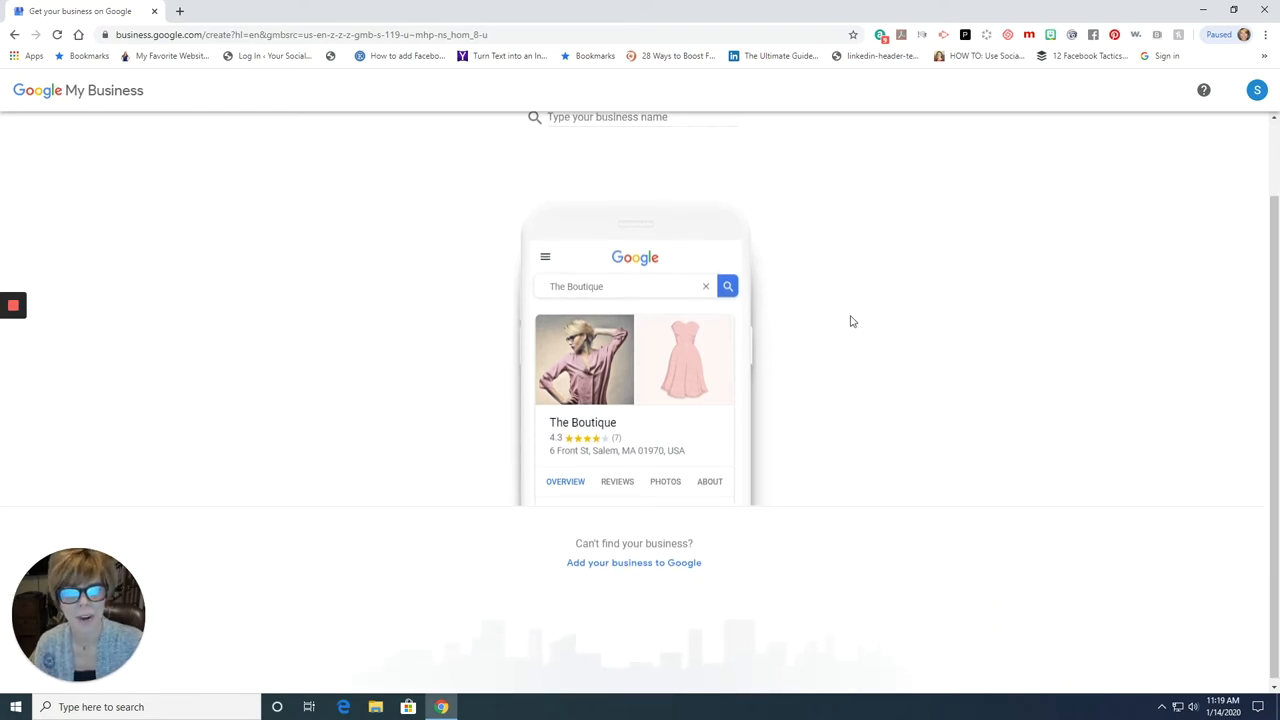
scroll(up, 3)
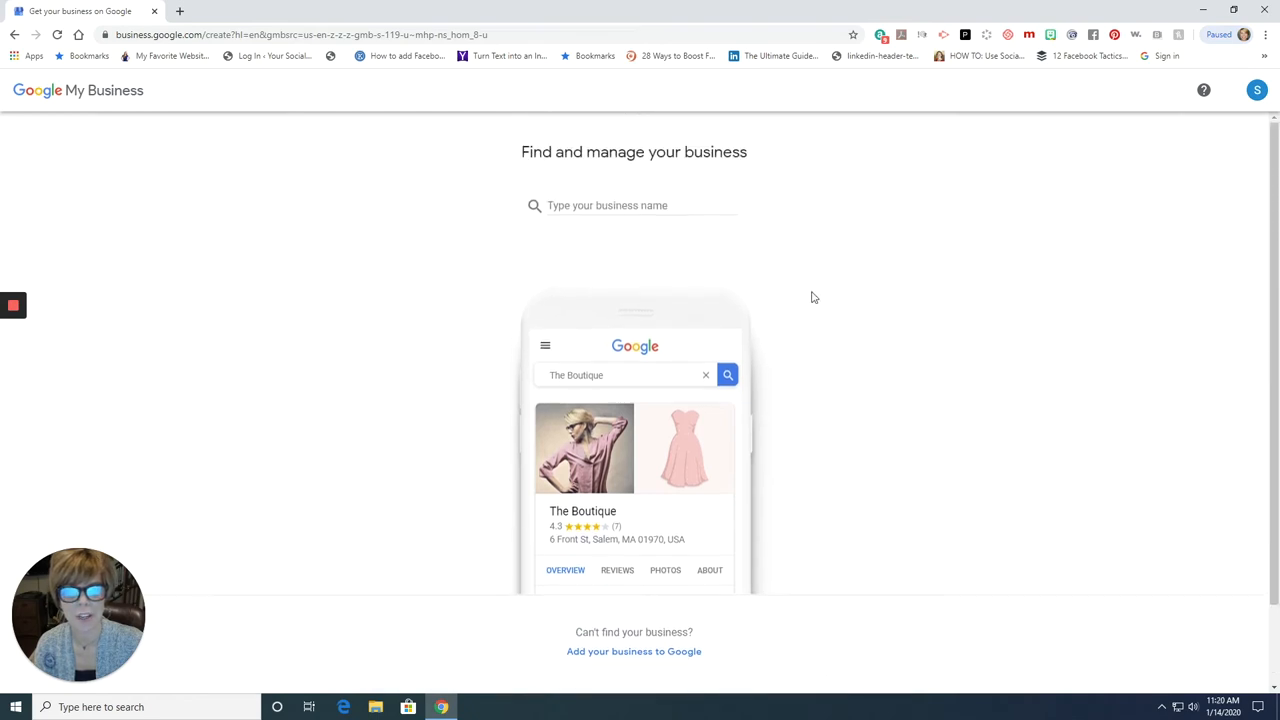
scroll(down, 3)
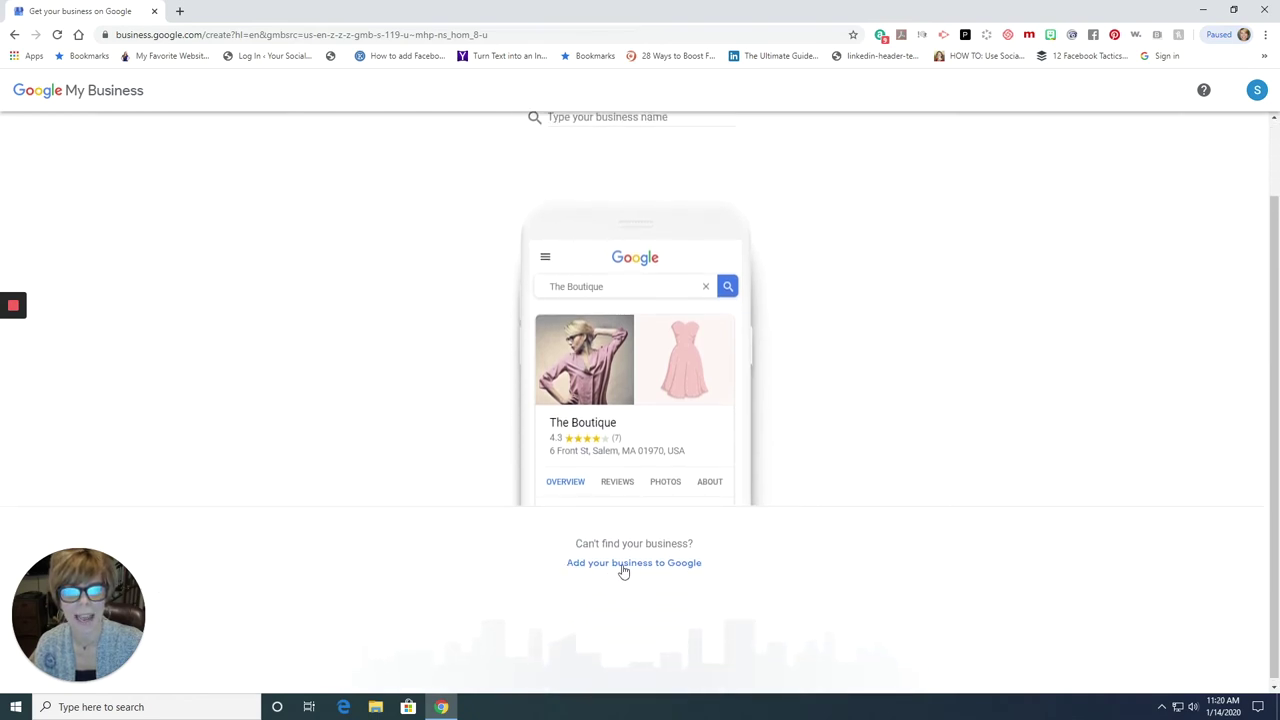
scroll(up, 3)
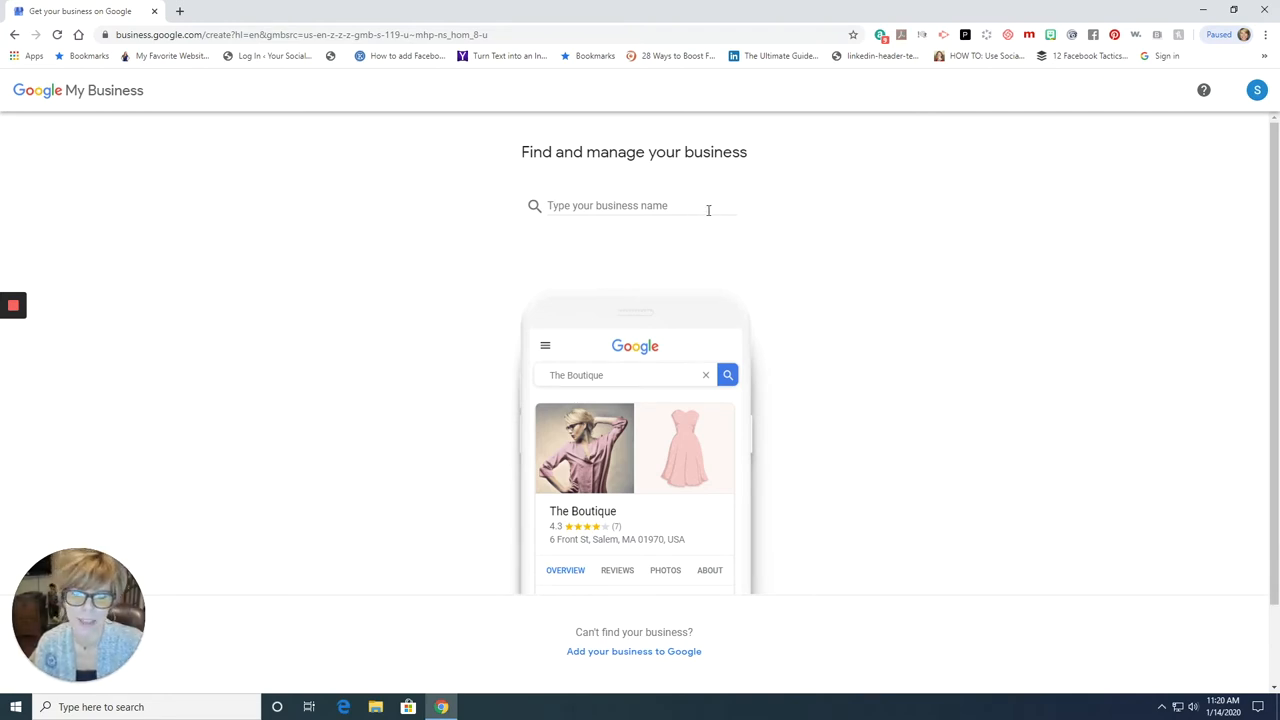
scroll(down, 3)
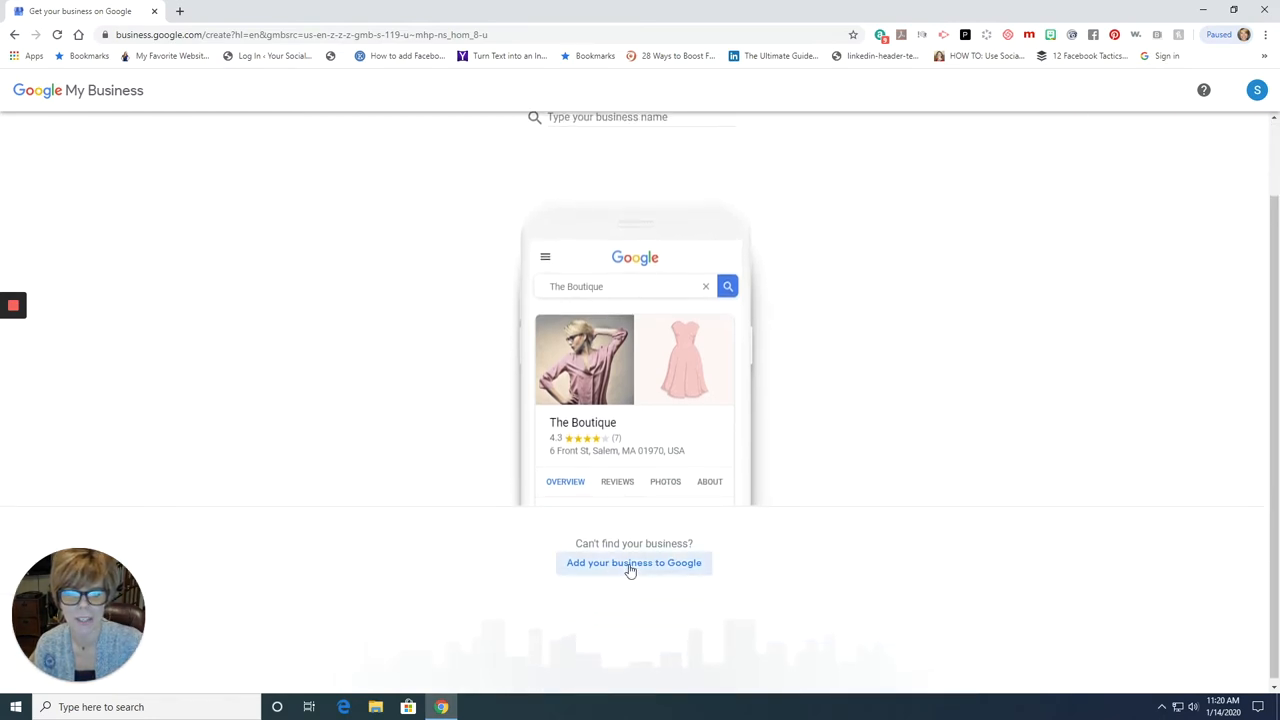
Step: Start a new business listing named 'Consignments by Suzie'
click(633, 562)
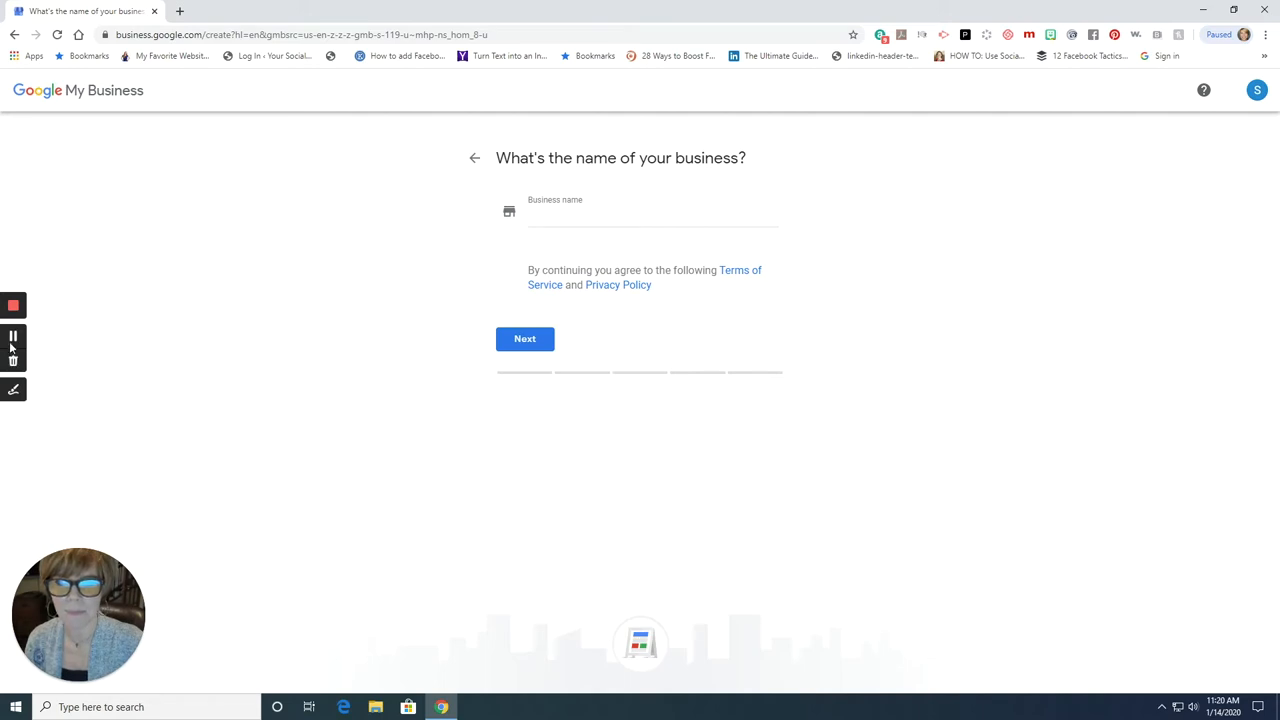
text(Consignments by Suzie)
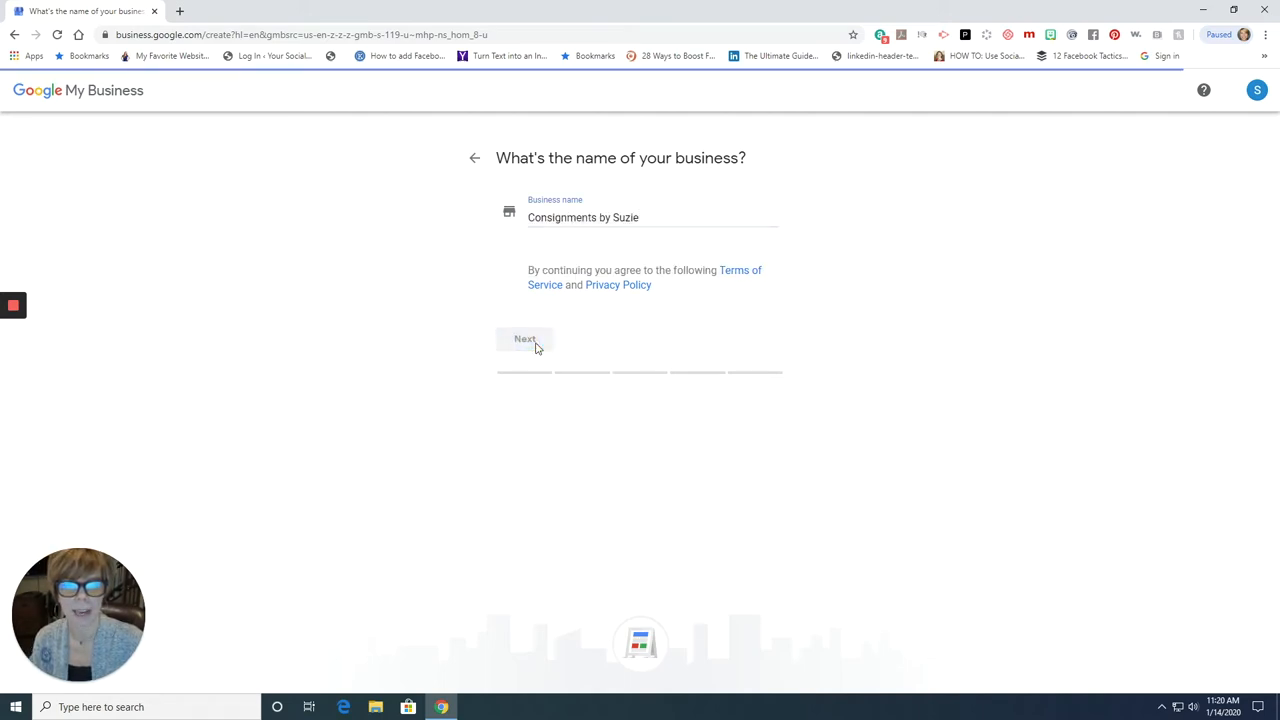
click(524, 338)
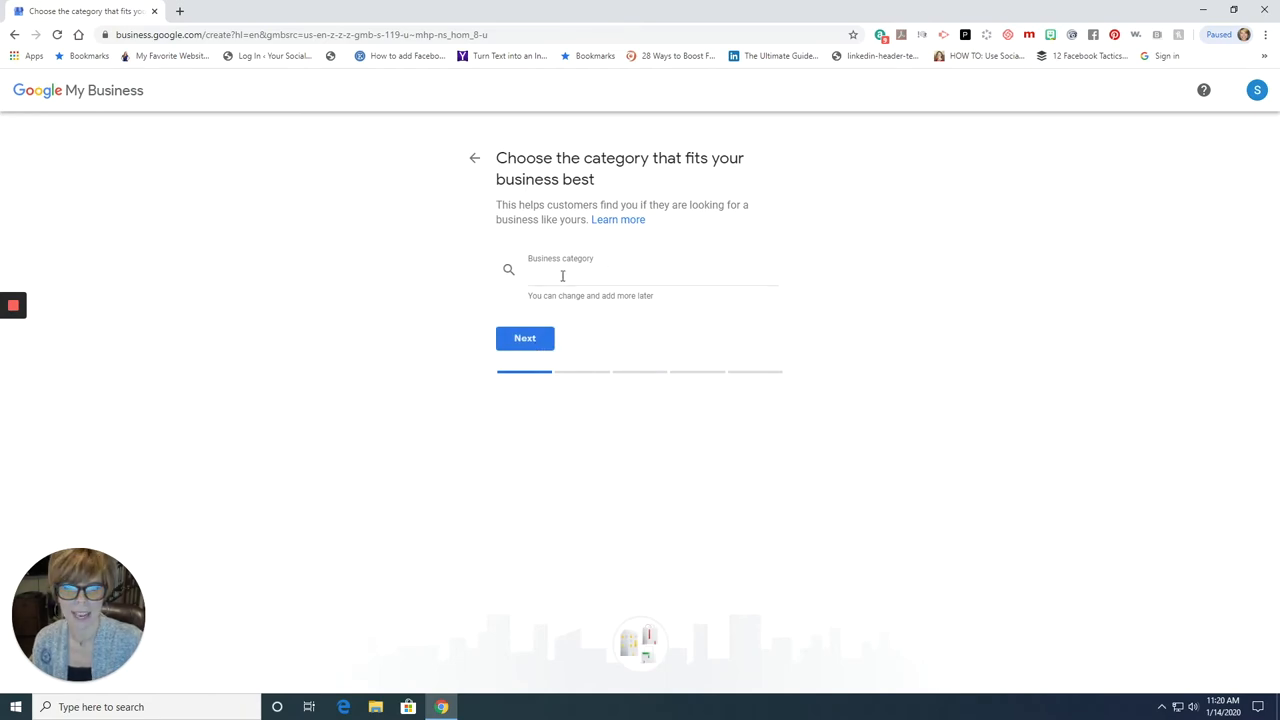
Step: Set the business category to Clothing store
click(650, 275)
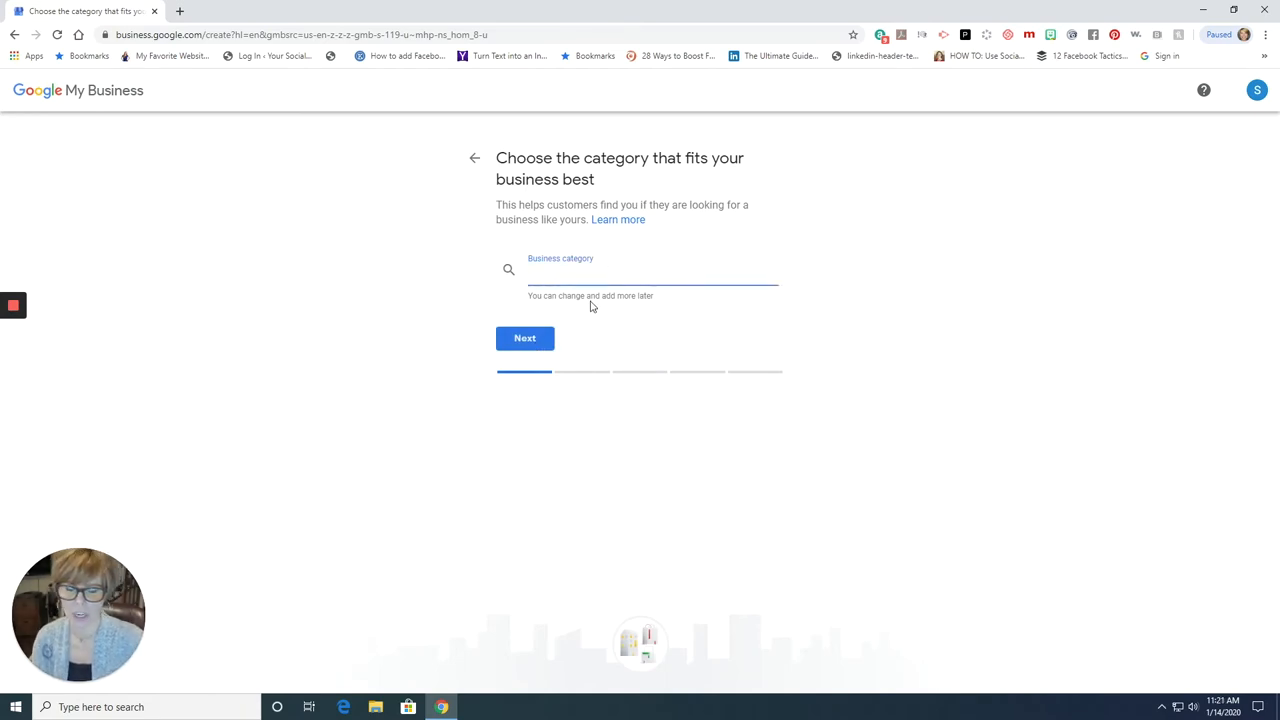
text(cloth)
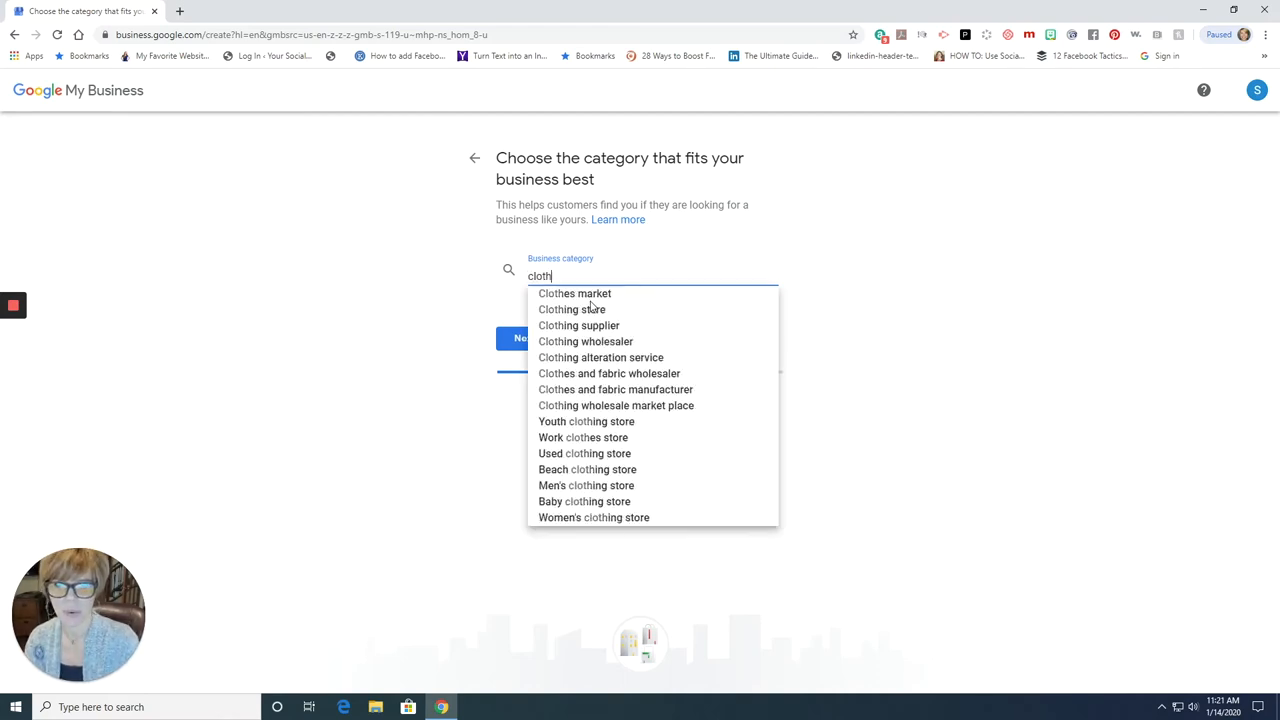
click(572, 309)
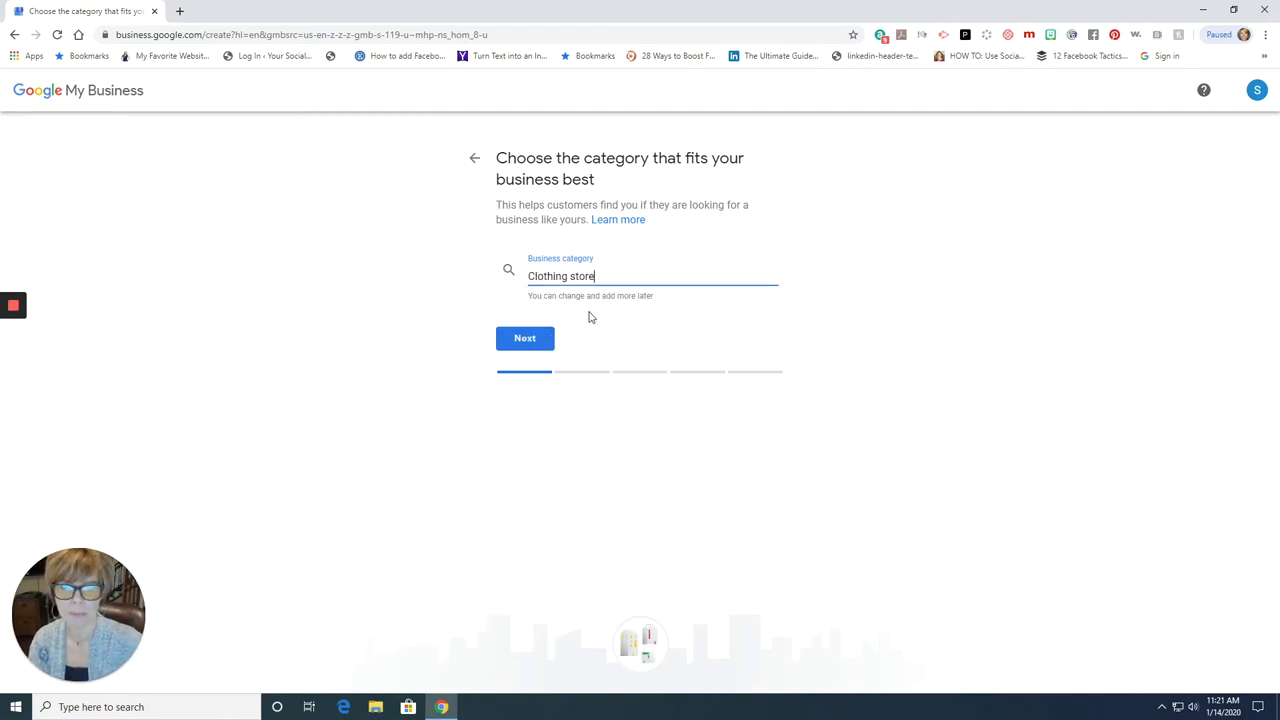
click(524, 338)
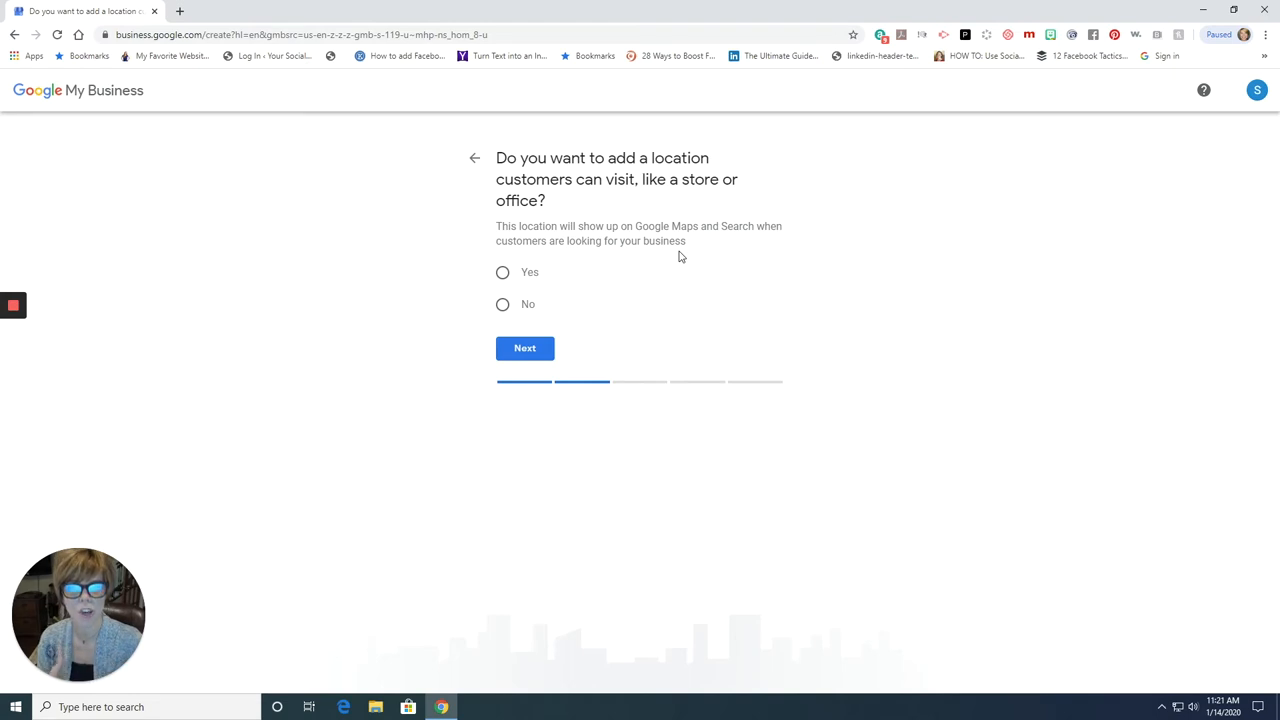
mouse_move(604, 268)
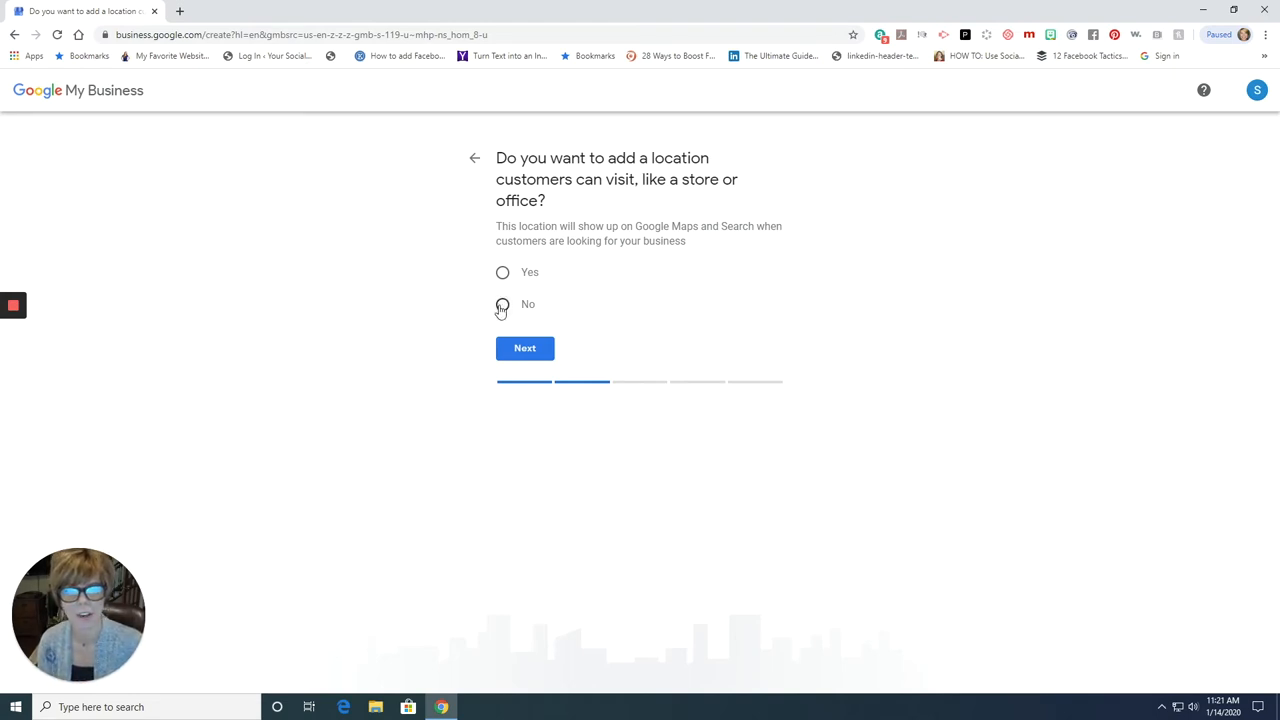
Step: Indicate no visitable location and set United States as the service area
click(502, 304)
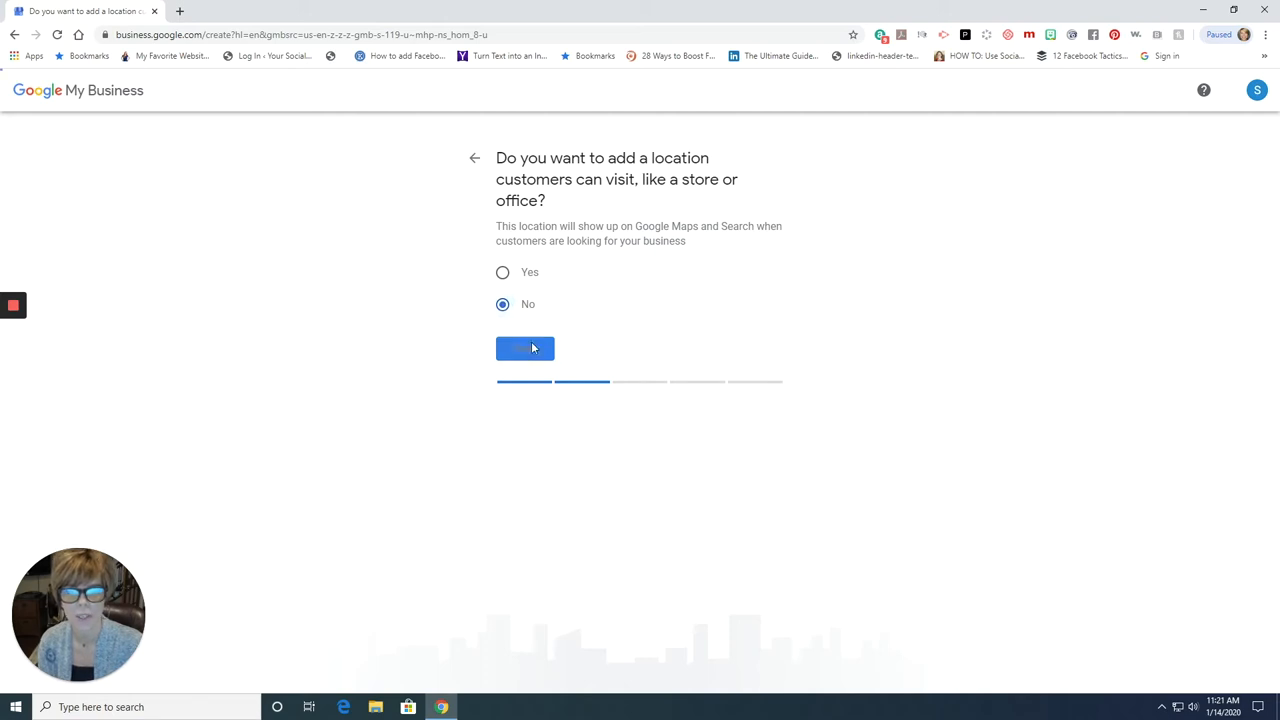
click(525, 348)
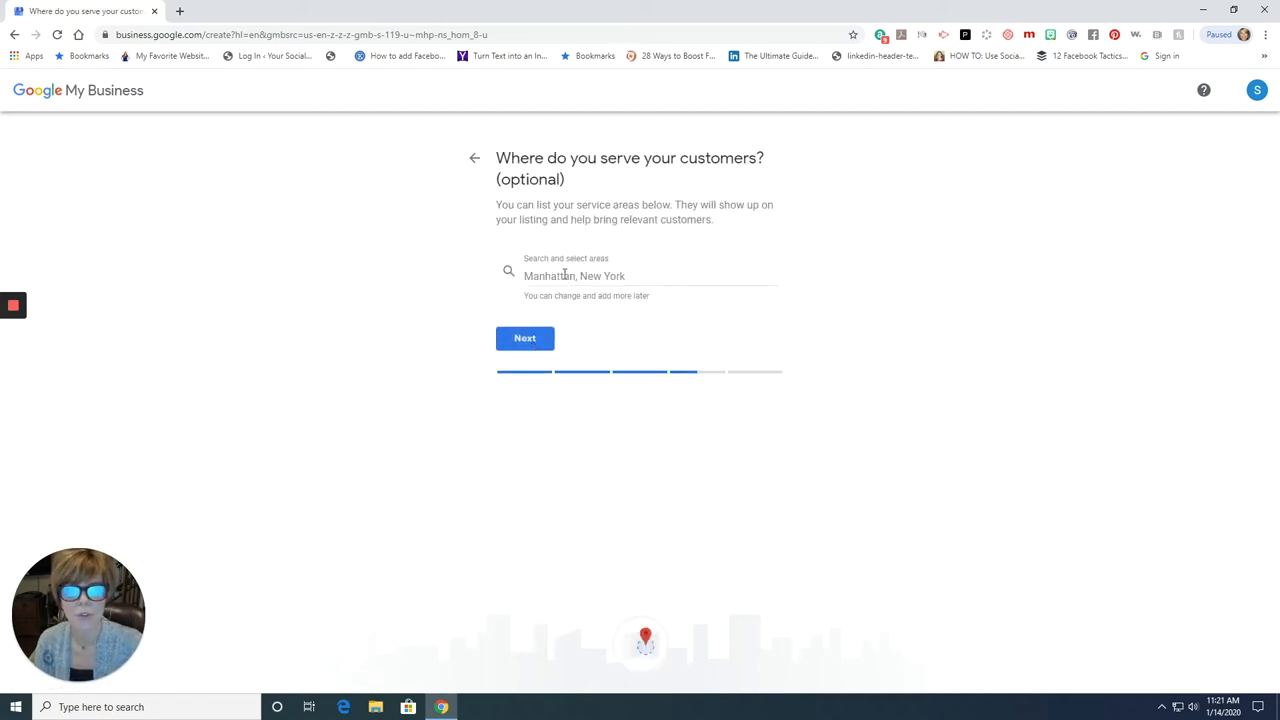
click(650, 276)
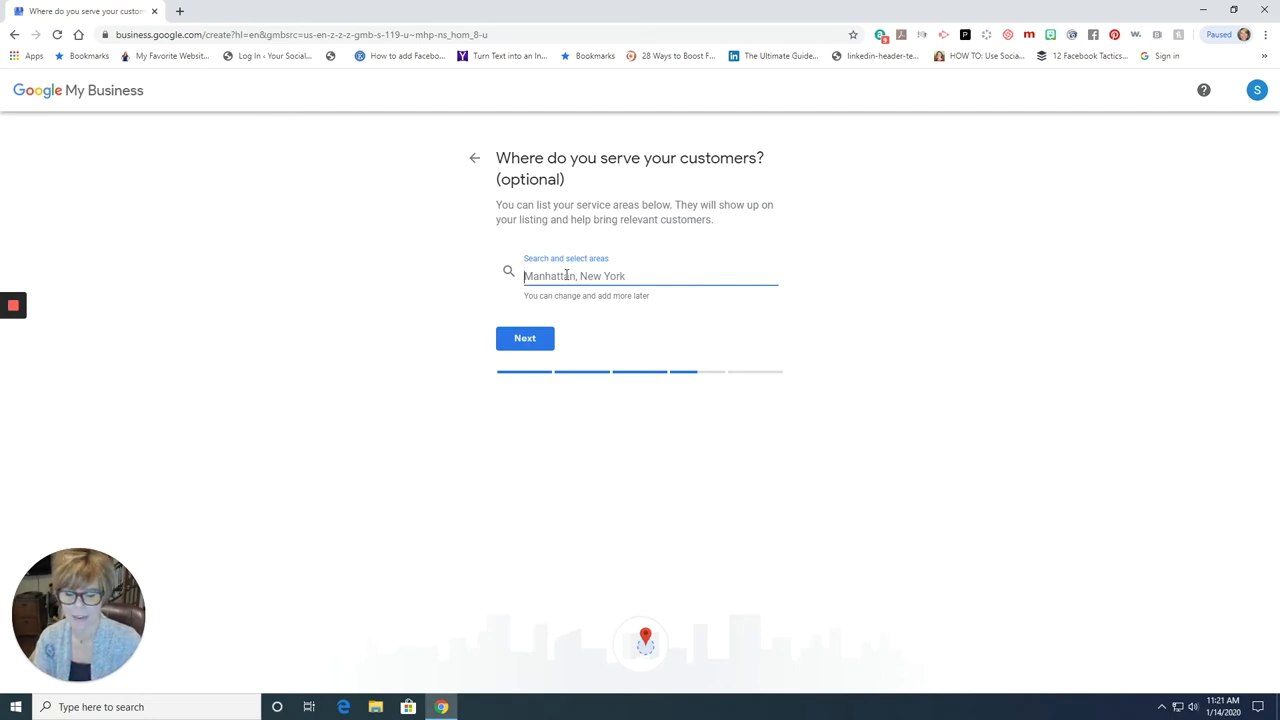
text(United)
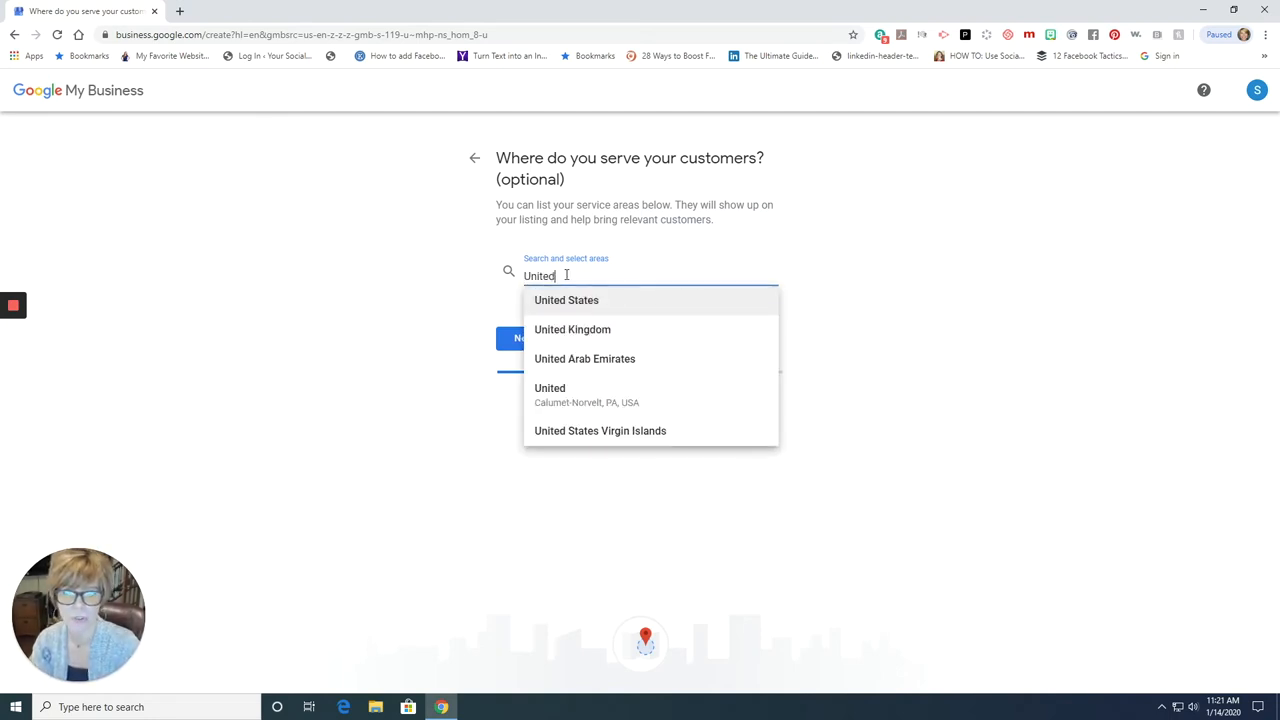
click(566, 300)
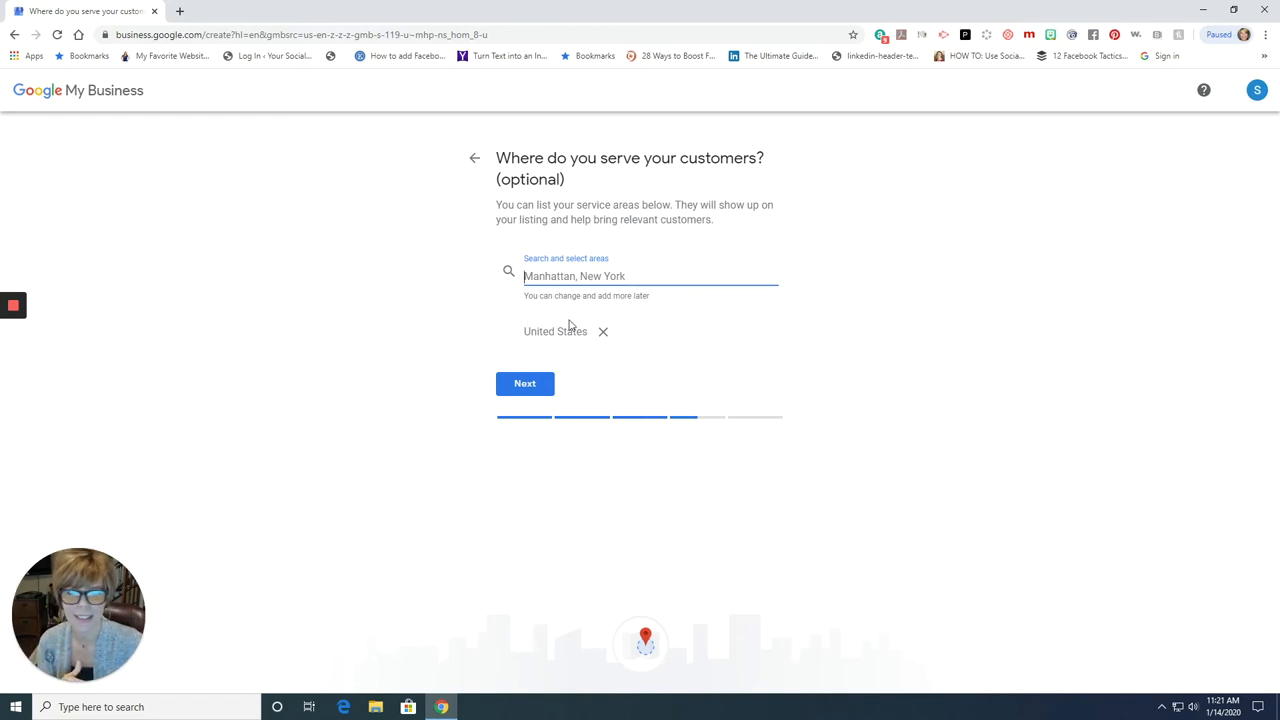
click(524, 383)
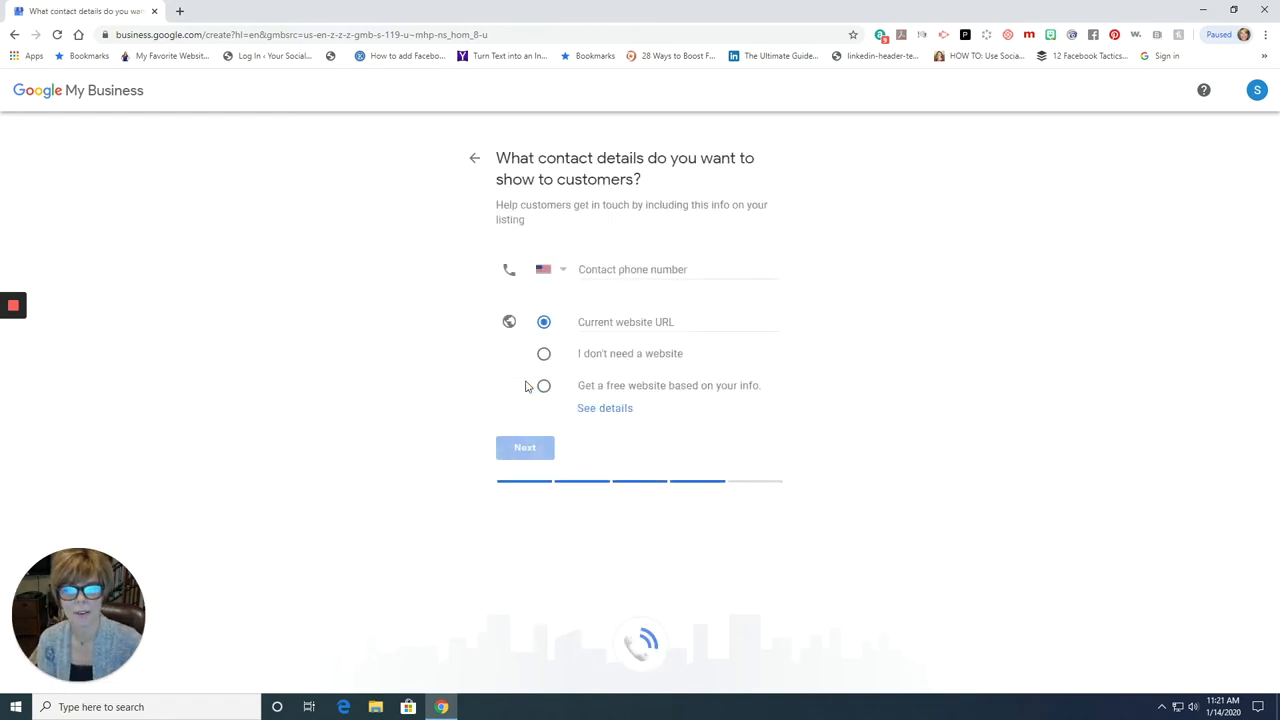
mouse_move(525, 447)
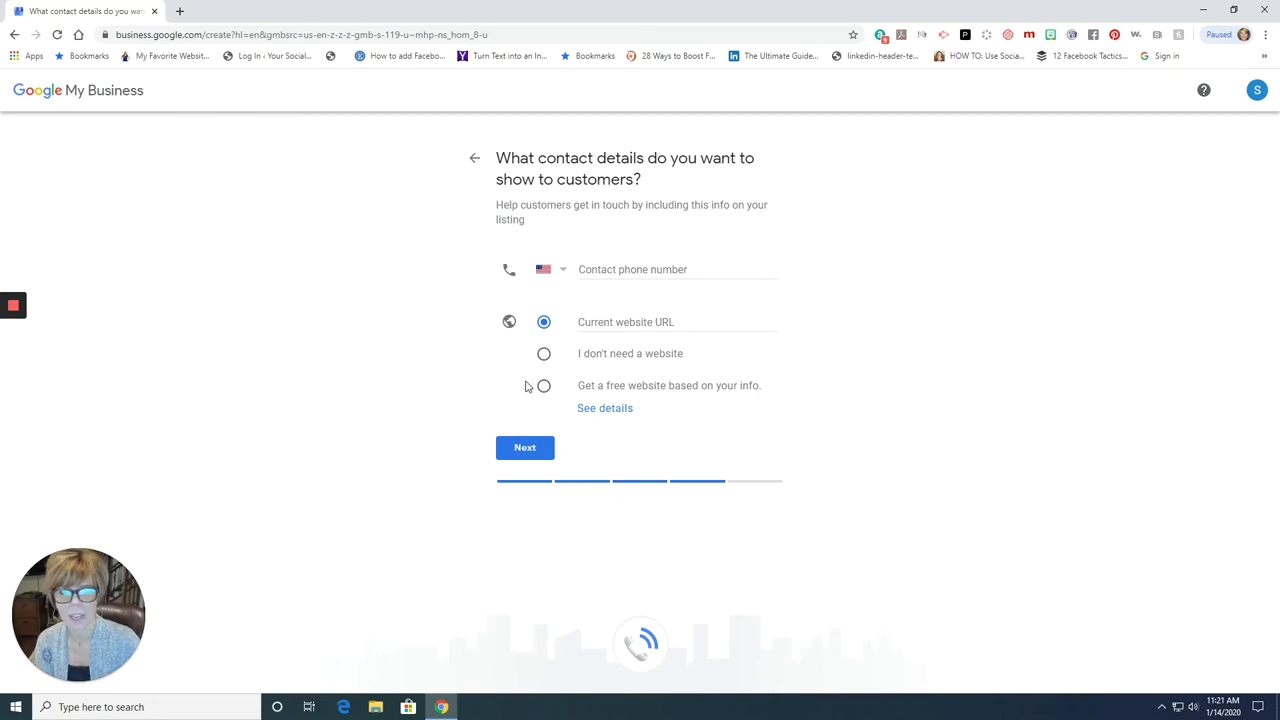
mouse_move(703, 345)
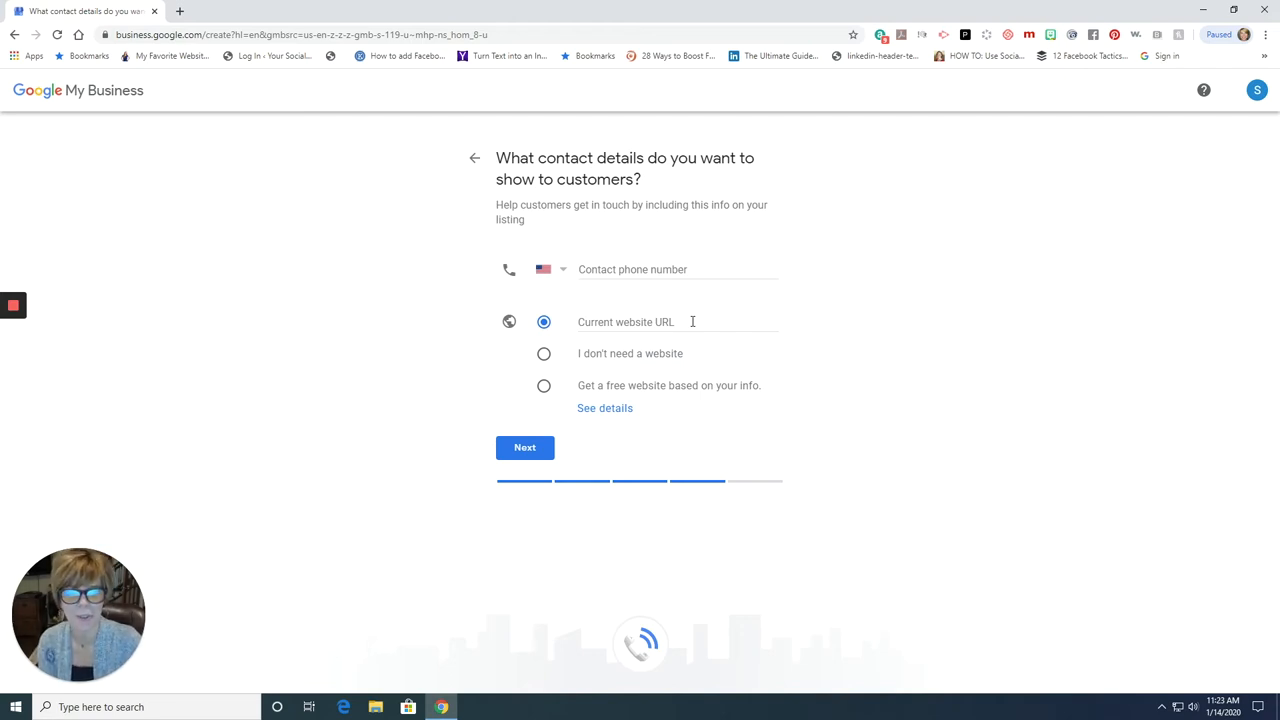
mouse_move(658, 375)
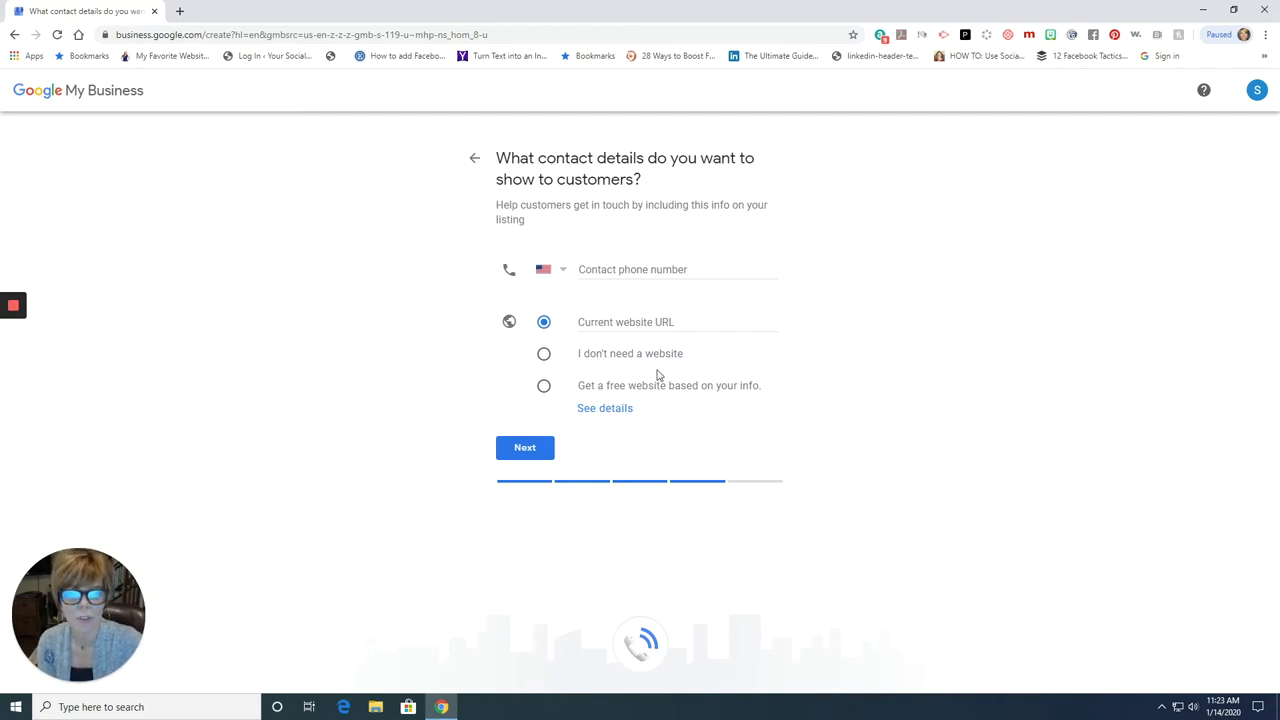
mouse_move(658, 397)
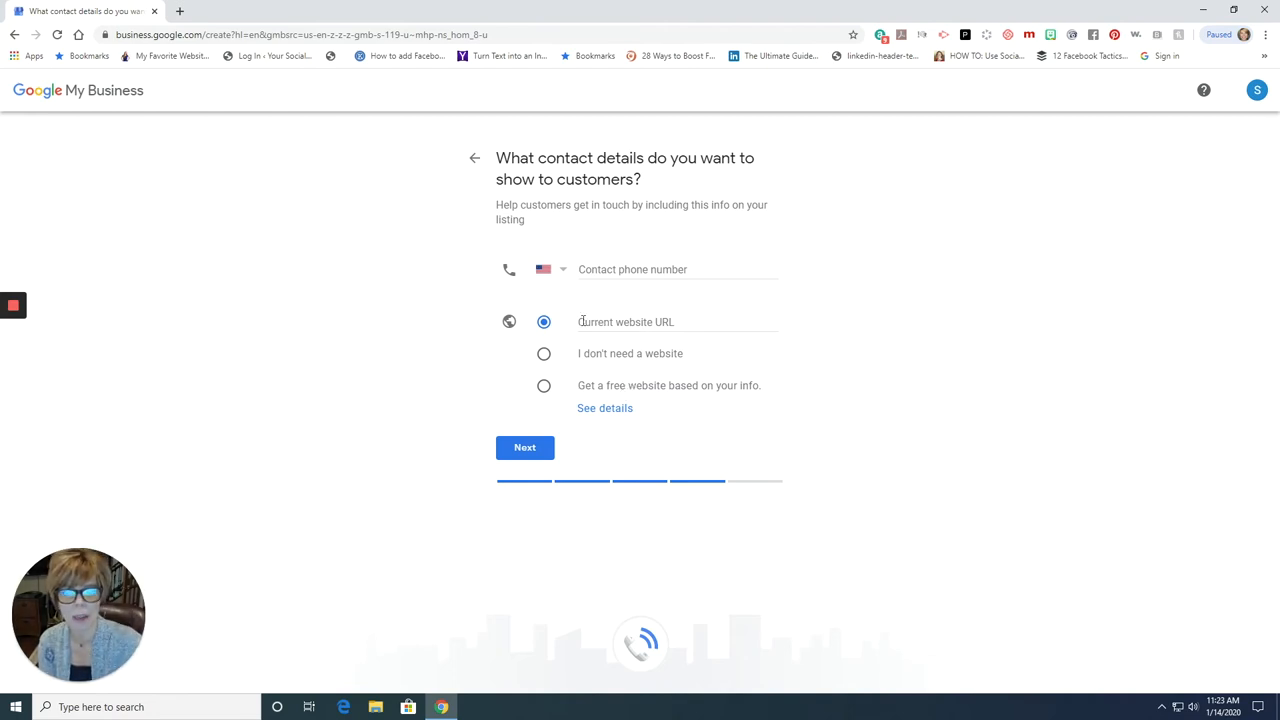
click(678, 321)
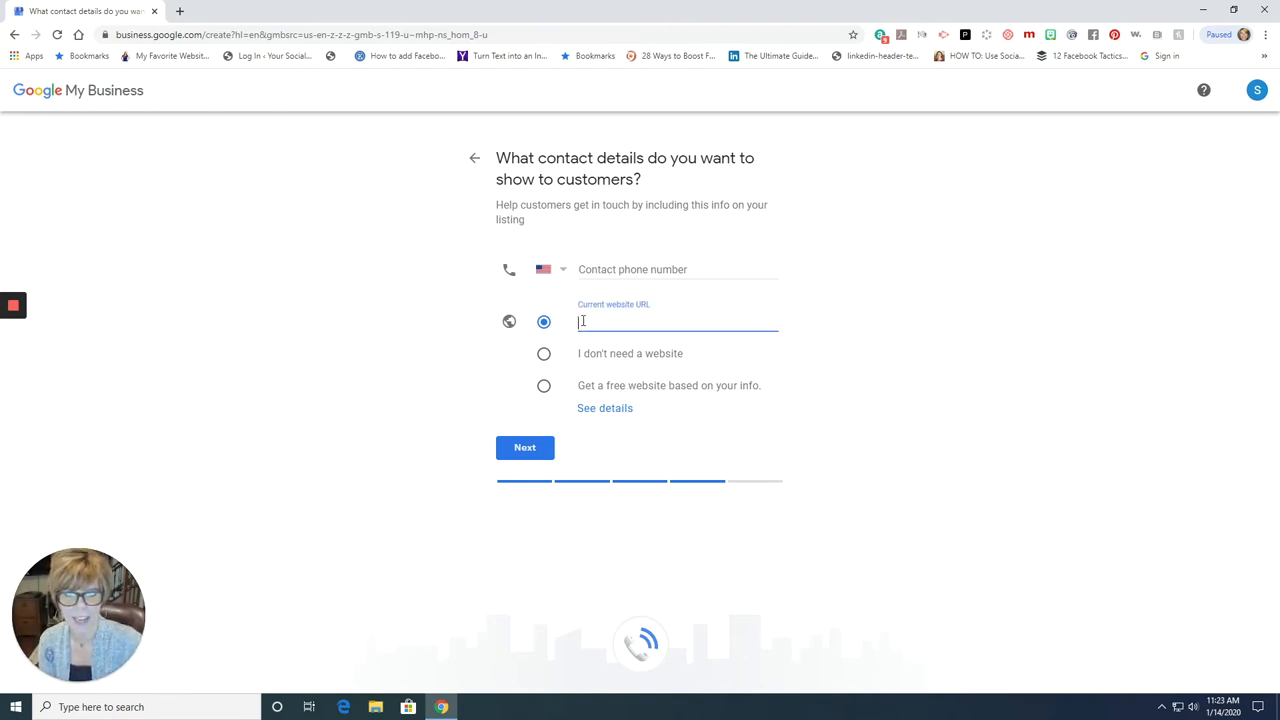
text(www.)
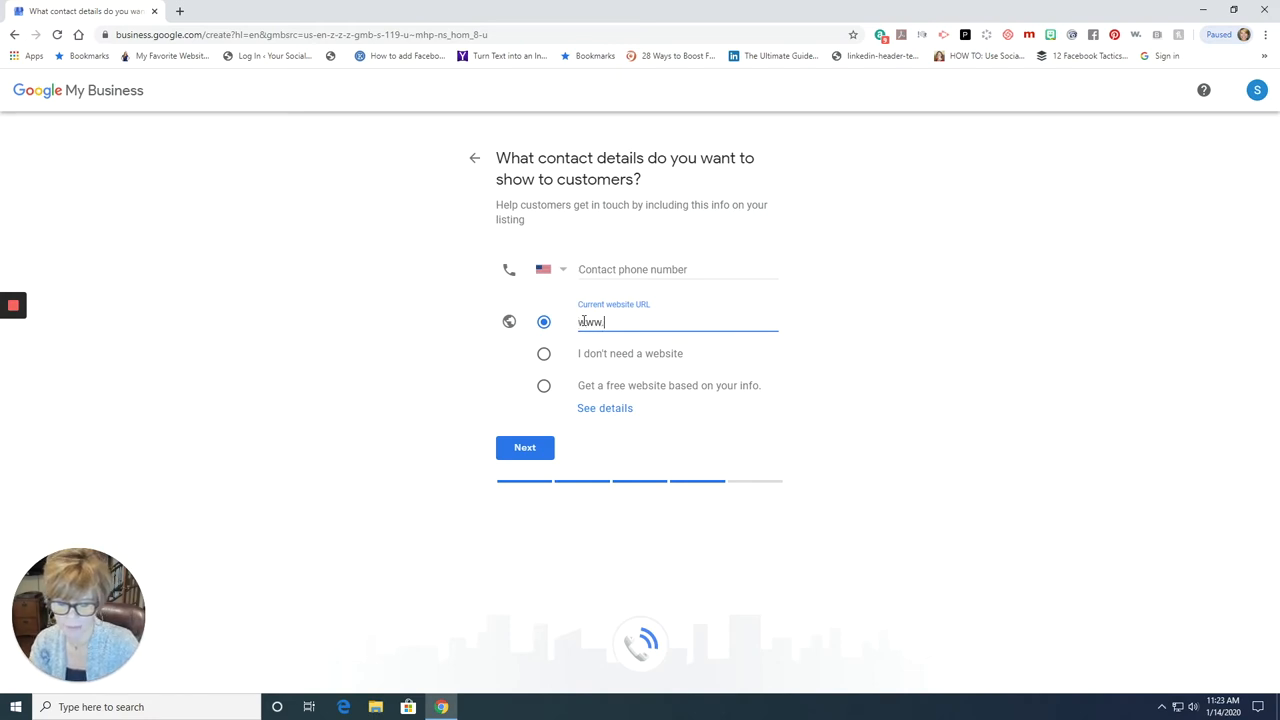
text(premierdesigns.com)
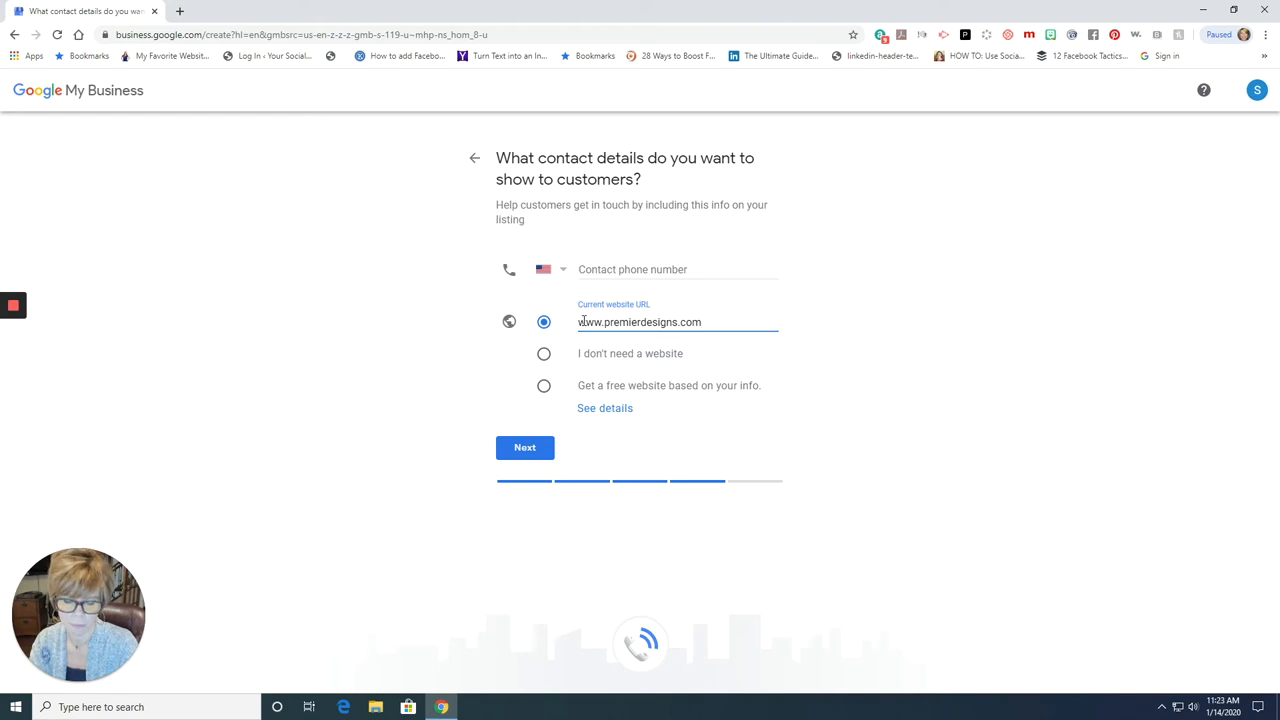
text(/deborahraley)
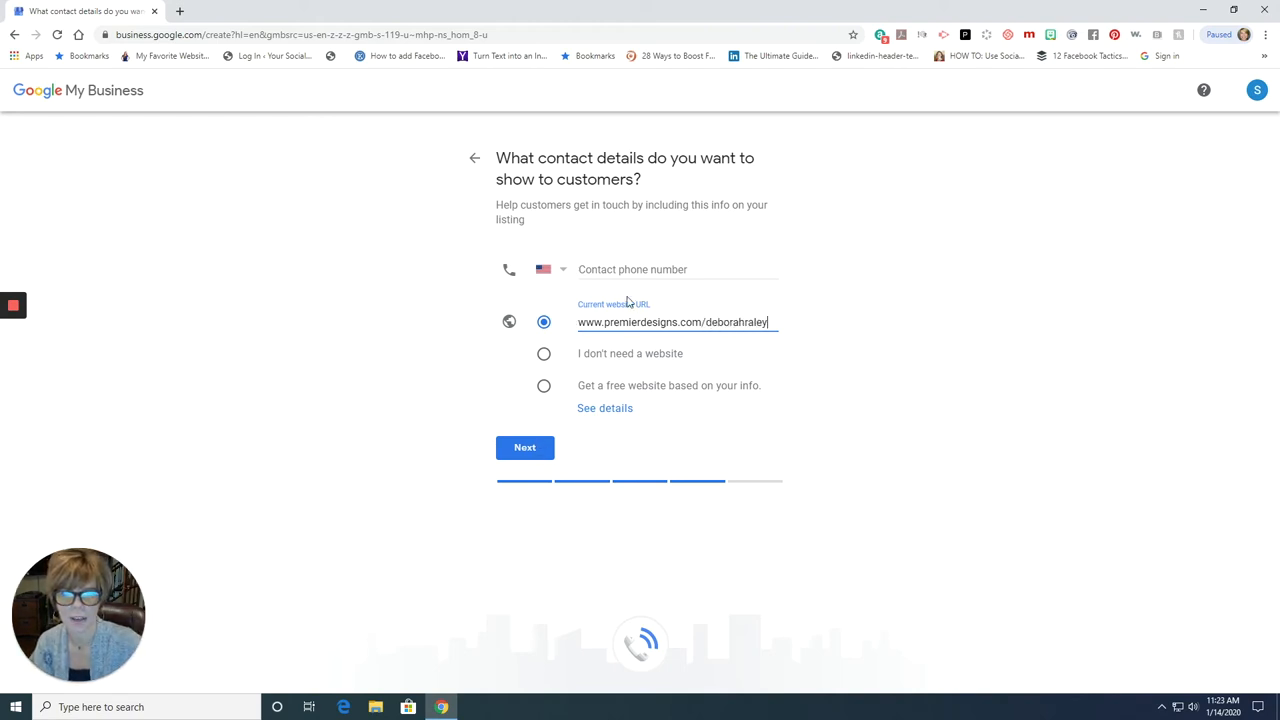
Step: Add the suggested saved phone number and continue to the finishing page
click(678, 269)
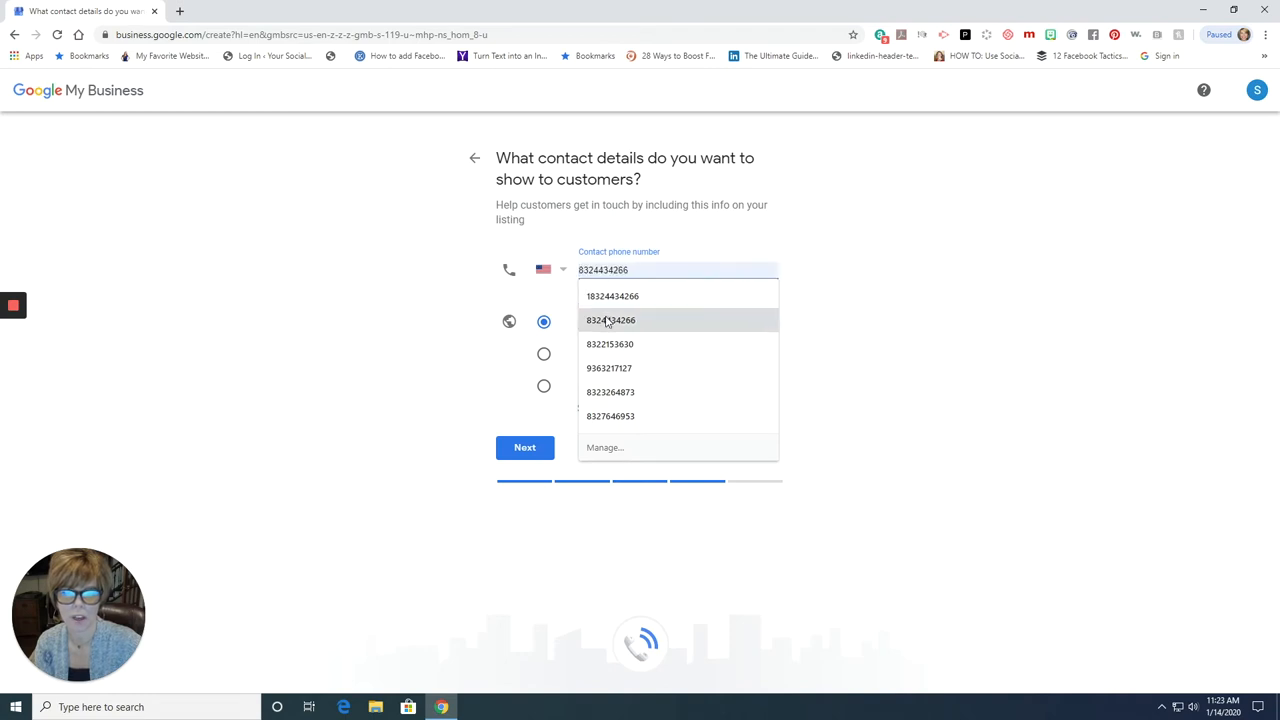
click(611, 320)
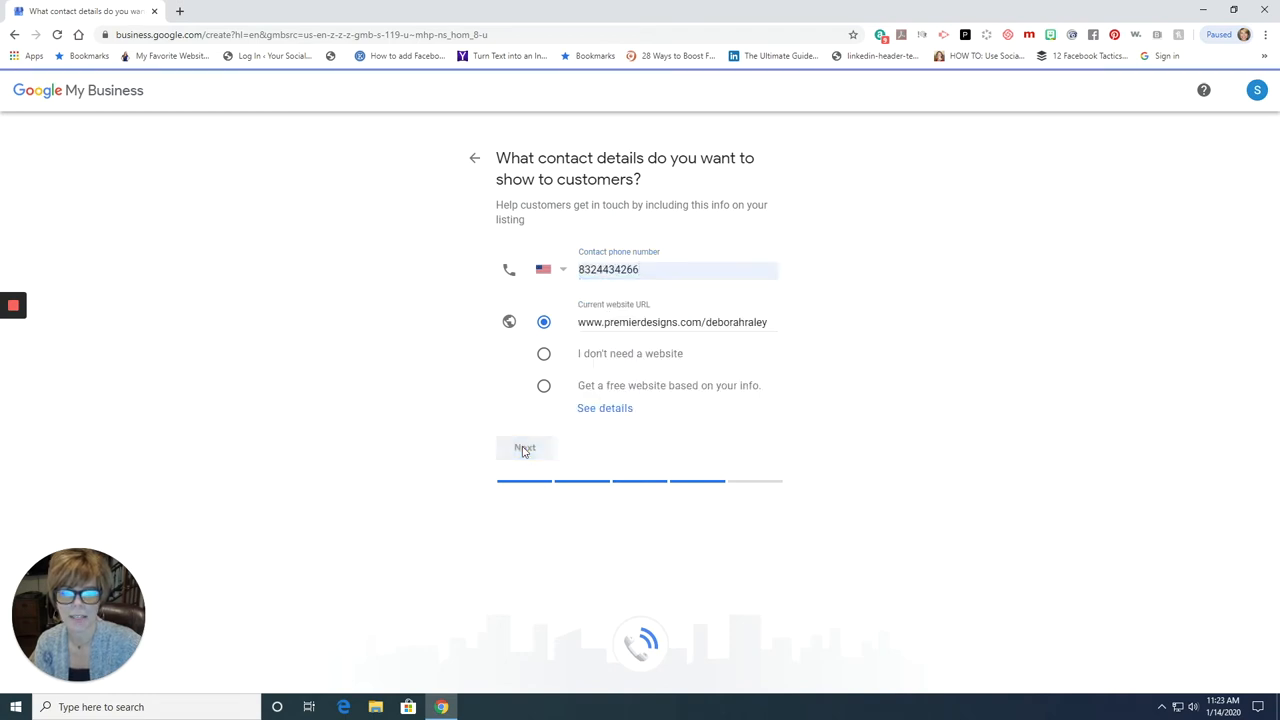
click(524, 447)
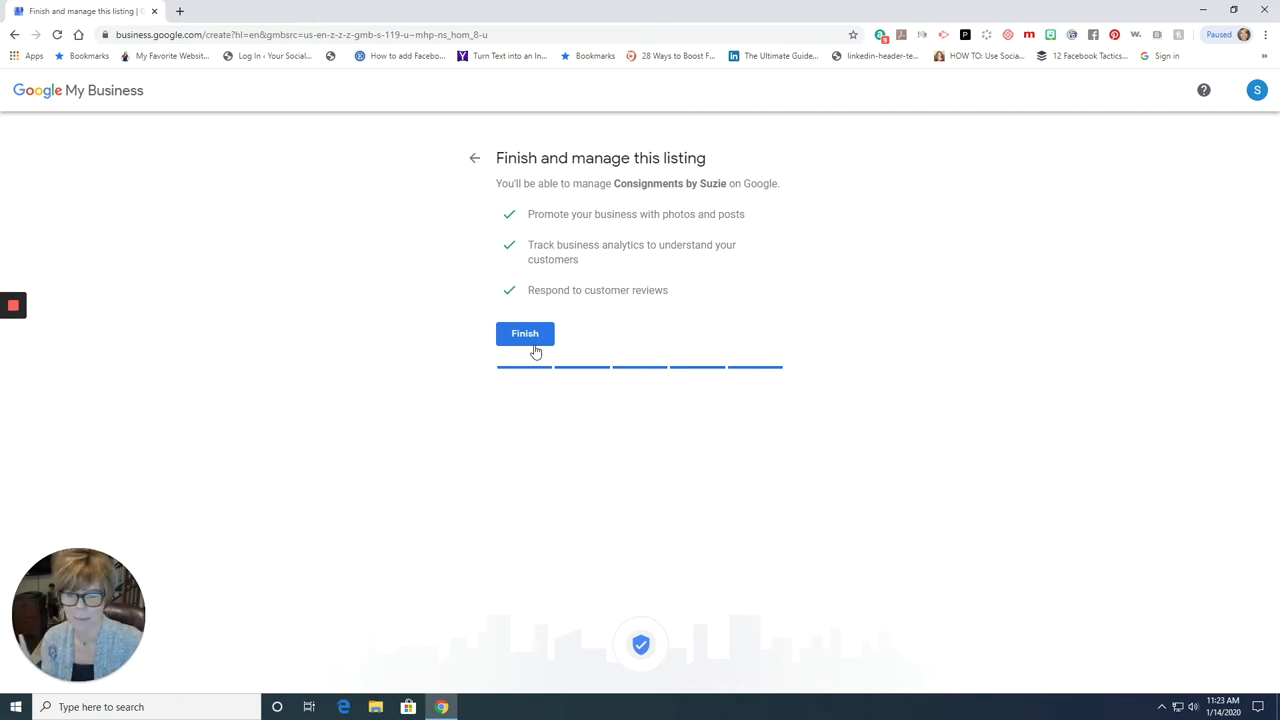
mouse_move(535, 345)
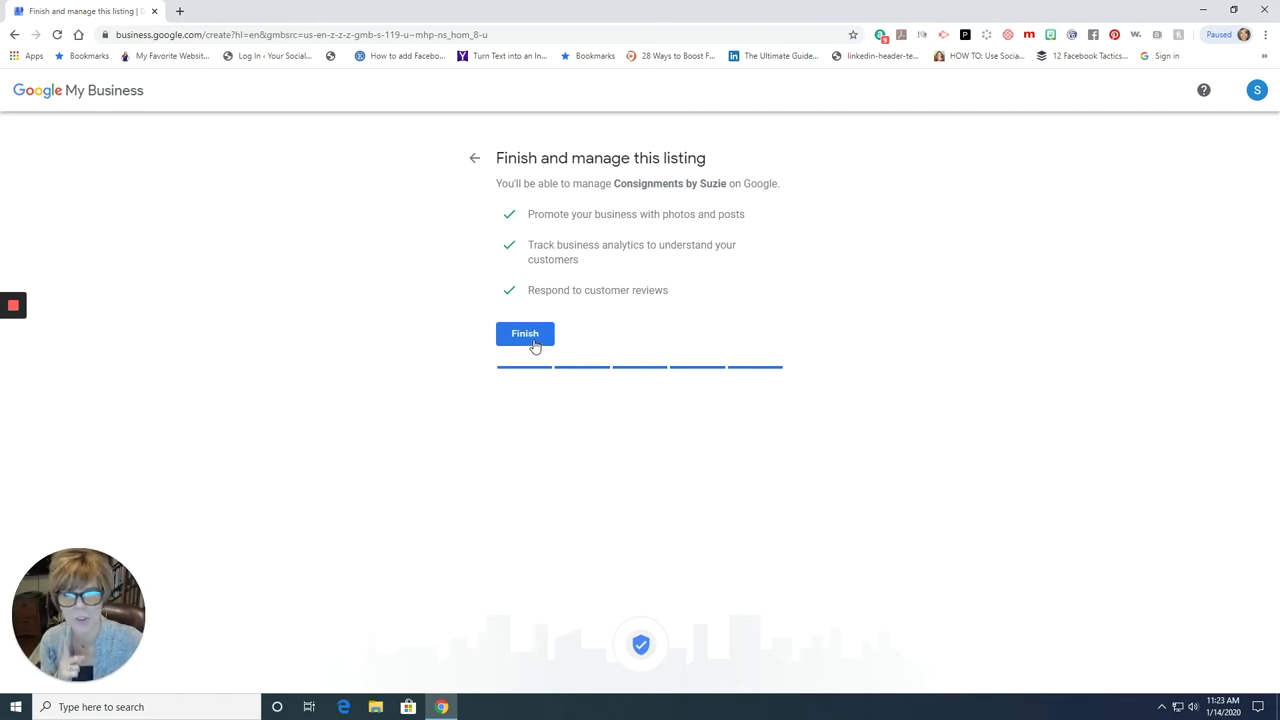
Step: Finish creating the Consignments by Suzie listing, reaching the mailing-address verification prompt
click(525, 333)
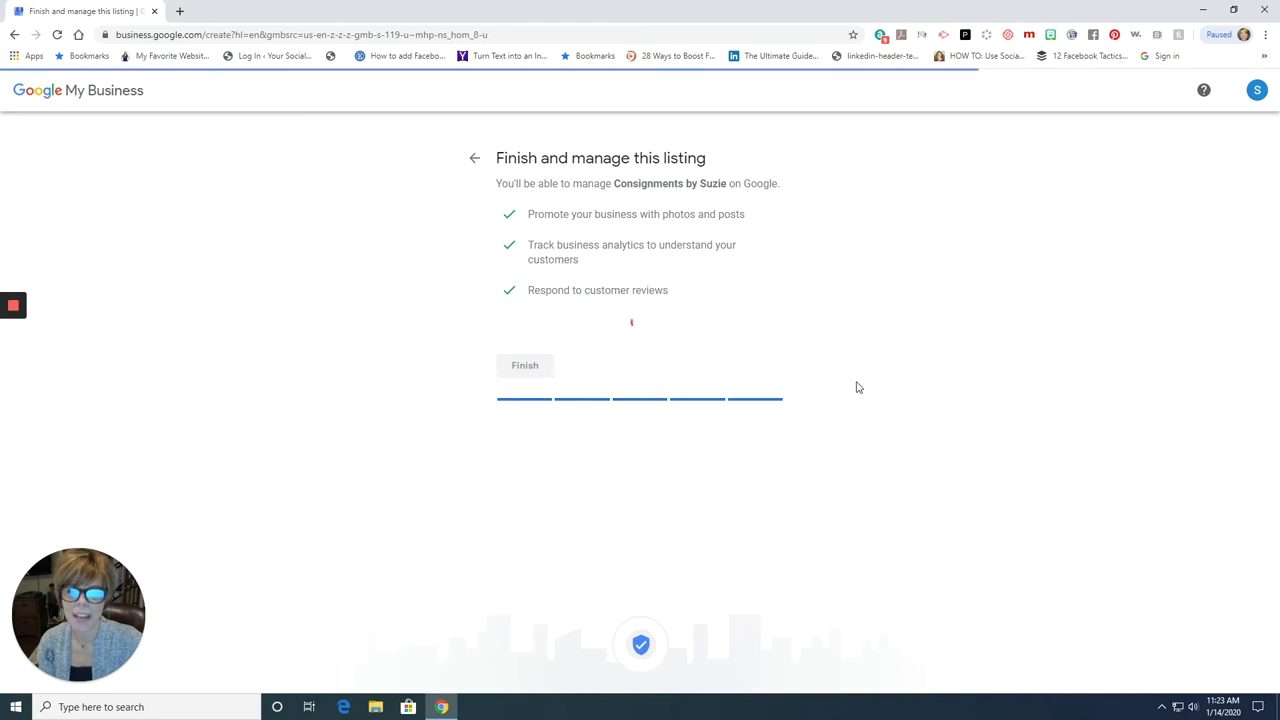
click(525, 365)
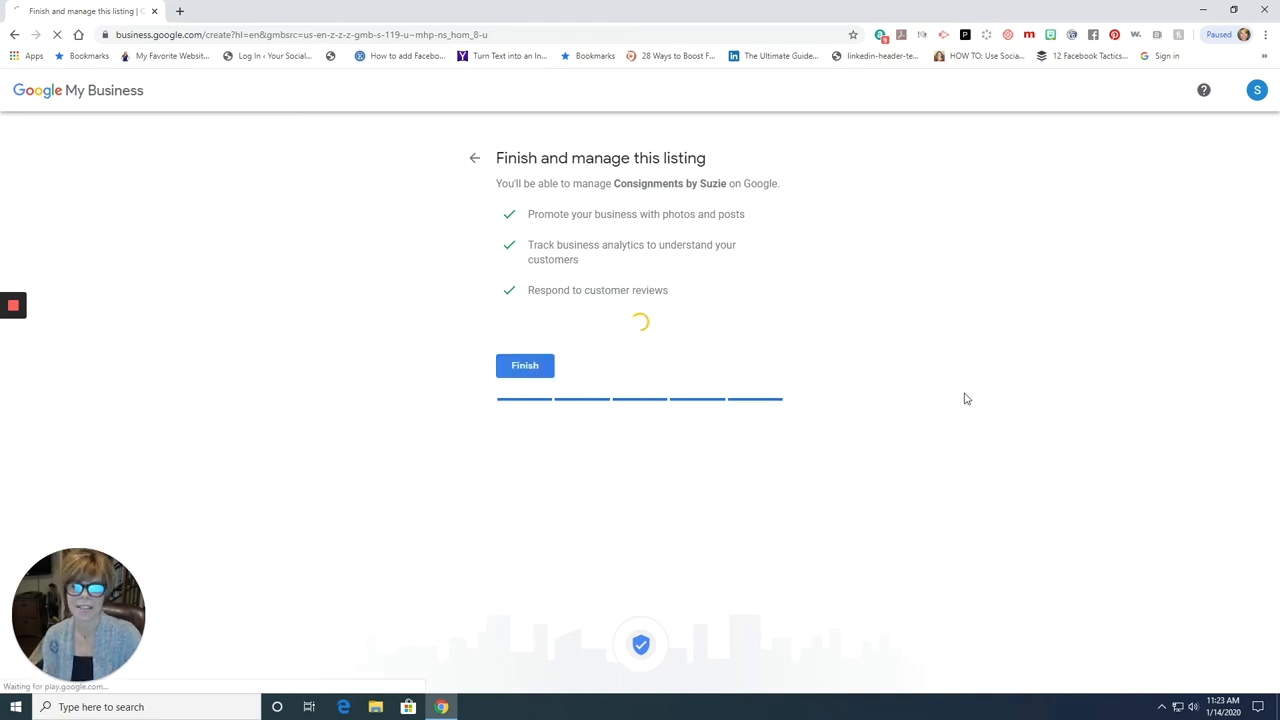
click(525, 365)
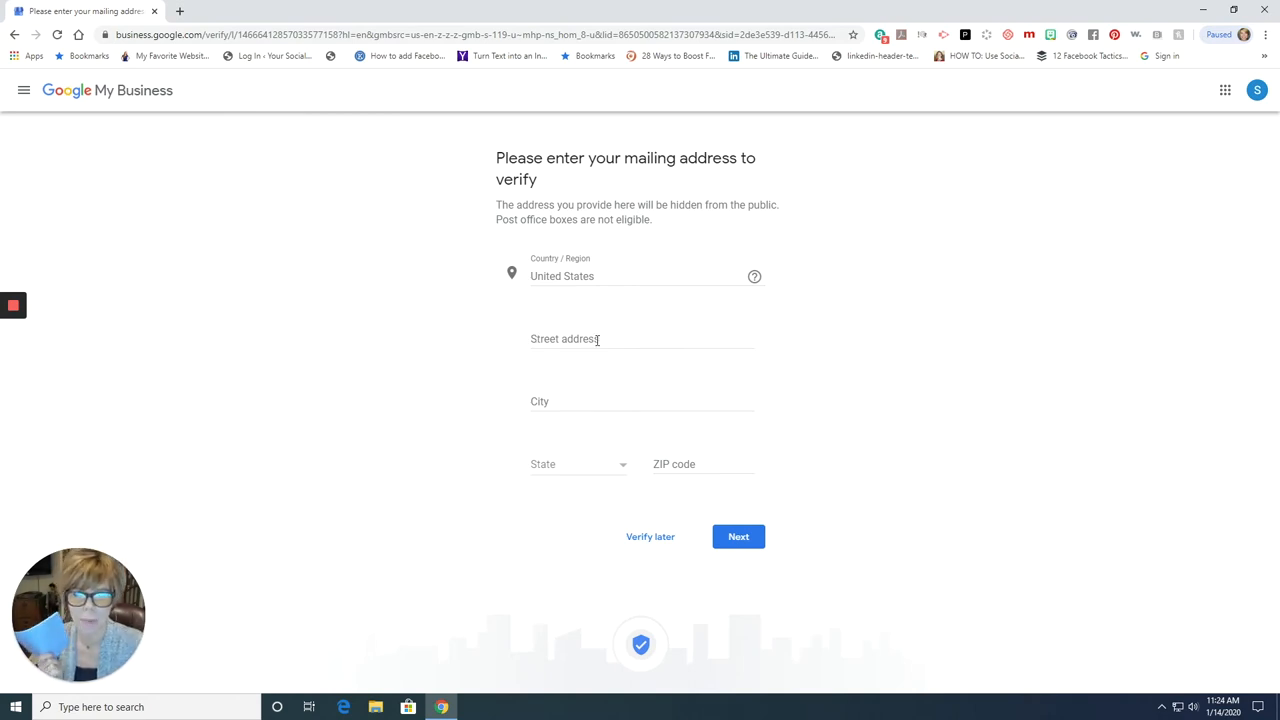
mouse_move(670, 220)
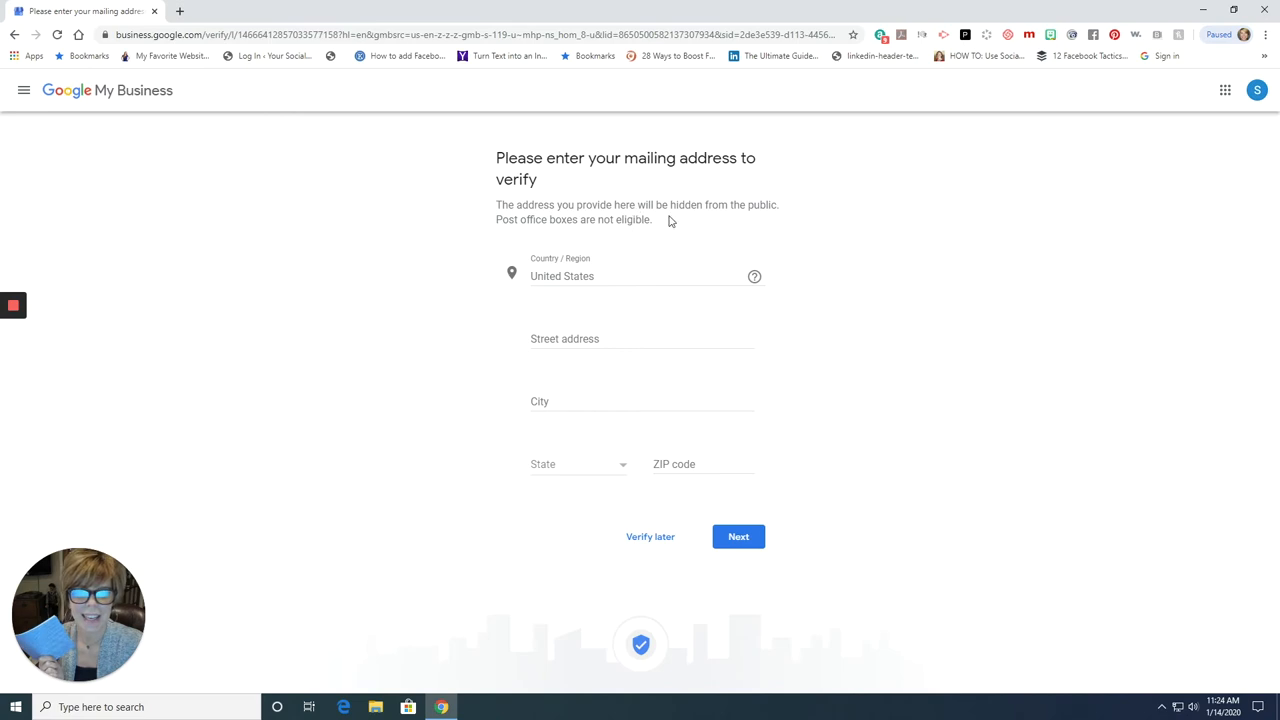
mouse_move(705, 208)
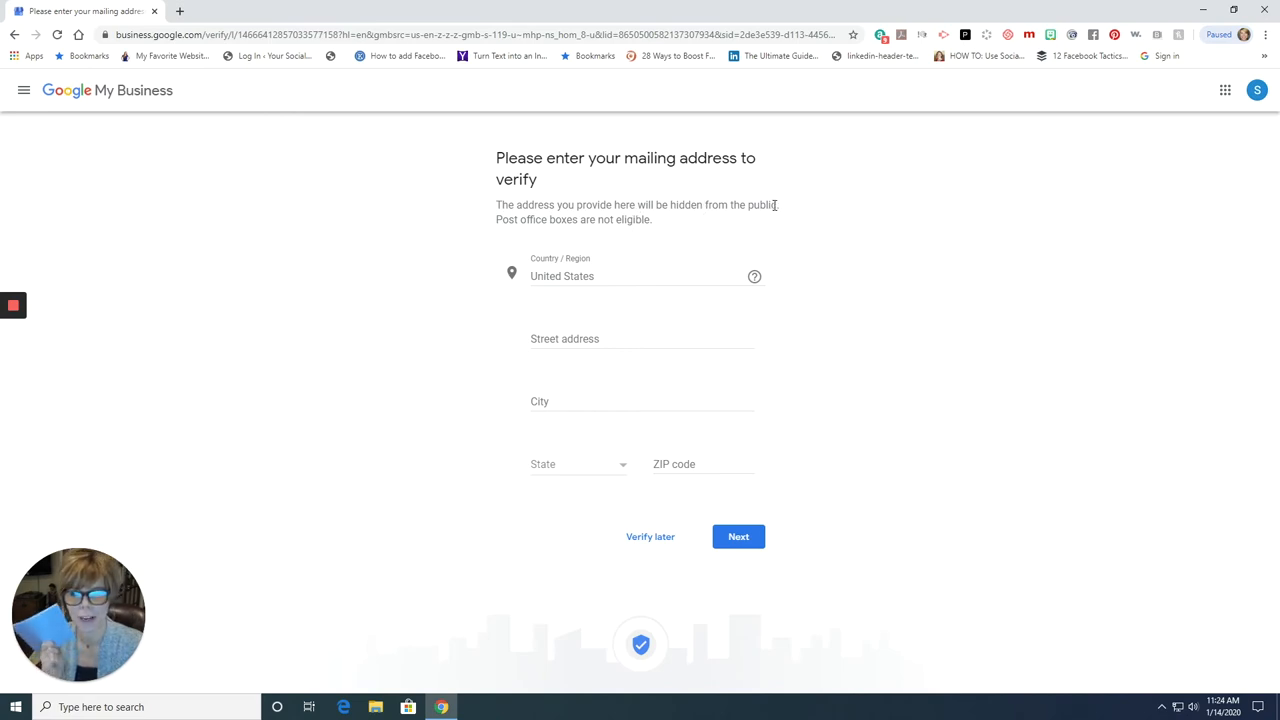
mouse_move(765, 231)
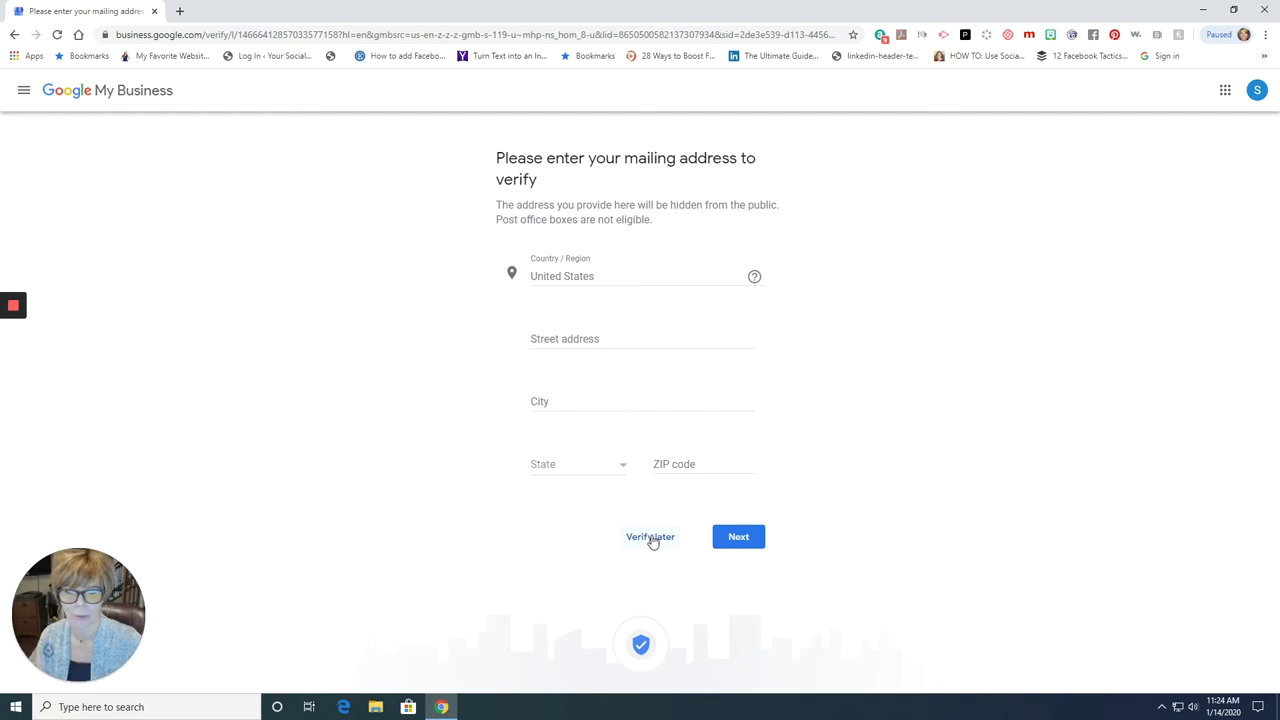
Step: Choose Verify later to skip mailing-address verification
click(650, 537)
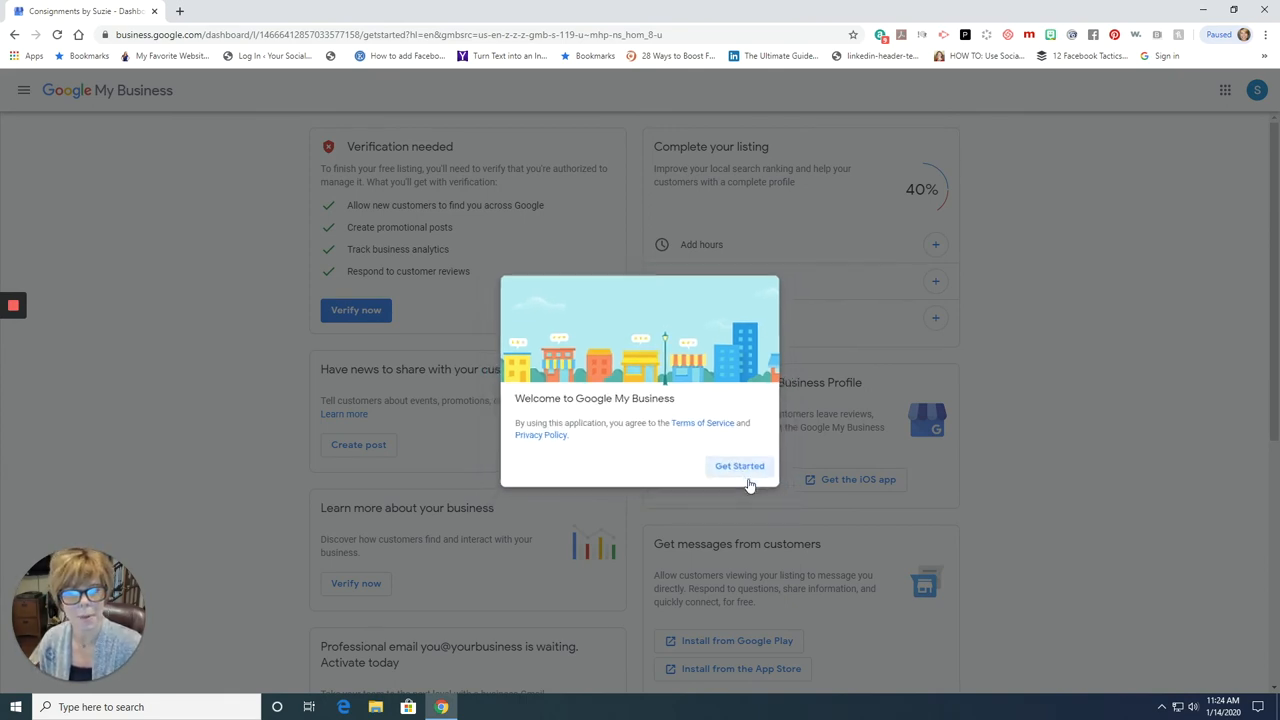
click(739, 466)
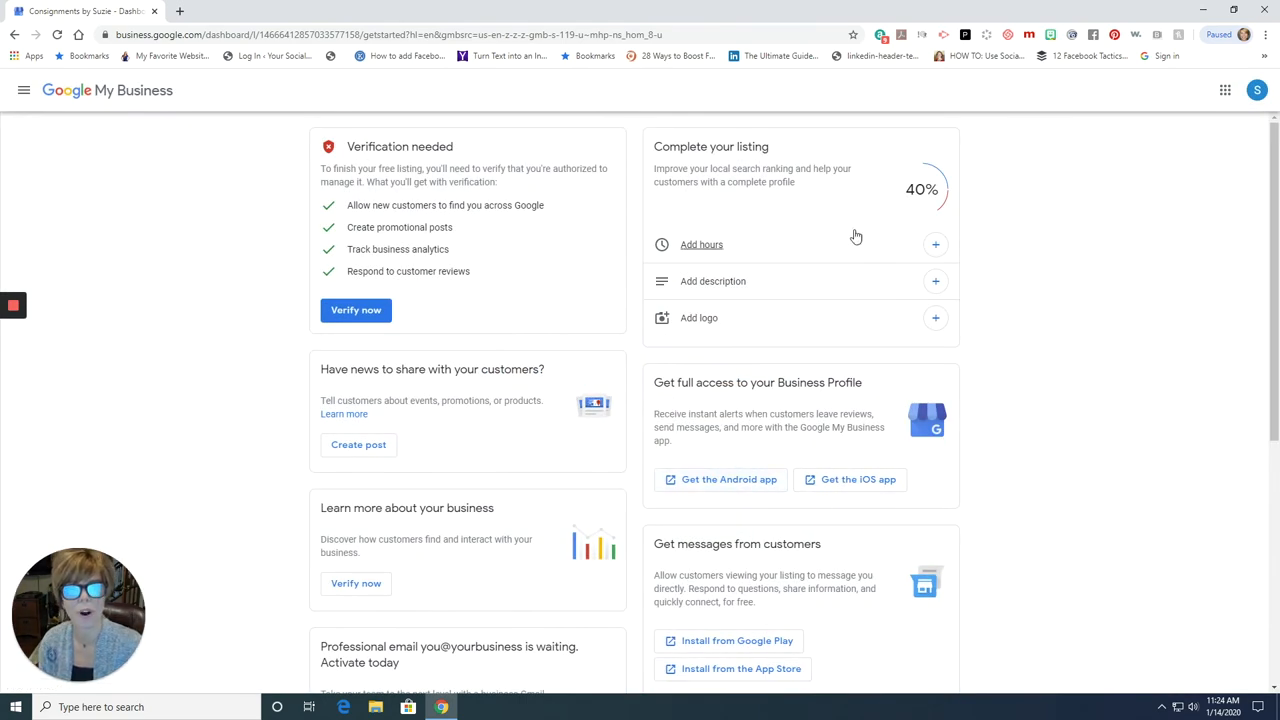
mouse_move(760, 212)
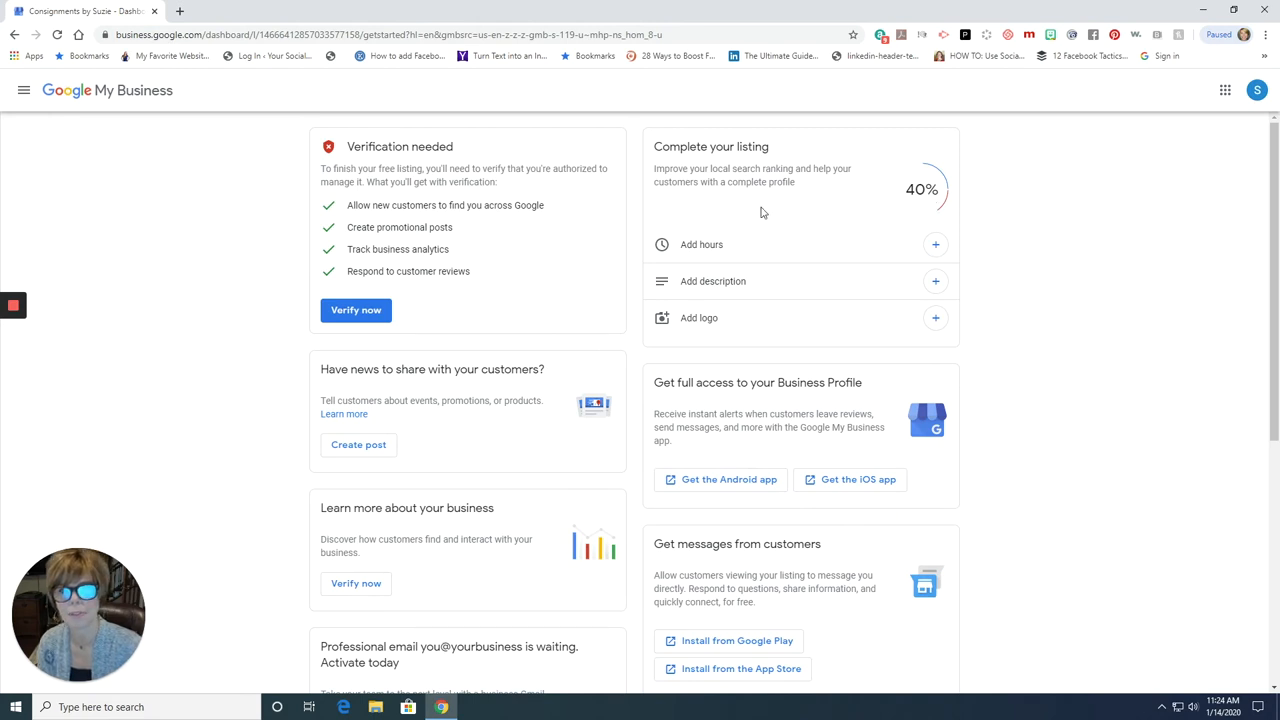
mouse_move(449, 297)
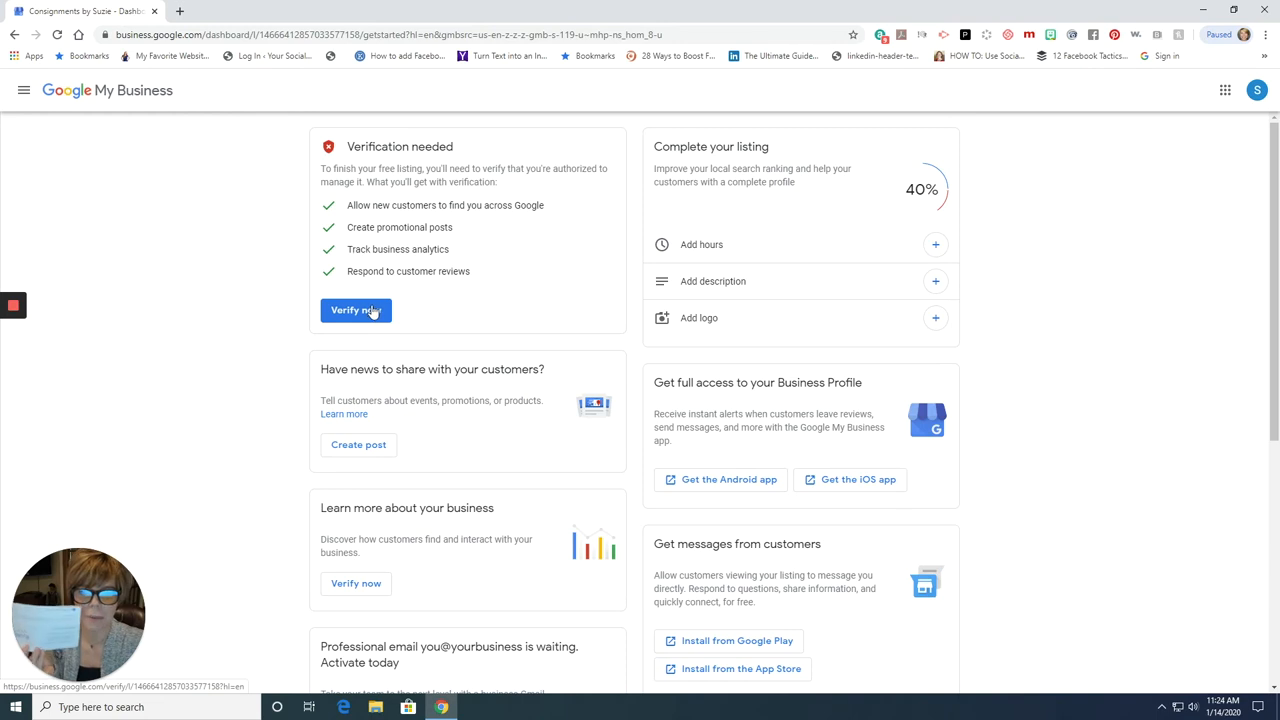
mouse_move(378, 312)
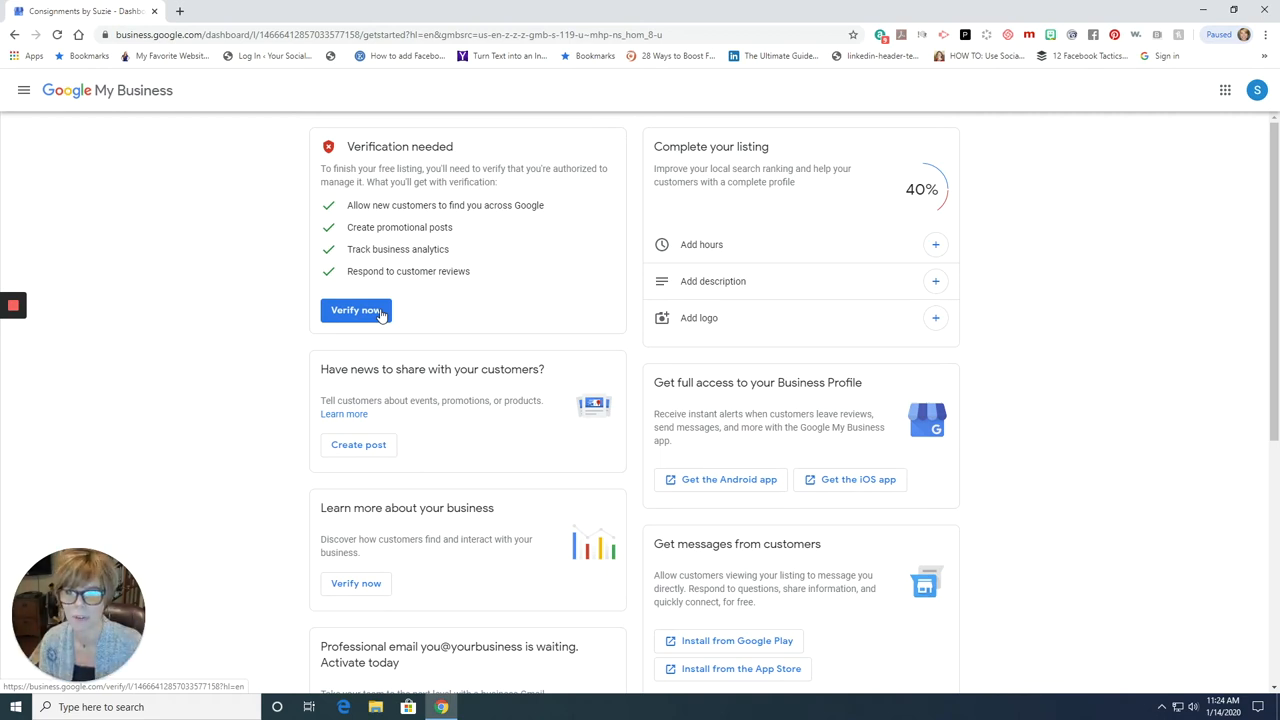
mouse_move(547, 254)
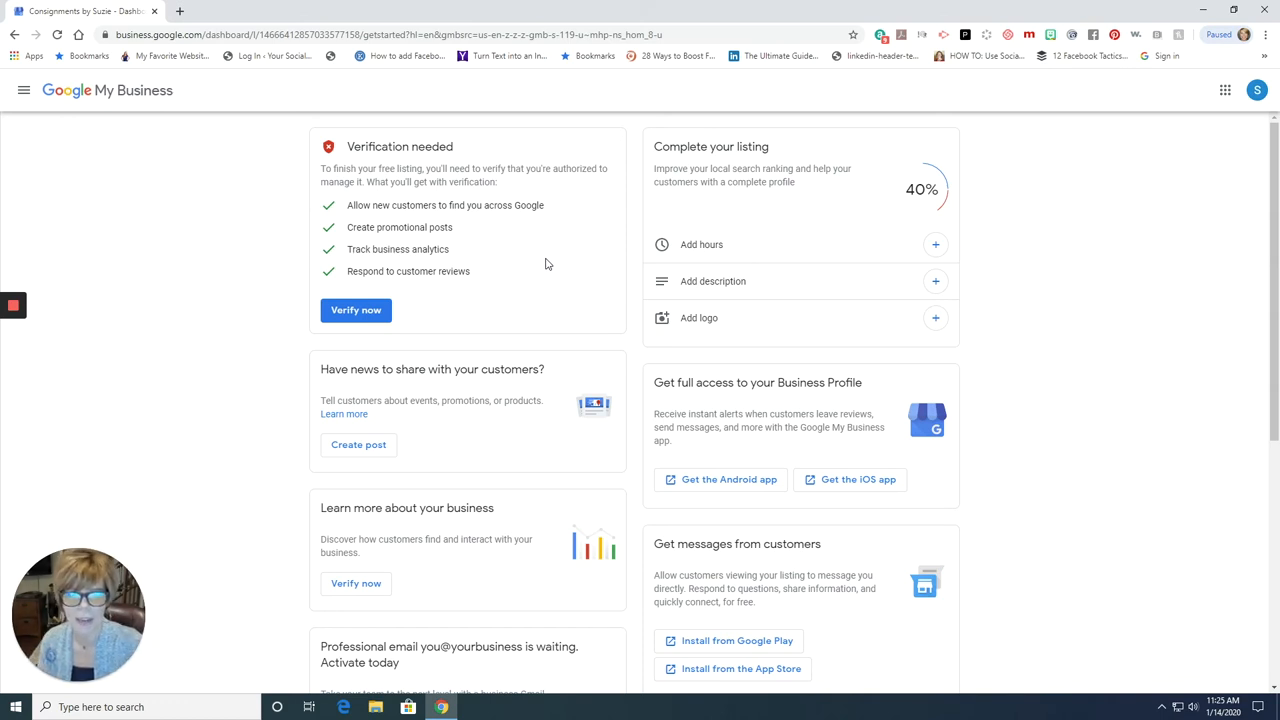
mouse_move(701, 244)
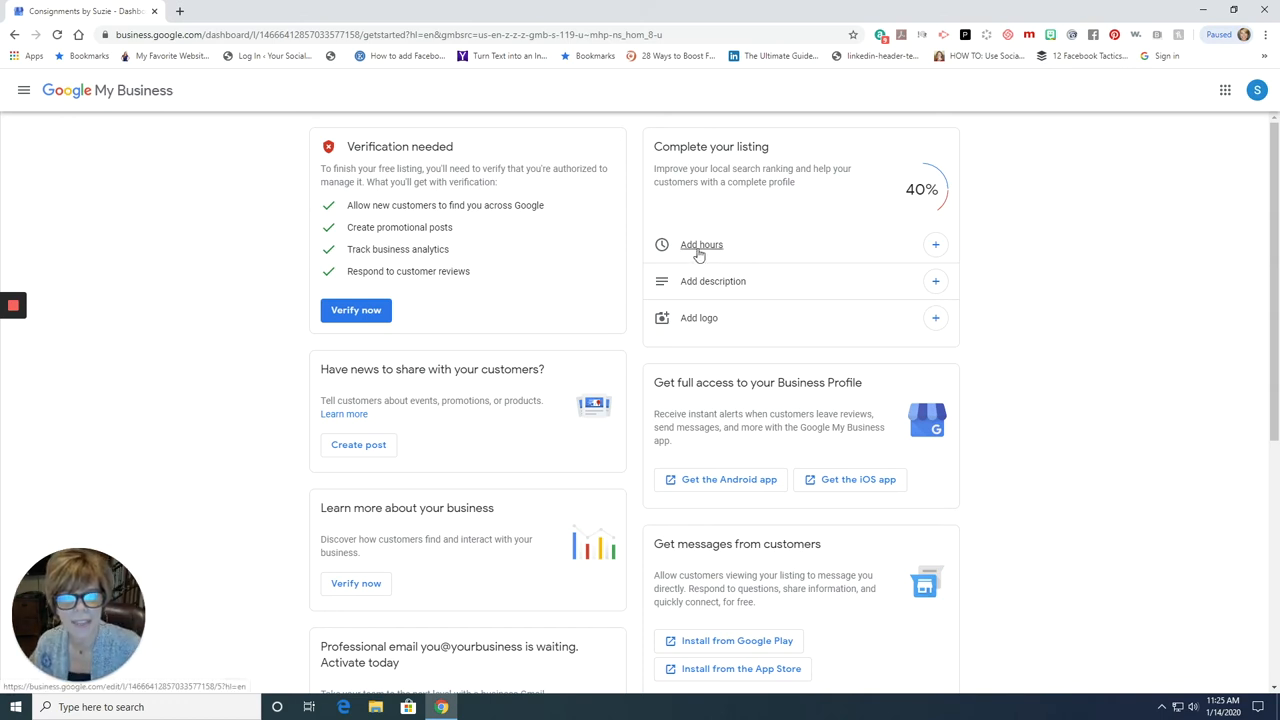
mouse_move(712, 281)
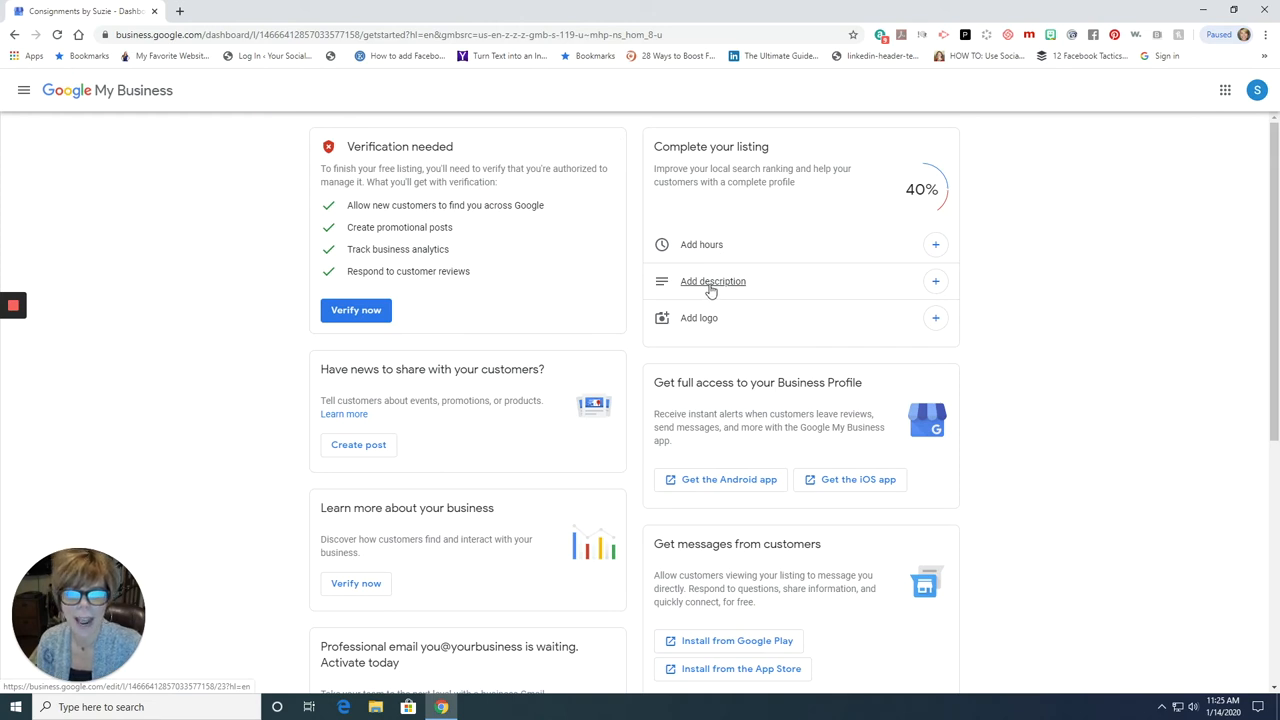
mouse_move(759, 290)
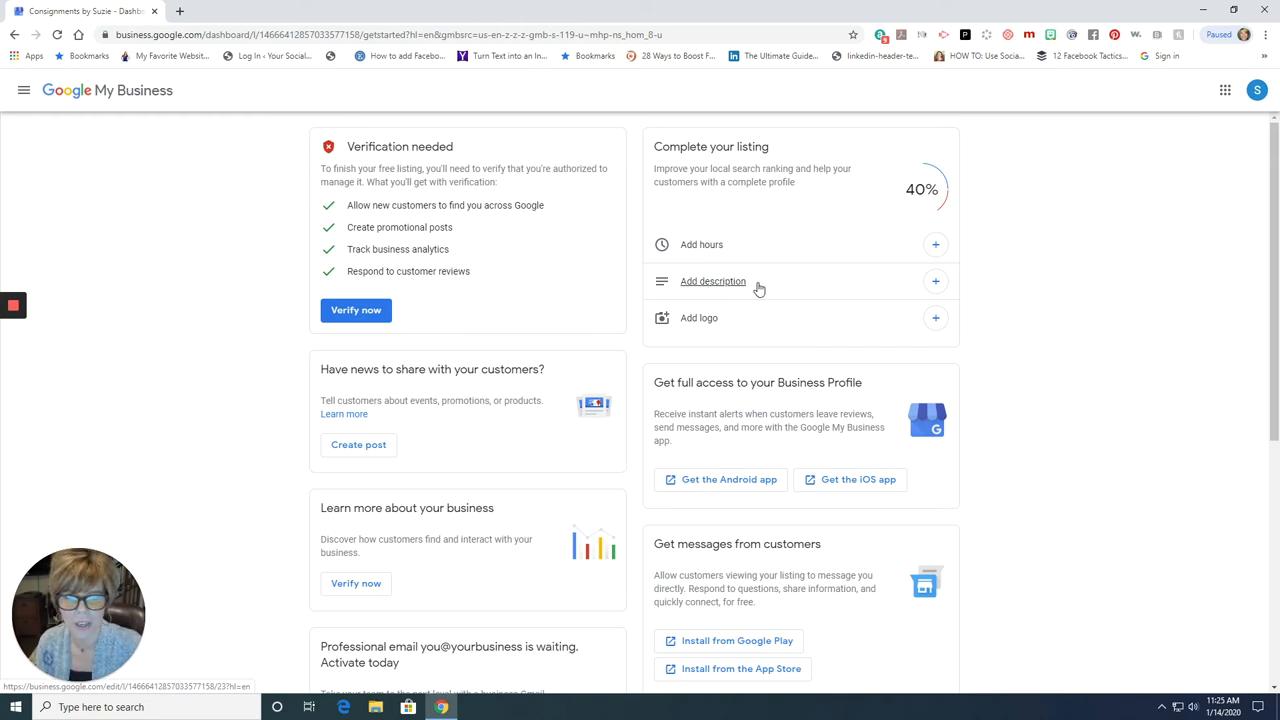
mouse_move(763, 325)
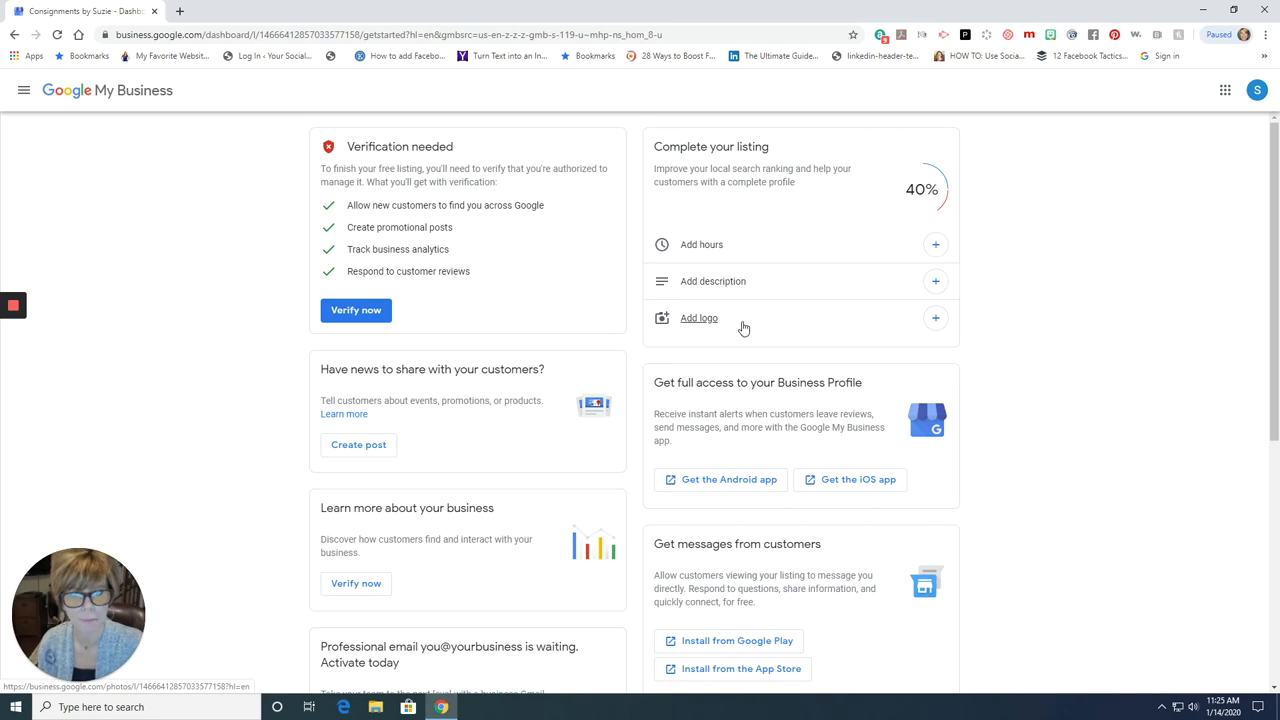
scroll(down, 3)
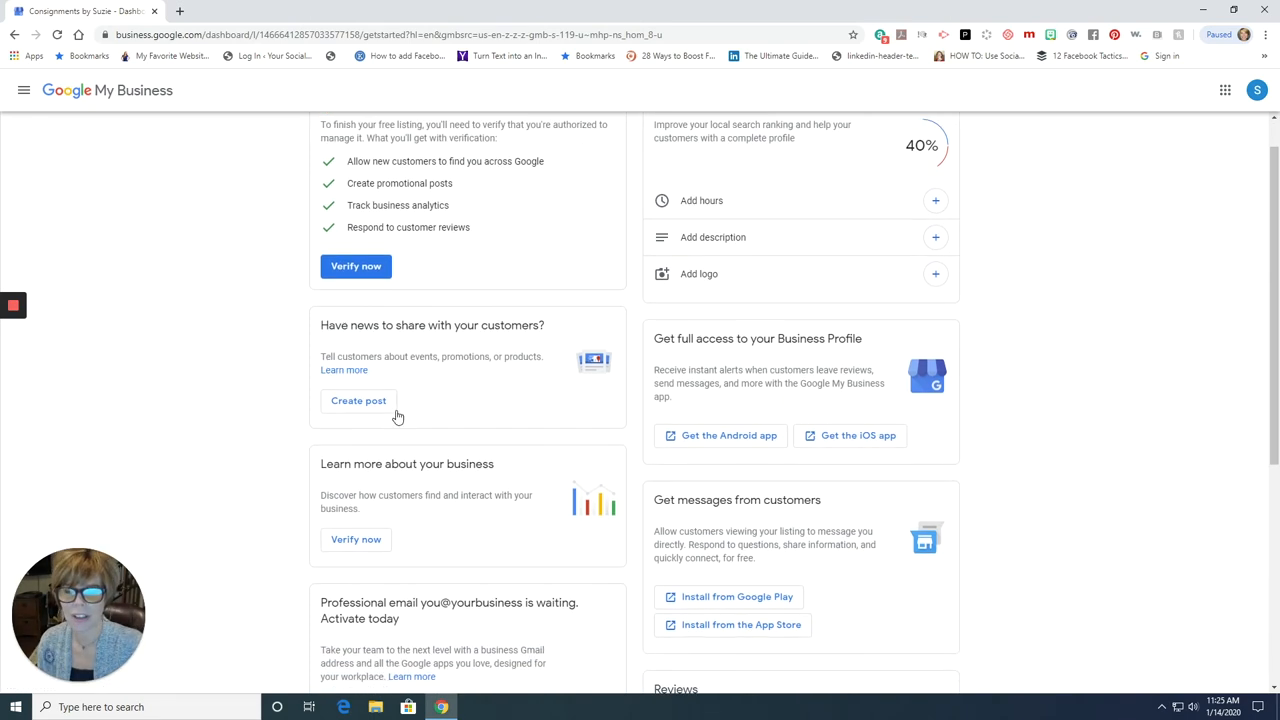
mouse_move(358, 400)
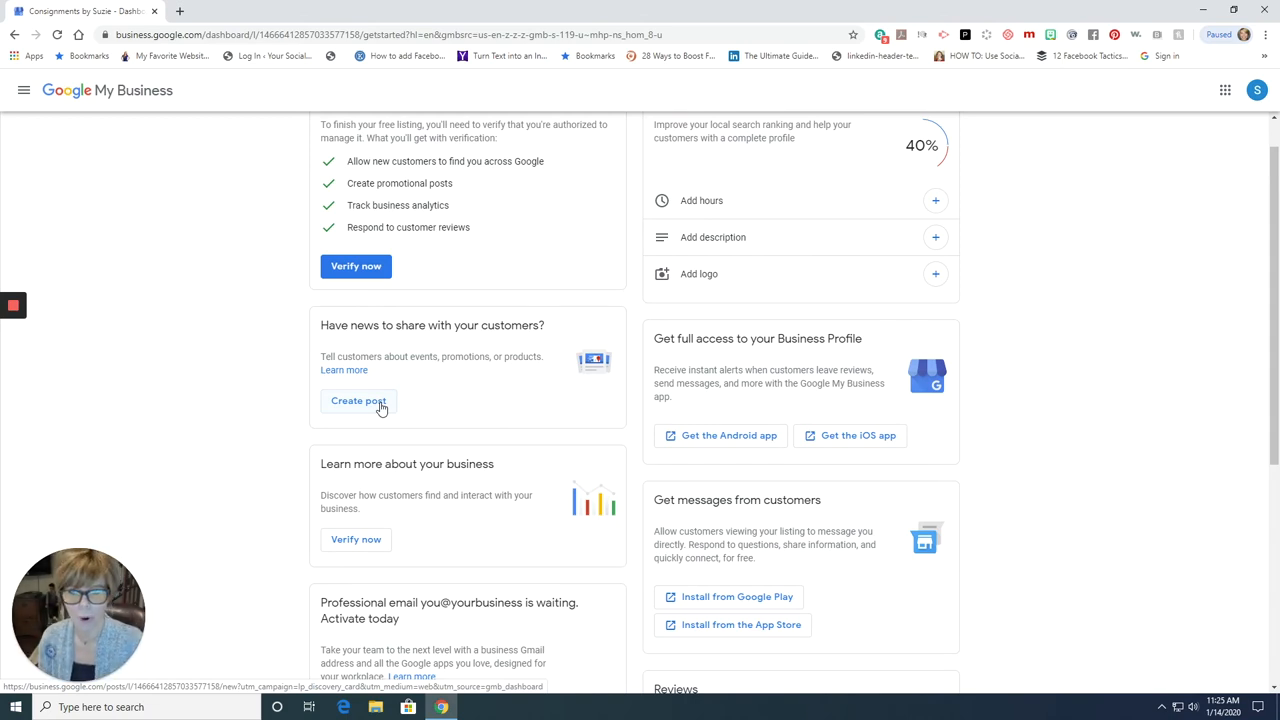
scroll(down, 3)
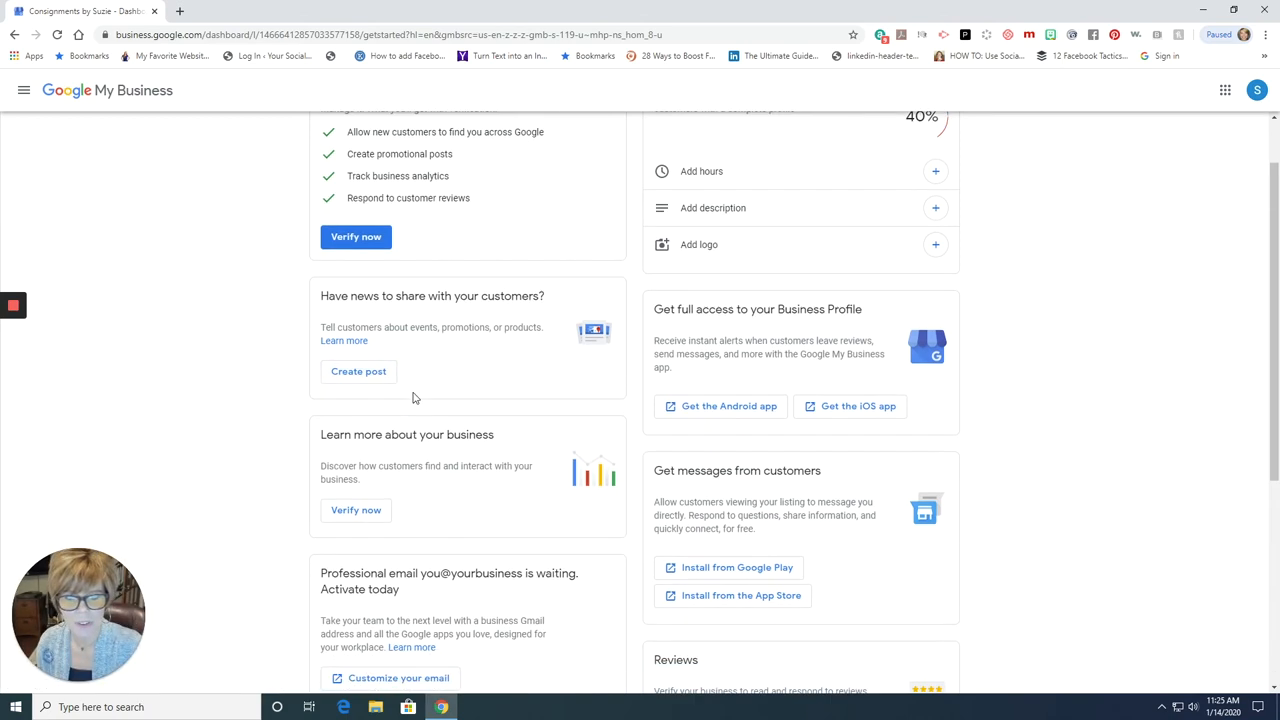
scroll(down, 3)
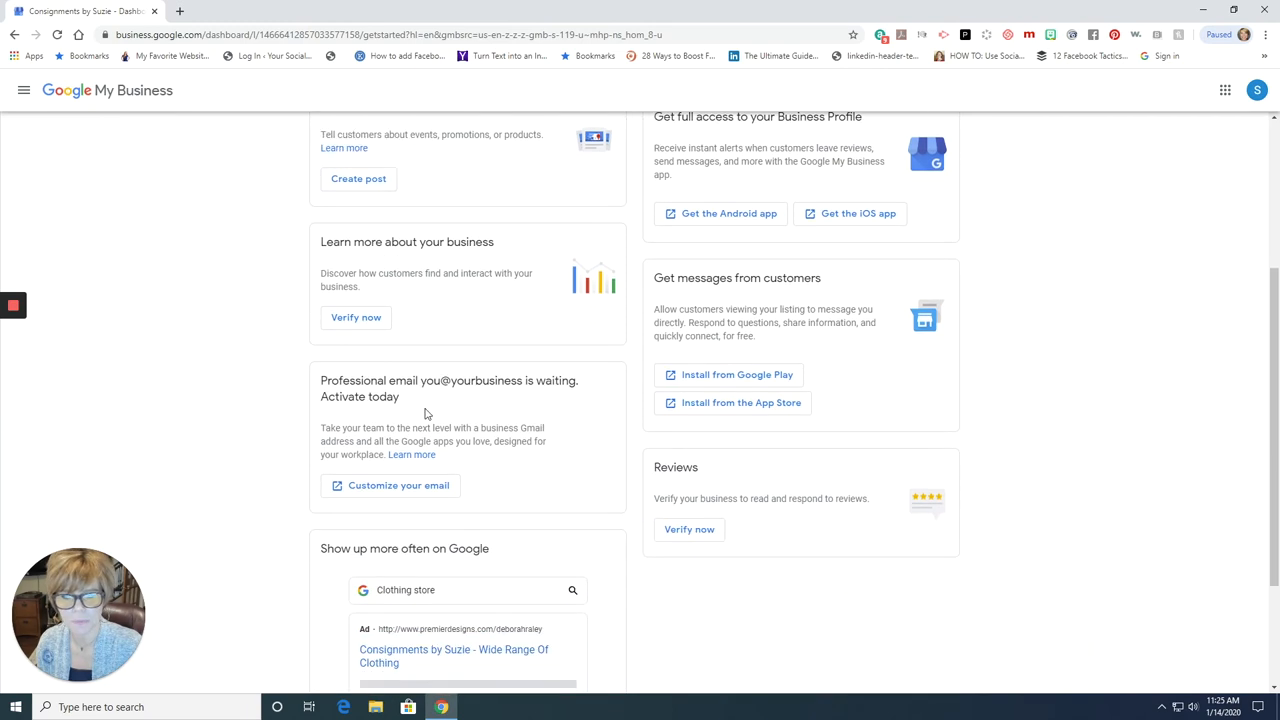
scroll(down, 3)
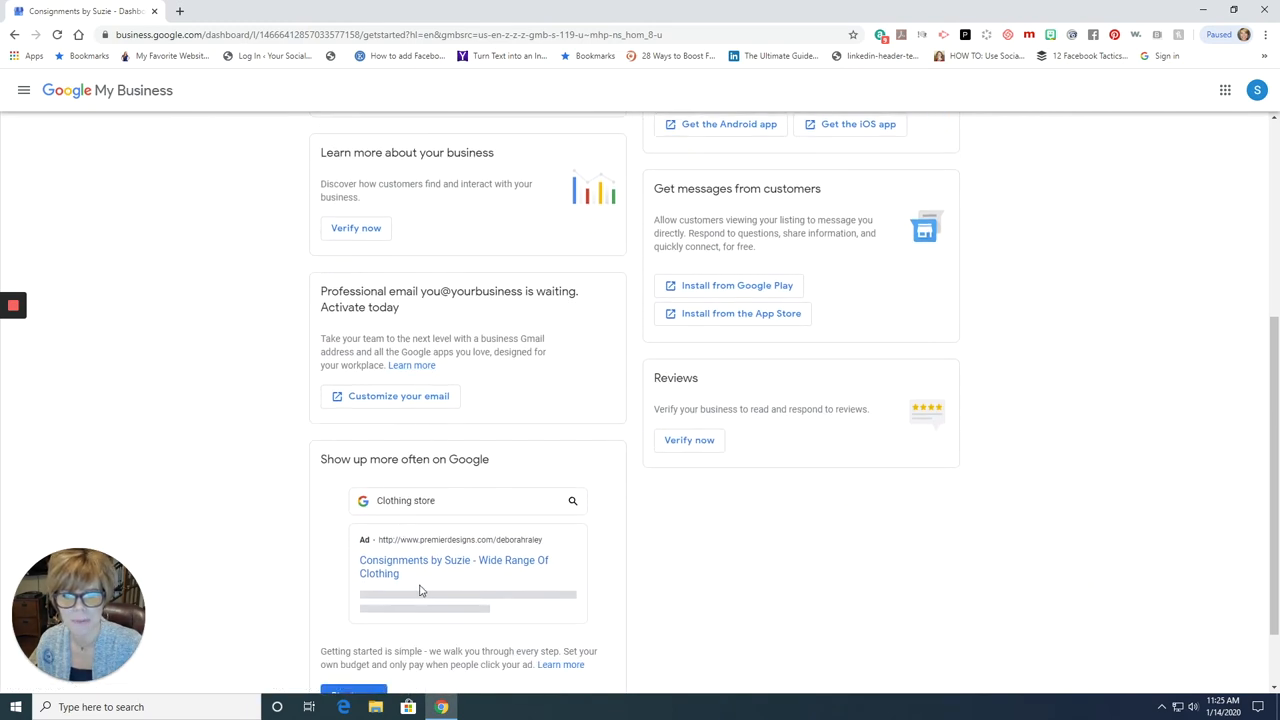
scroll(down, 3)
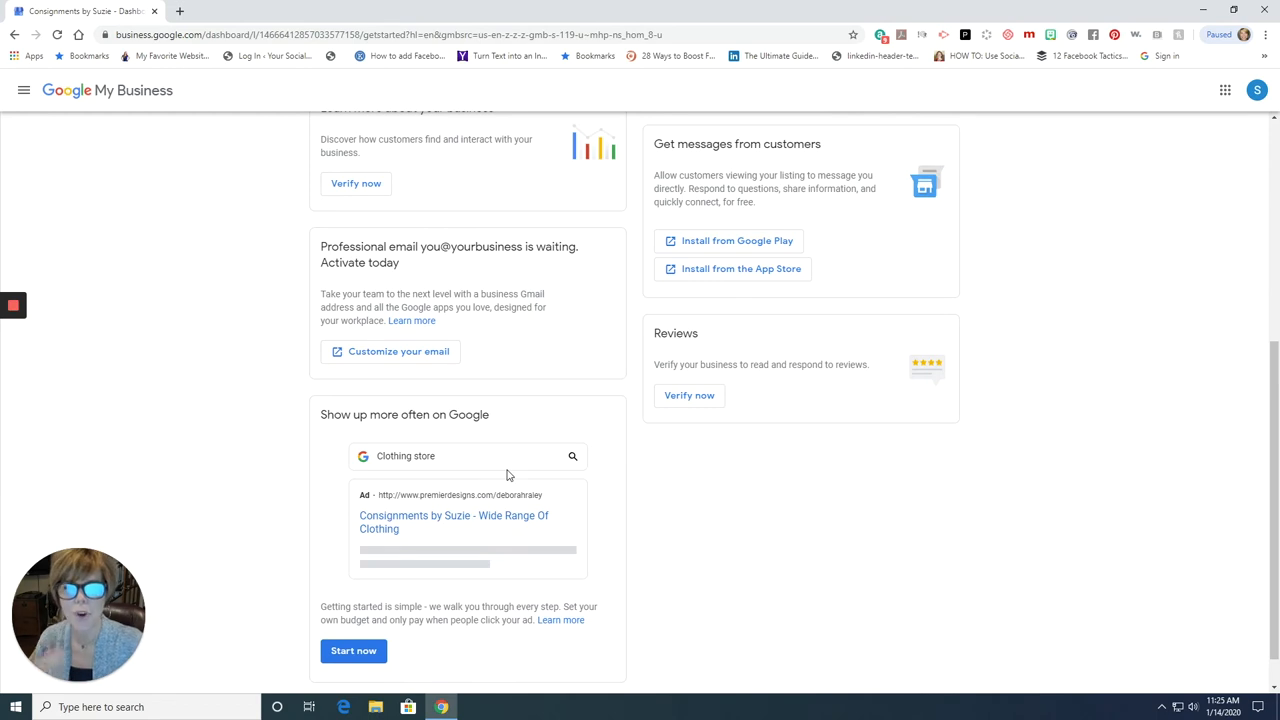
mouse_move(488, 536)
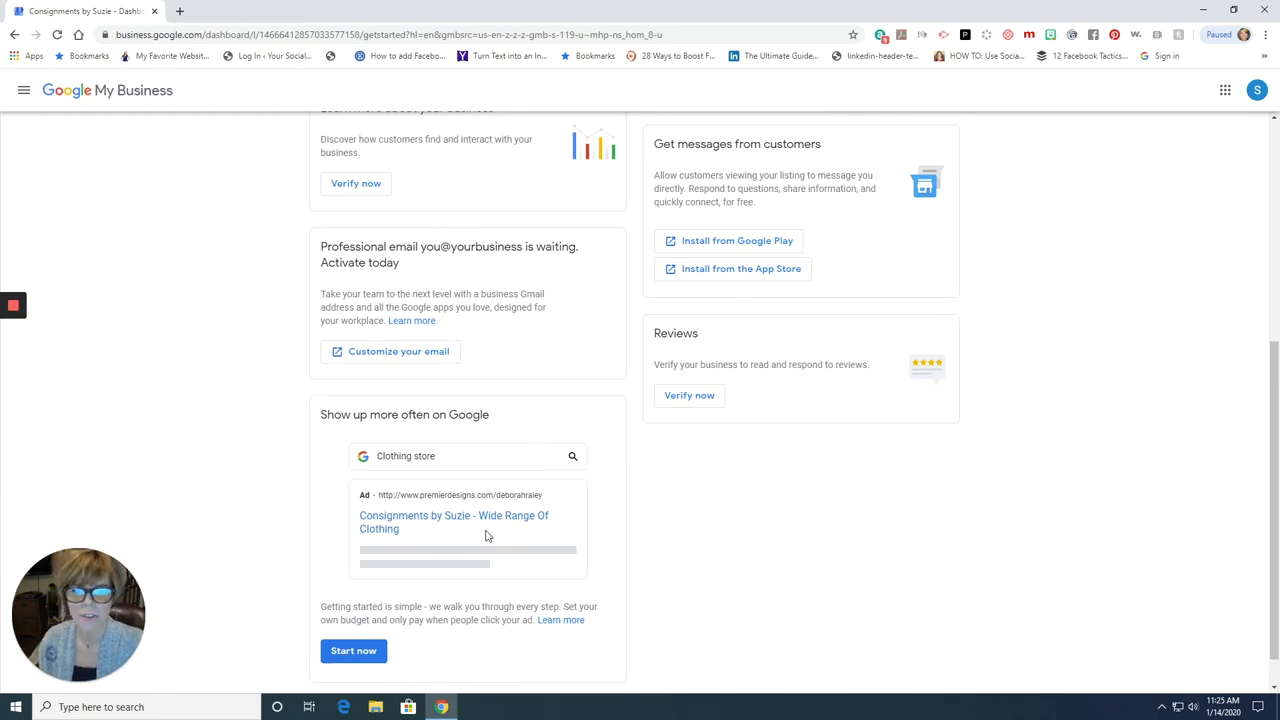
mouse_move(463, 472)
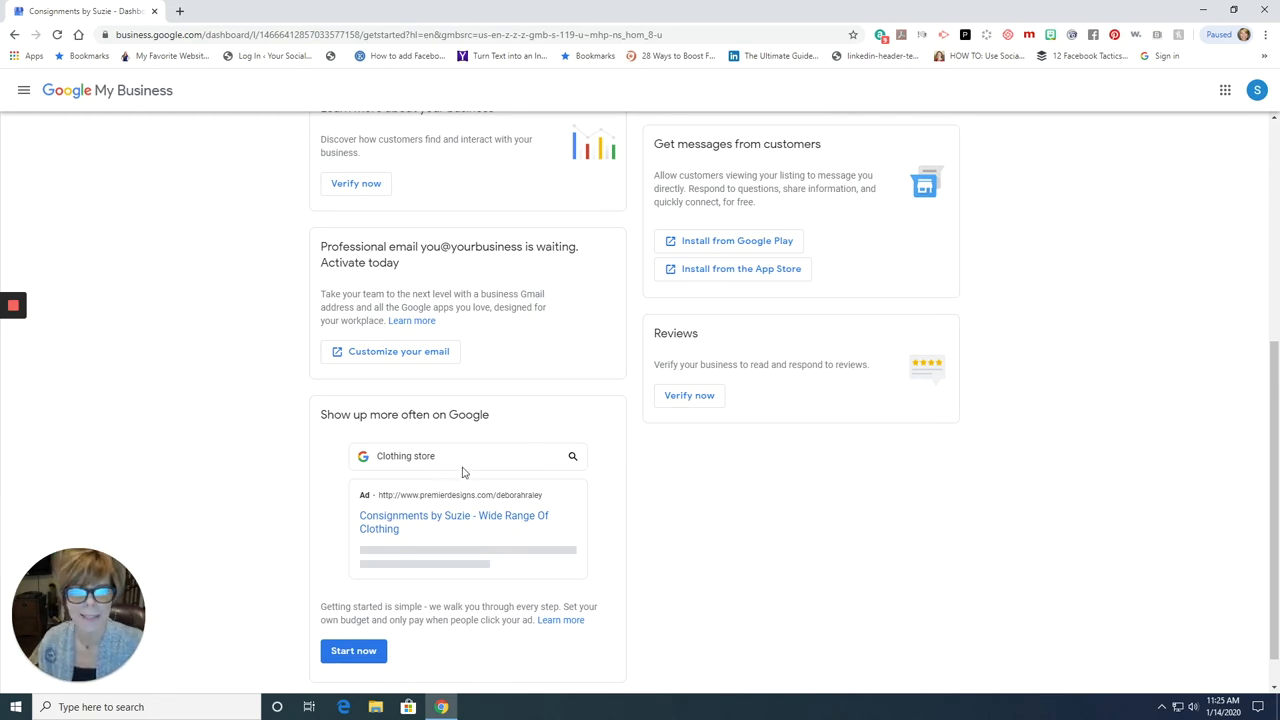
scroll(up, 3)
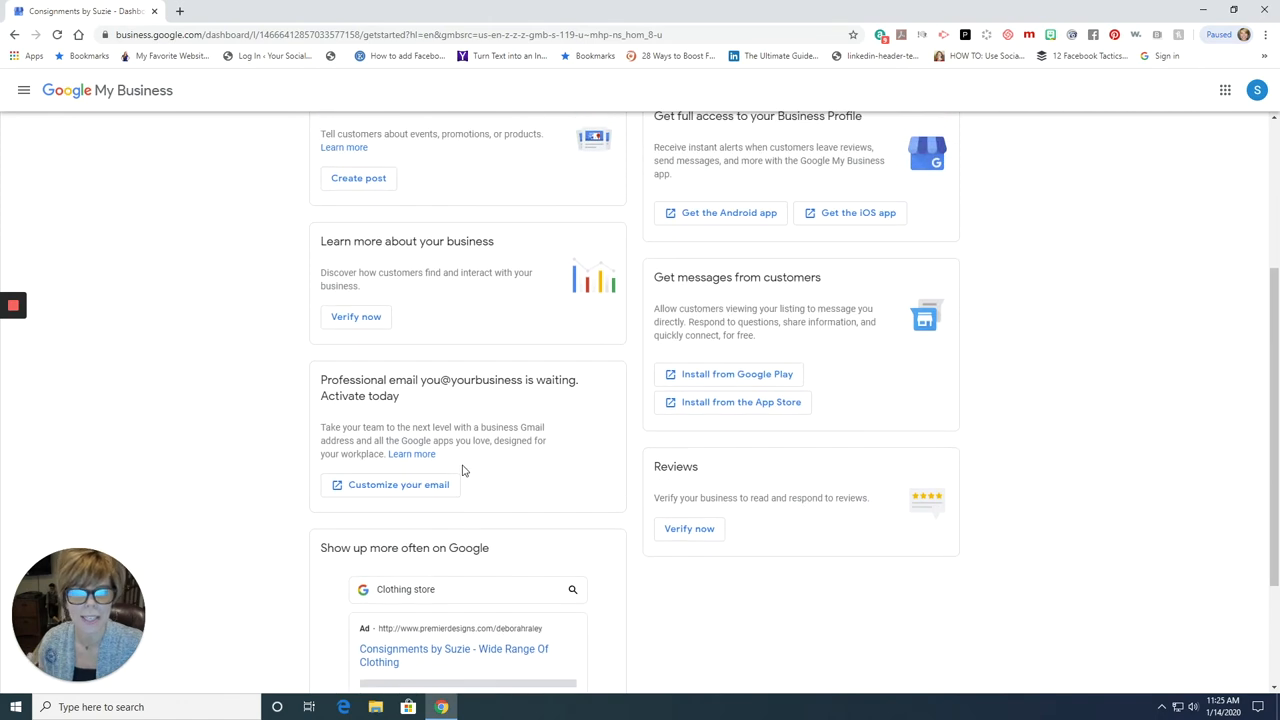
scroll(up, 3)
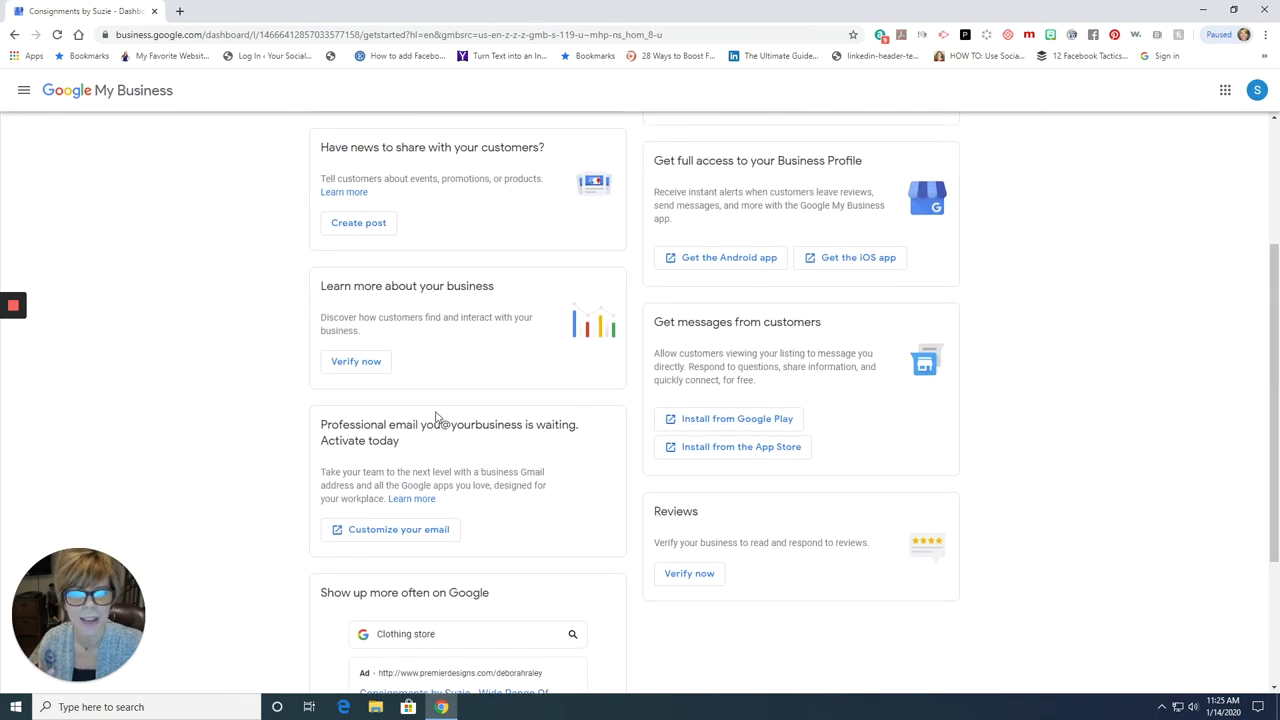
scroll(up, 3)
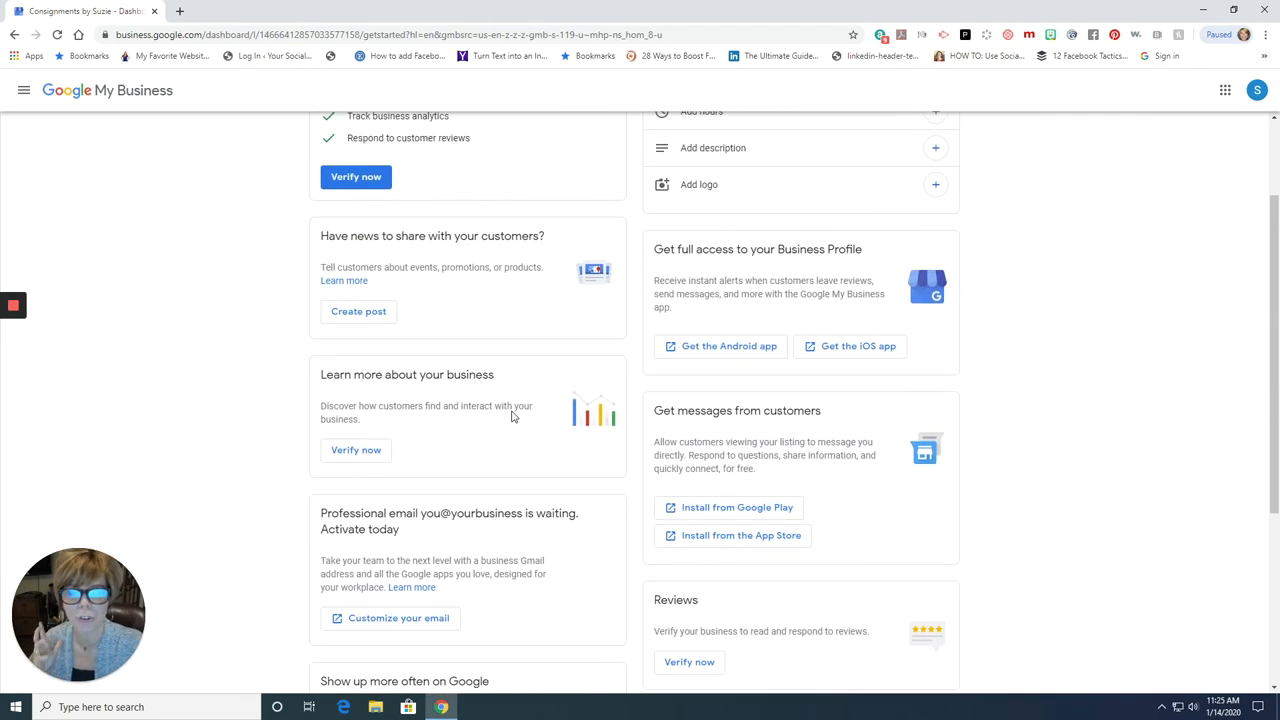
scroll(up, 3)
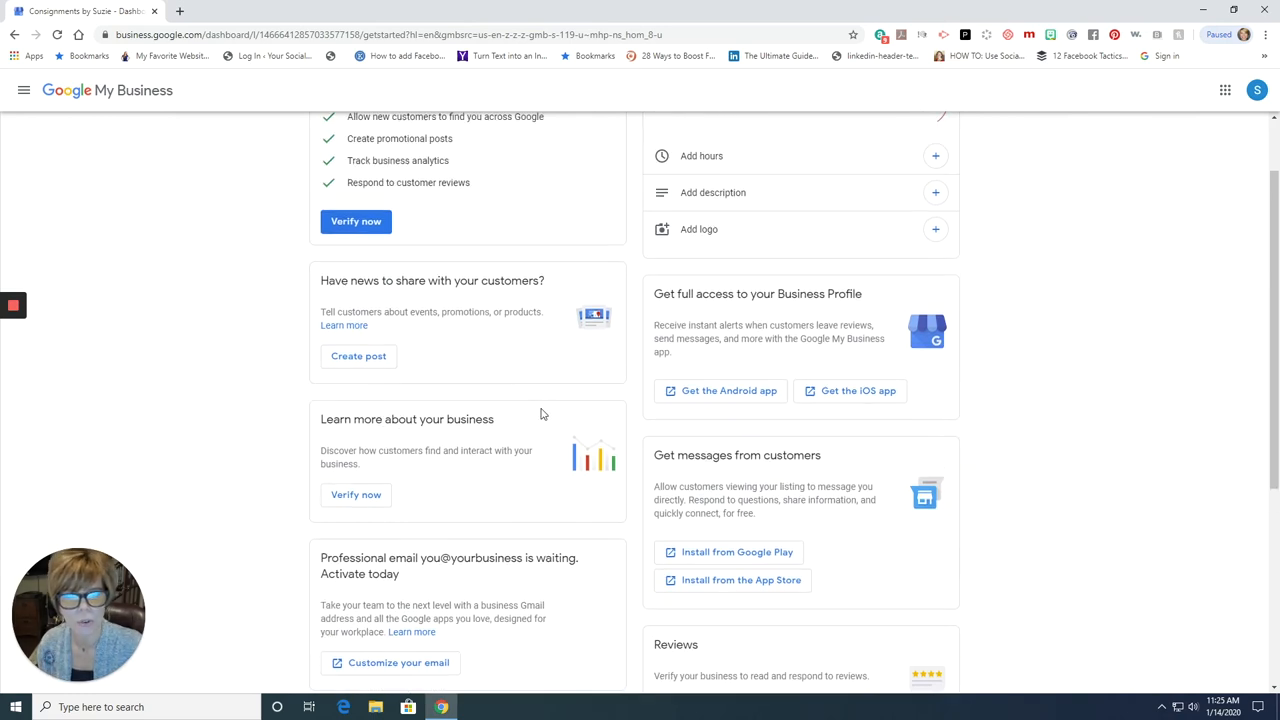
scroll(up, 3)
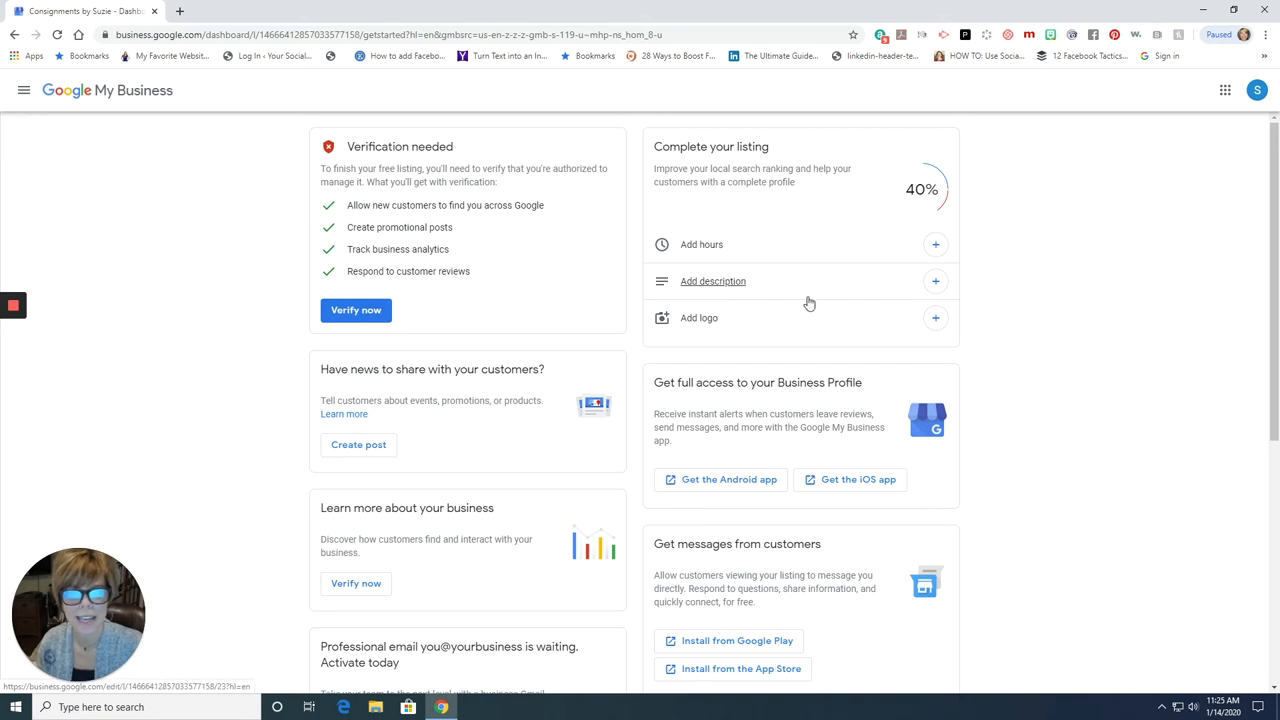
scroll(down, 3)
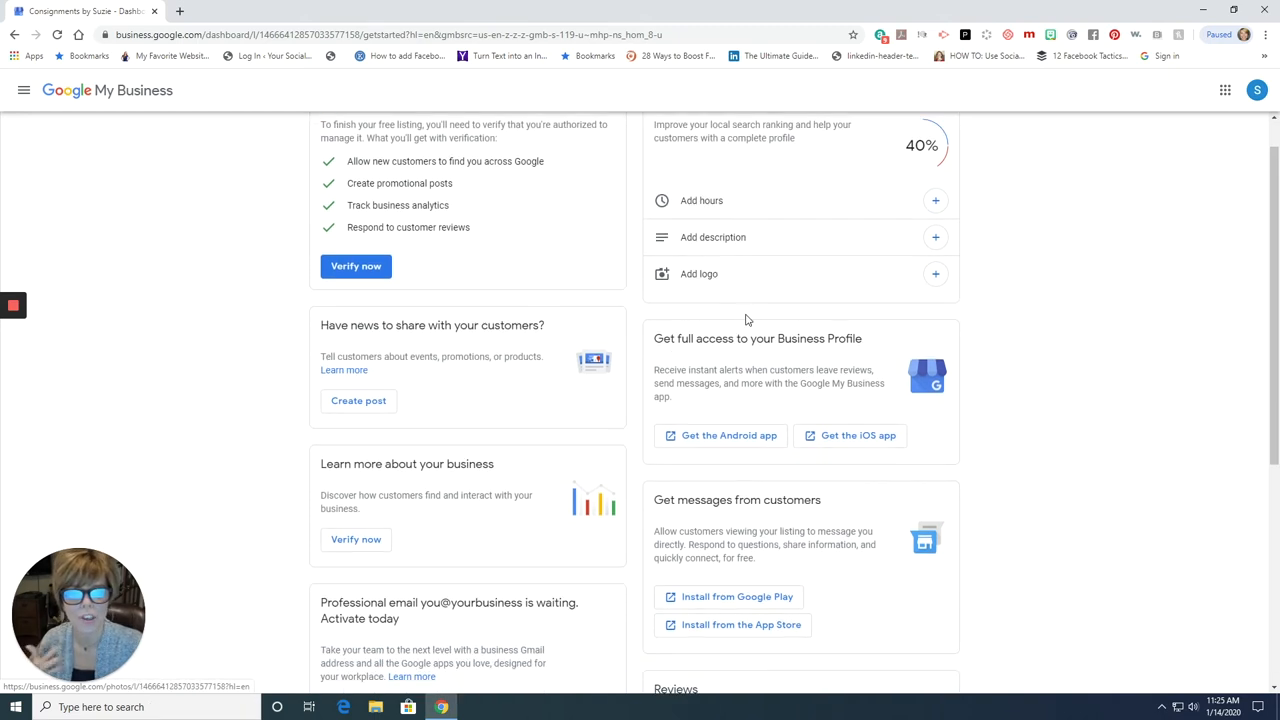
scroll(up, 3)
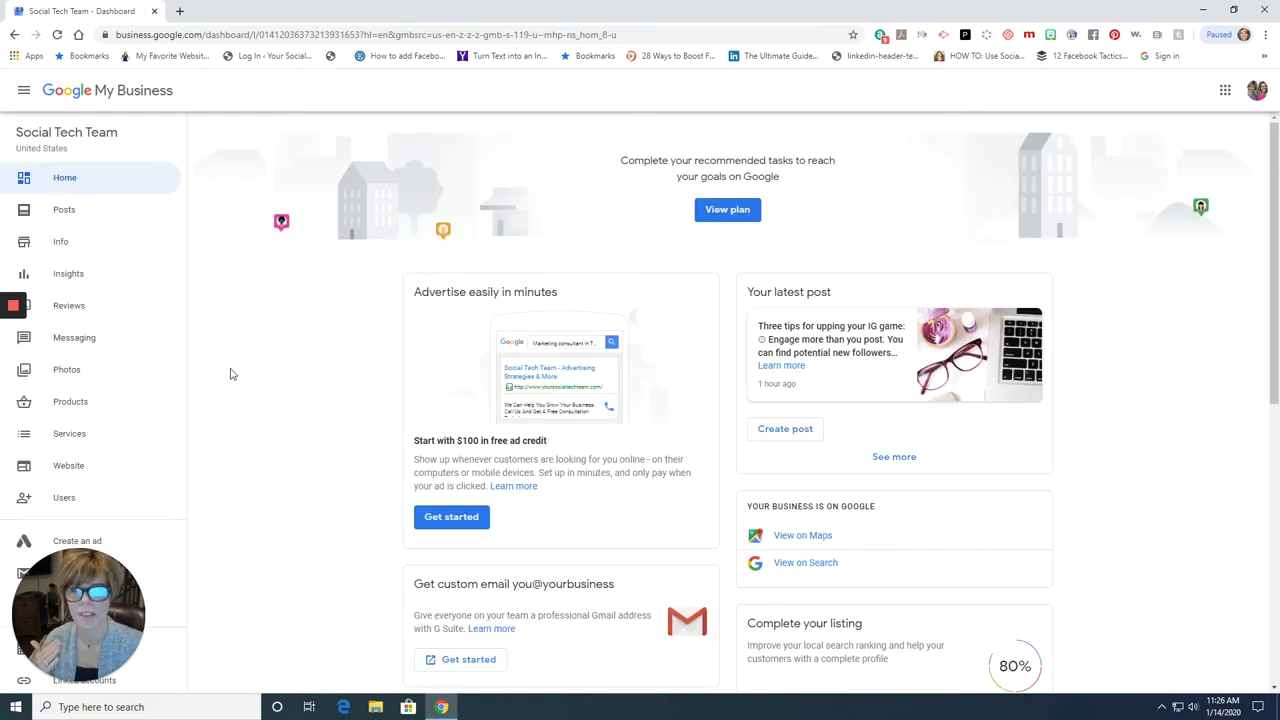
mouse_move(242, 405)
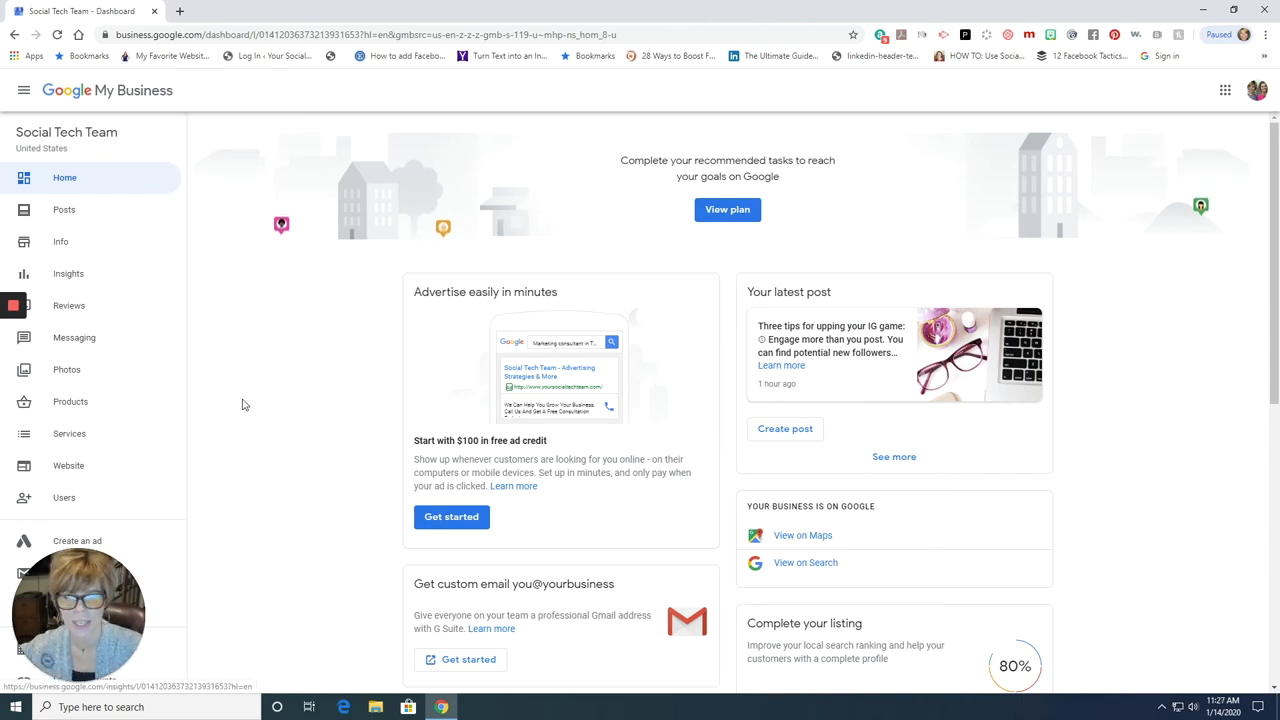
mouse_move(265, 451)
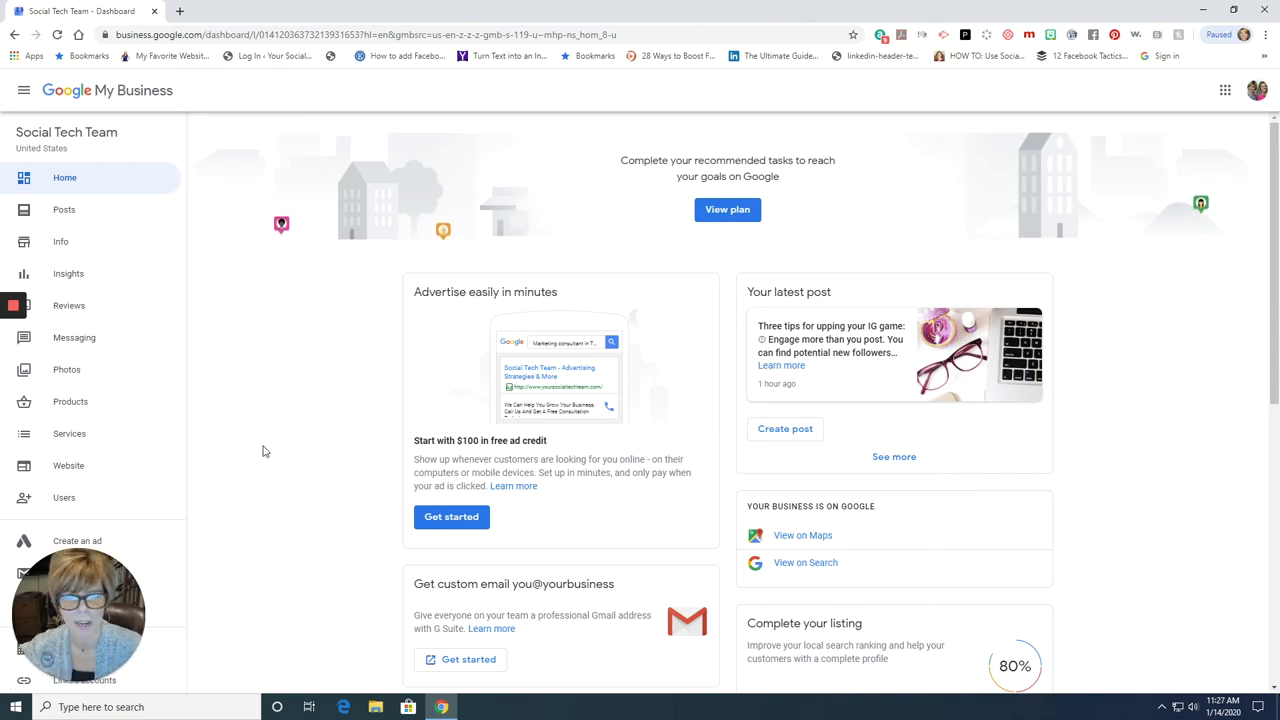
Step: Open Social Tech Team's recommended tasks plan, then close it
click(727, 209)
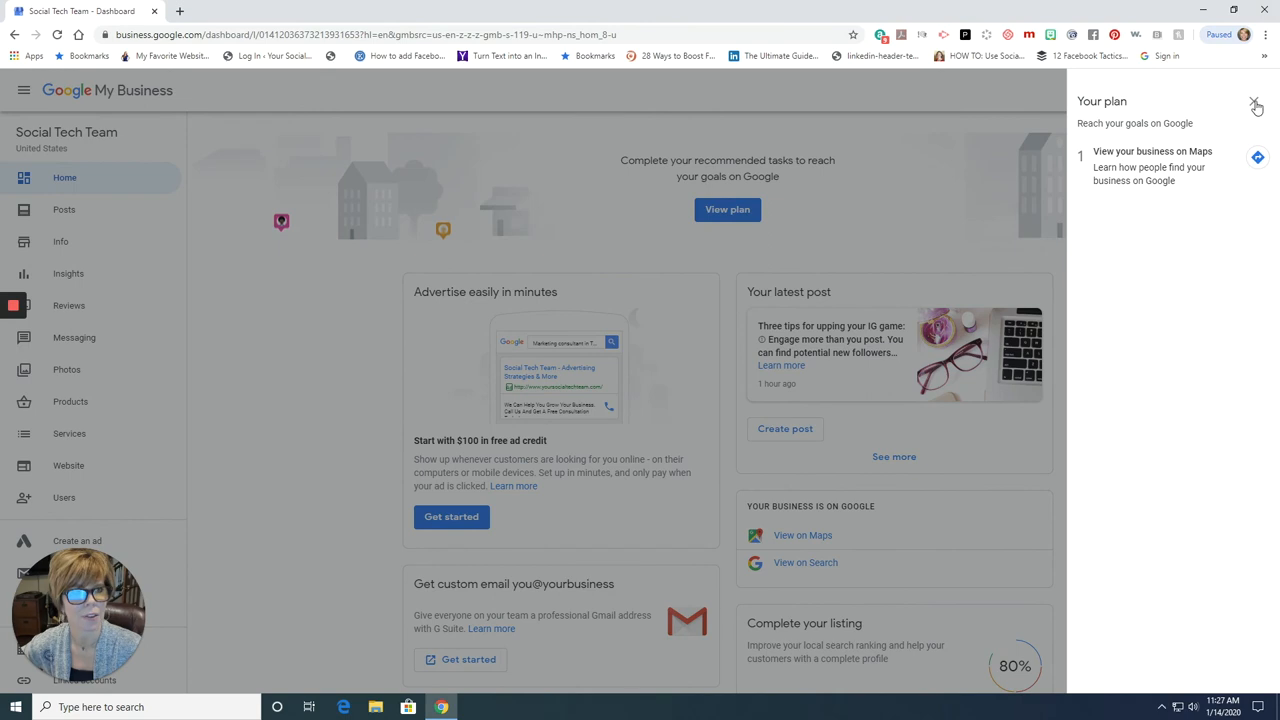
click(1256, 104)
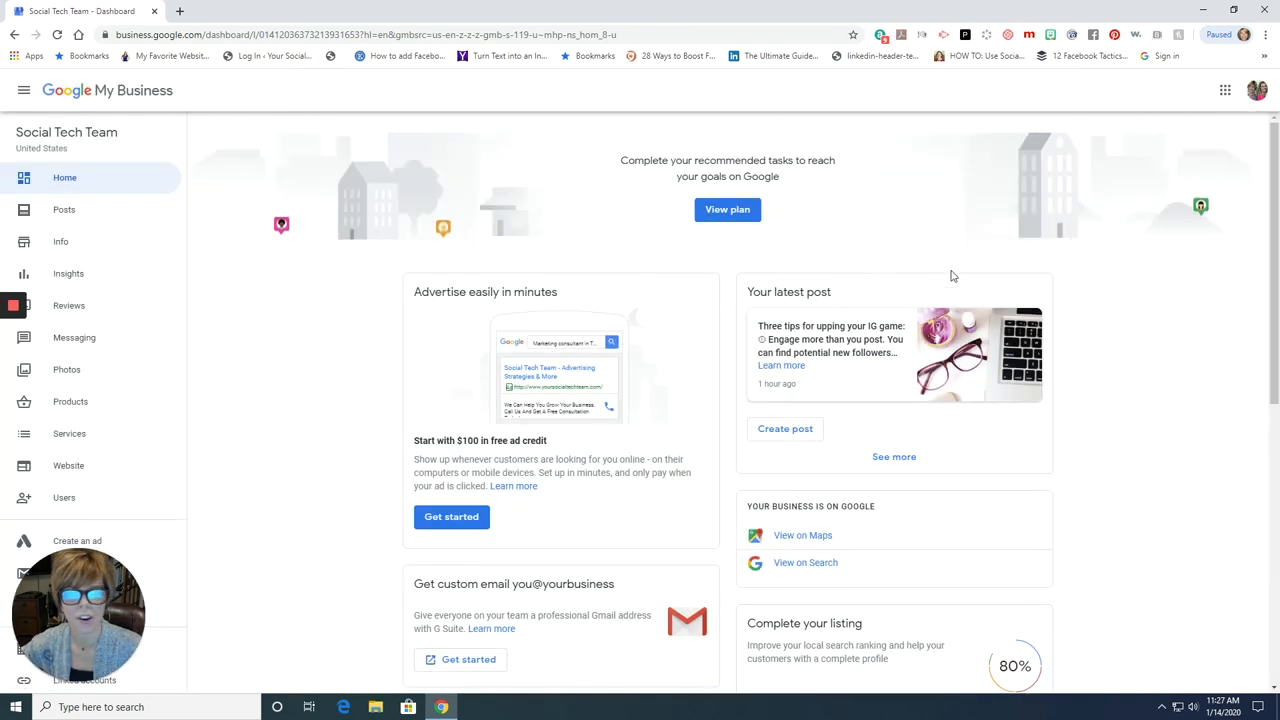
mouse_move(285, 422)
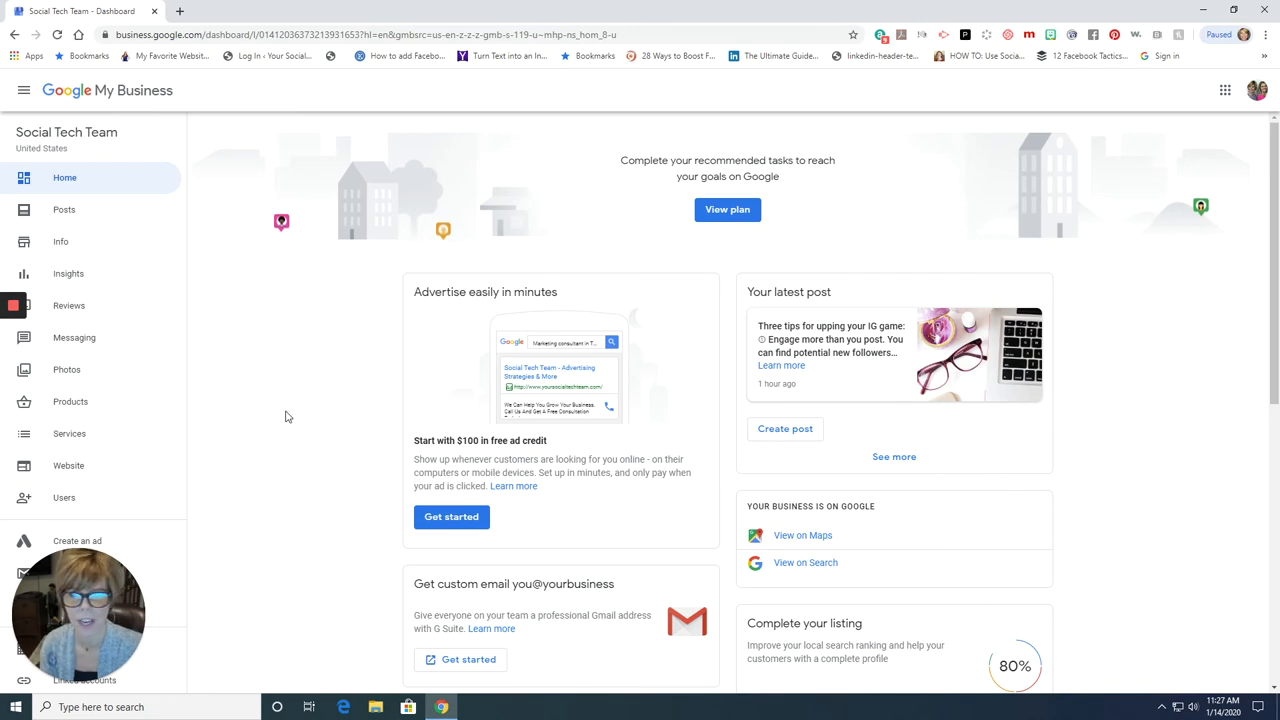
mouse_move(275, 387)
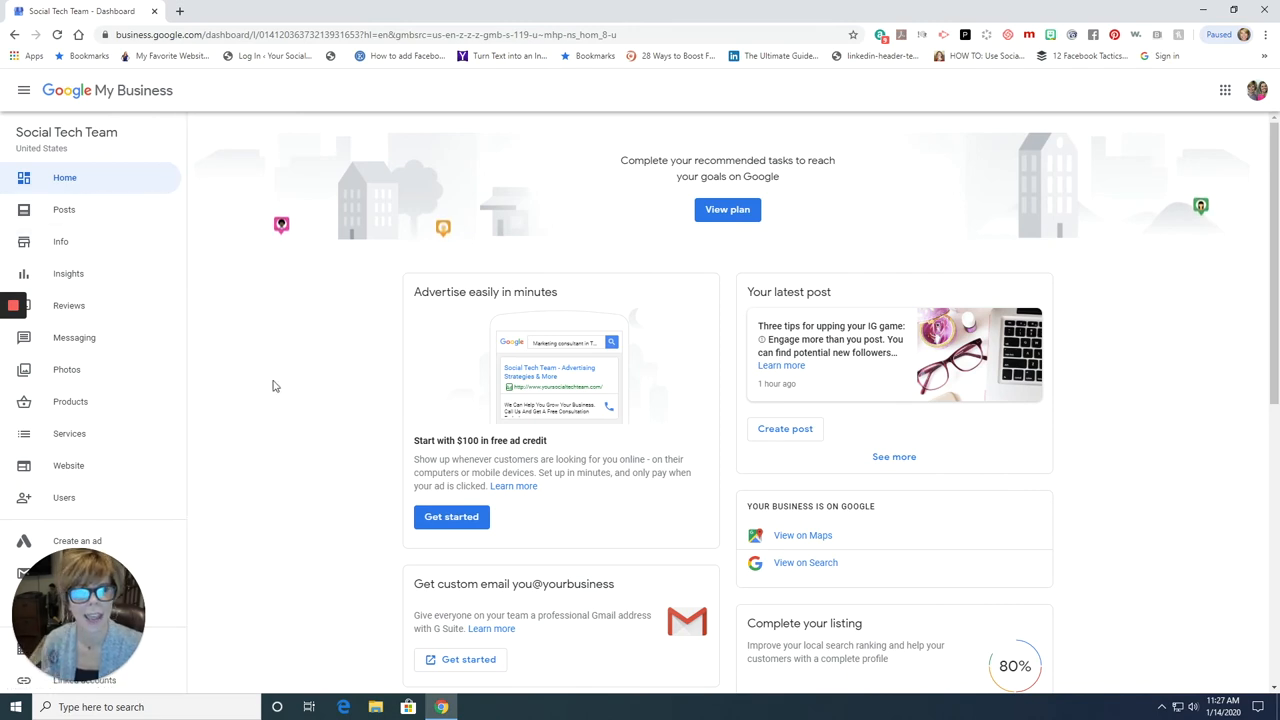
mouse_move(109, 371)
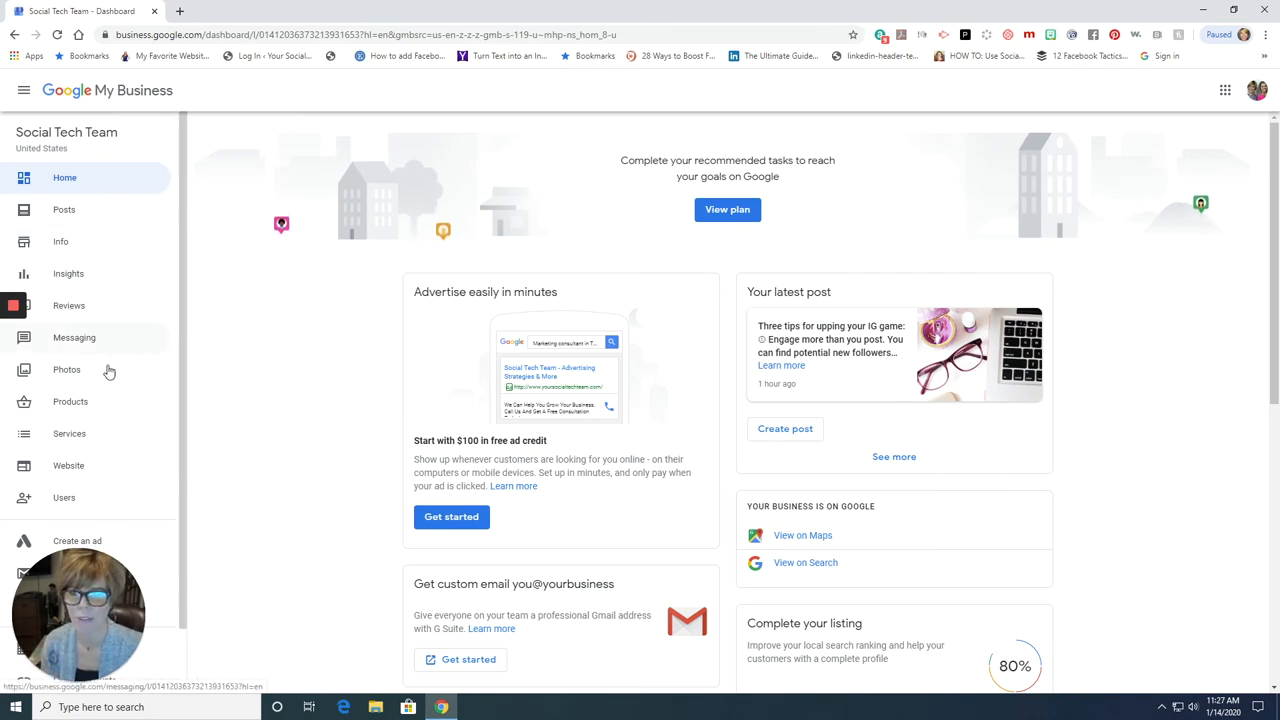
mouse_move(890, 404)
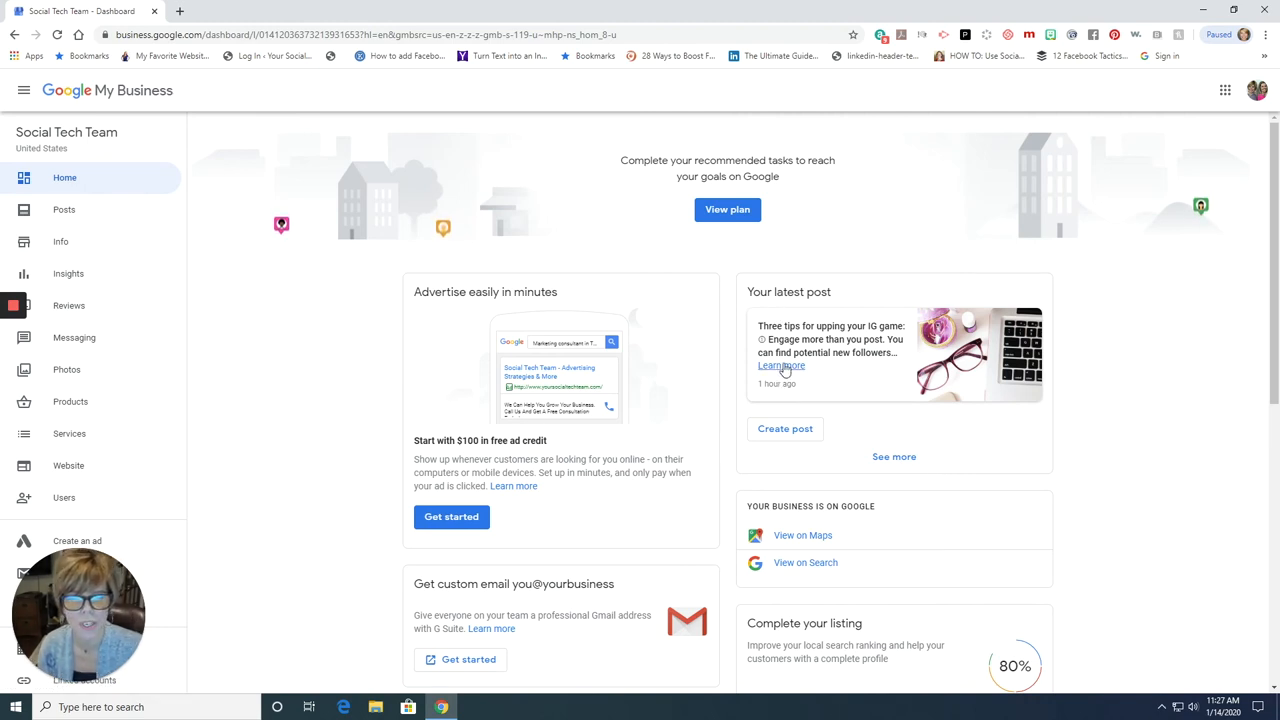
scroll(down, 3)
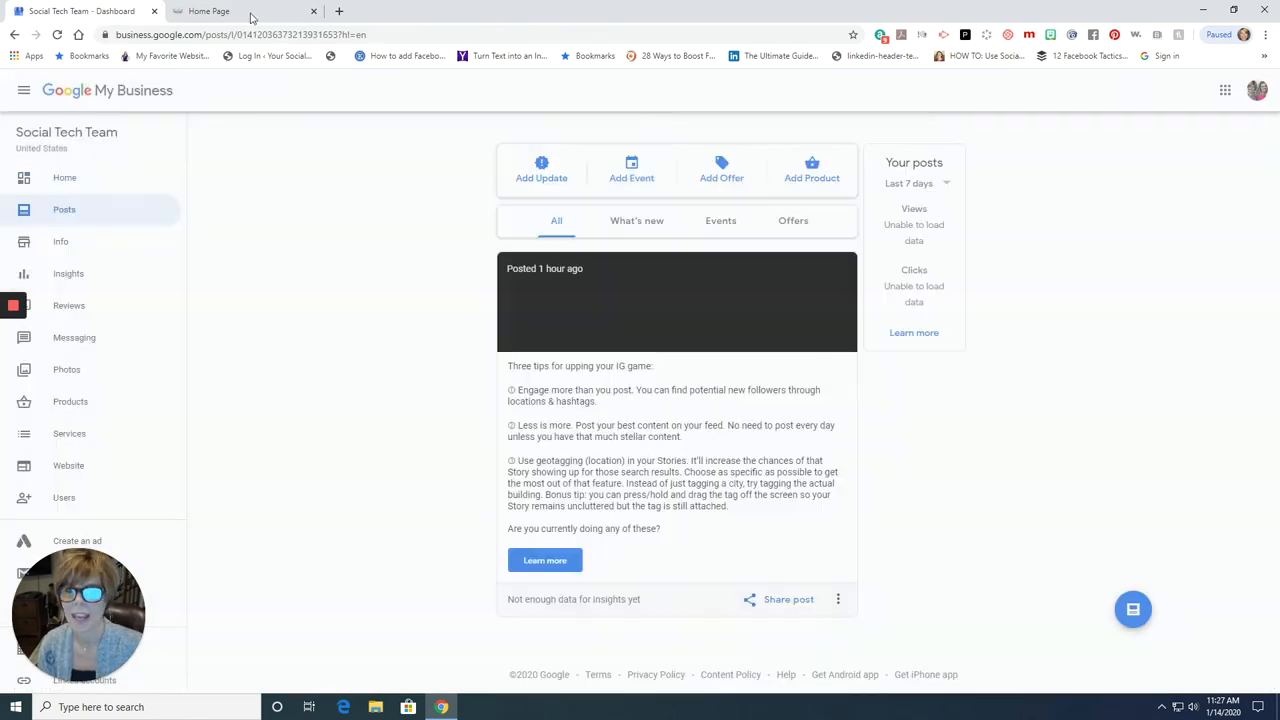
scroll(down, 3)
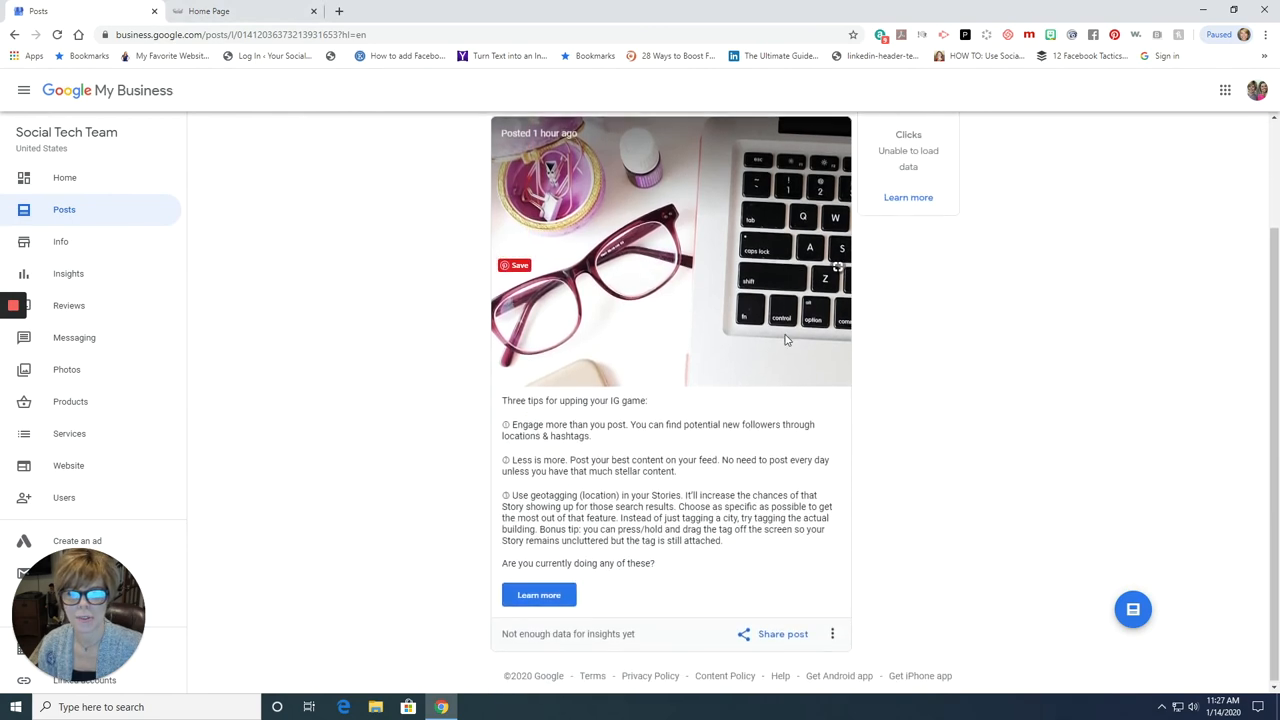
scroll(up, 3)
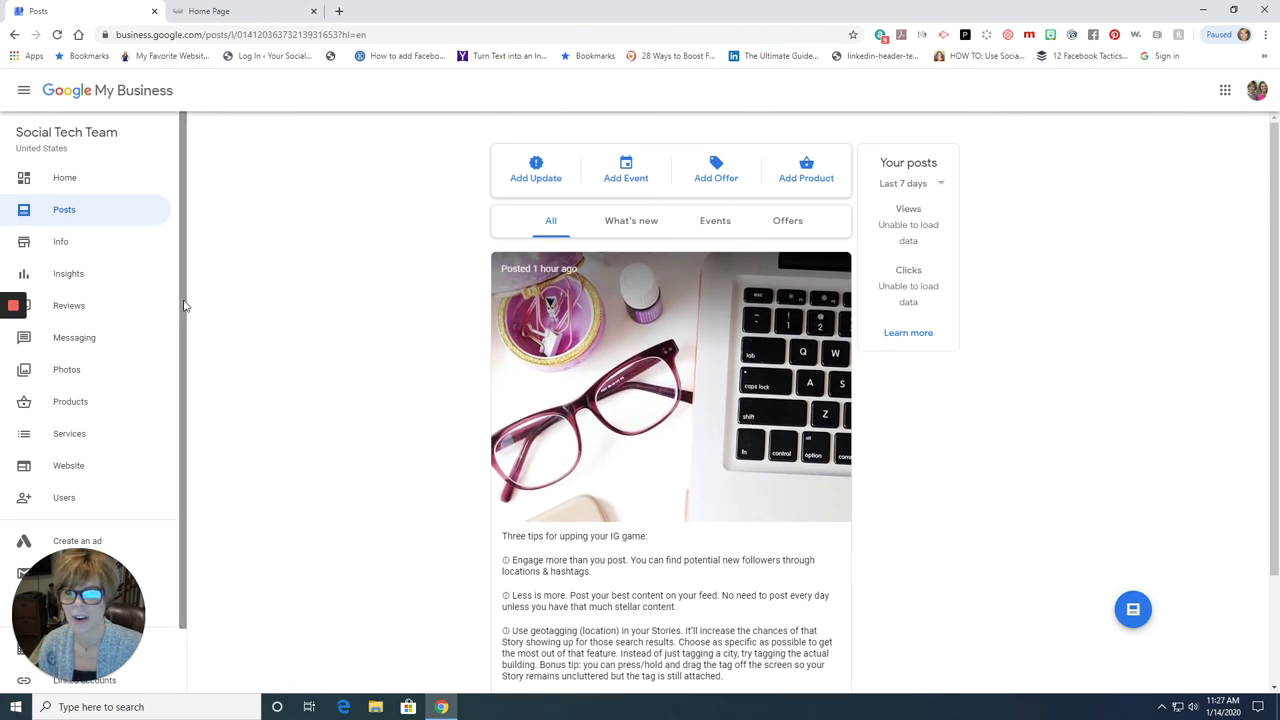
click(64, 178)
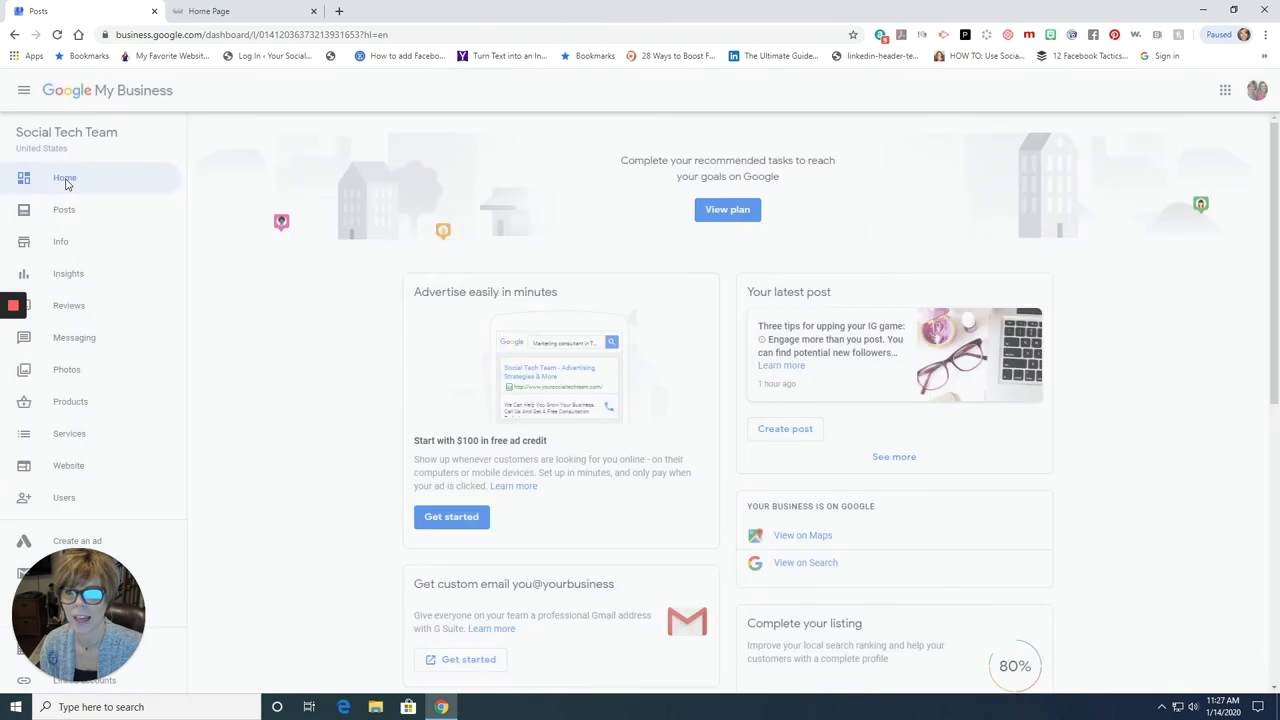
scroll(down, 3)
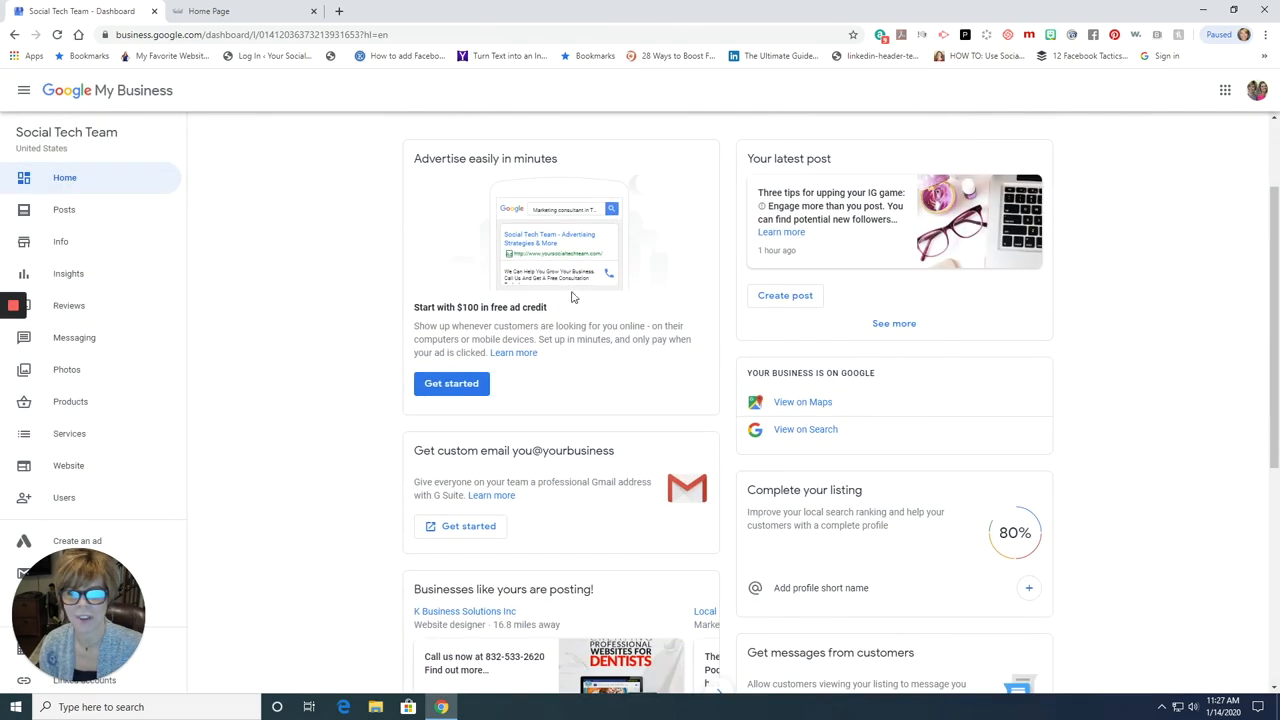
scroll(down, 3)
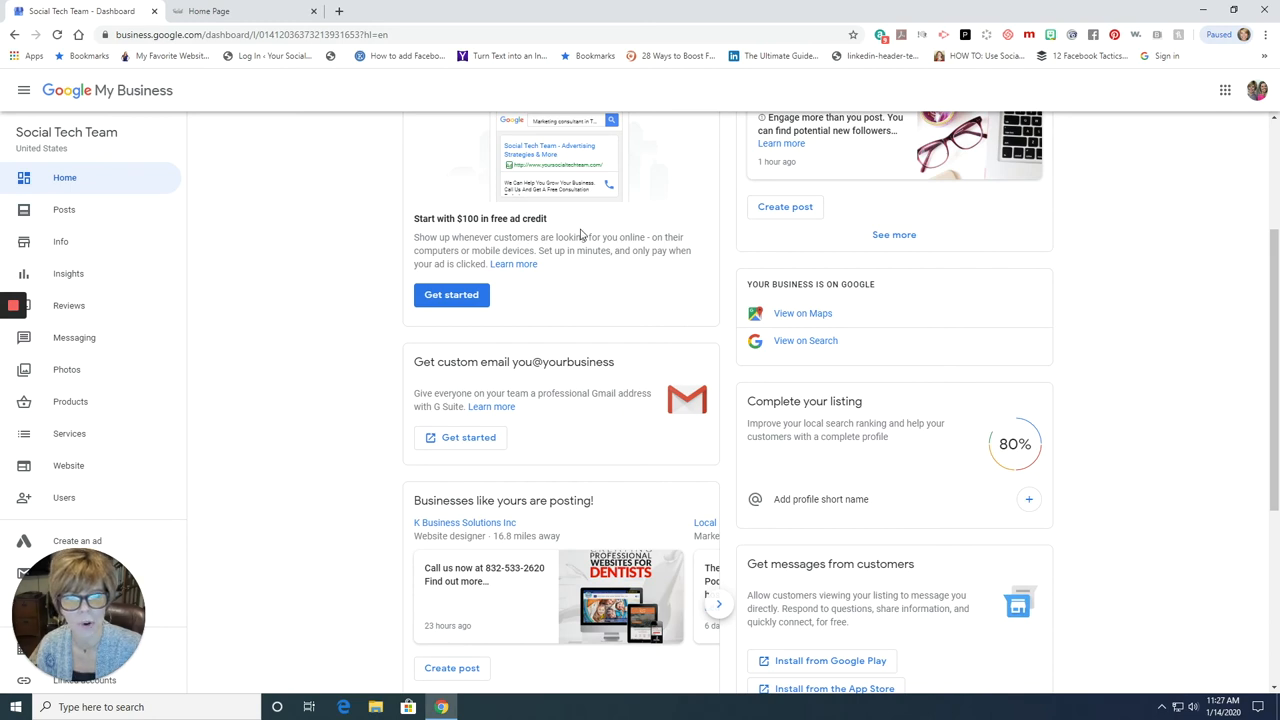
scroll(down, 3)
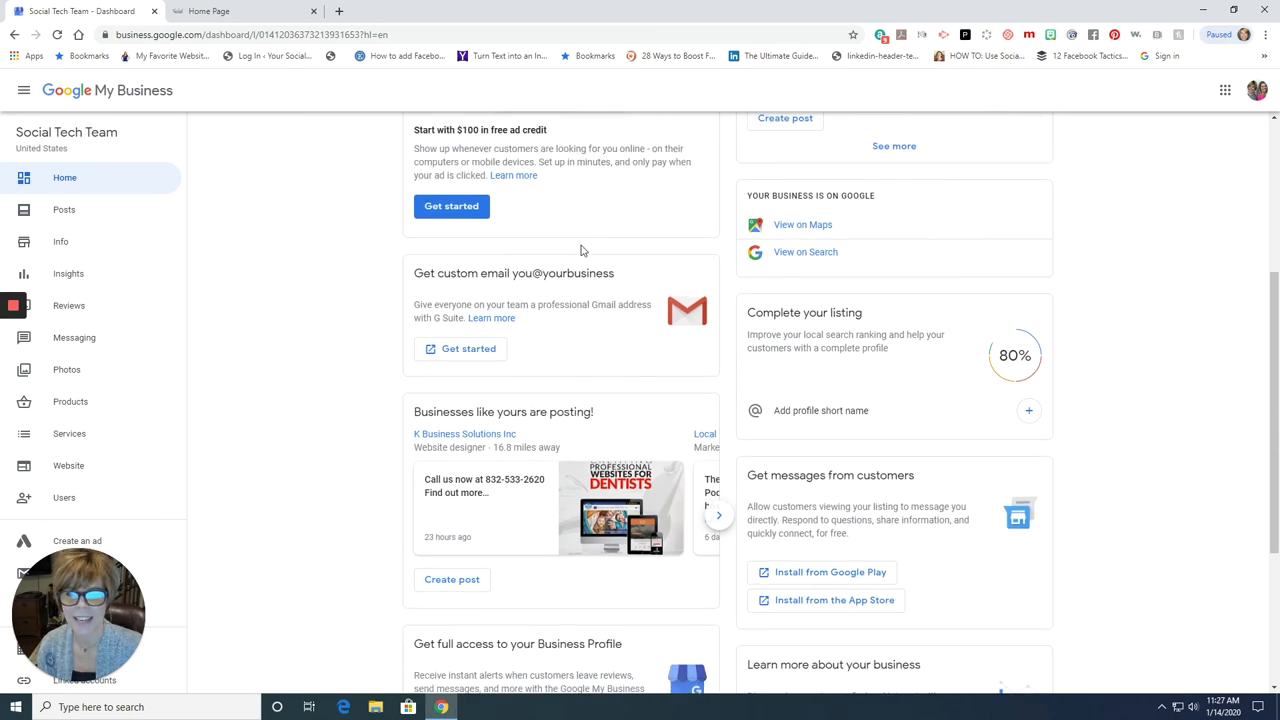
scroll(down, 3)
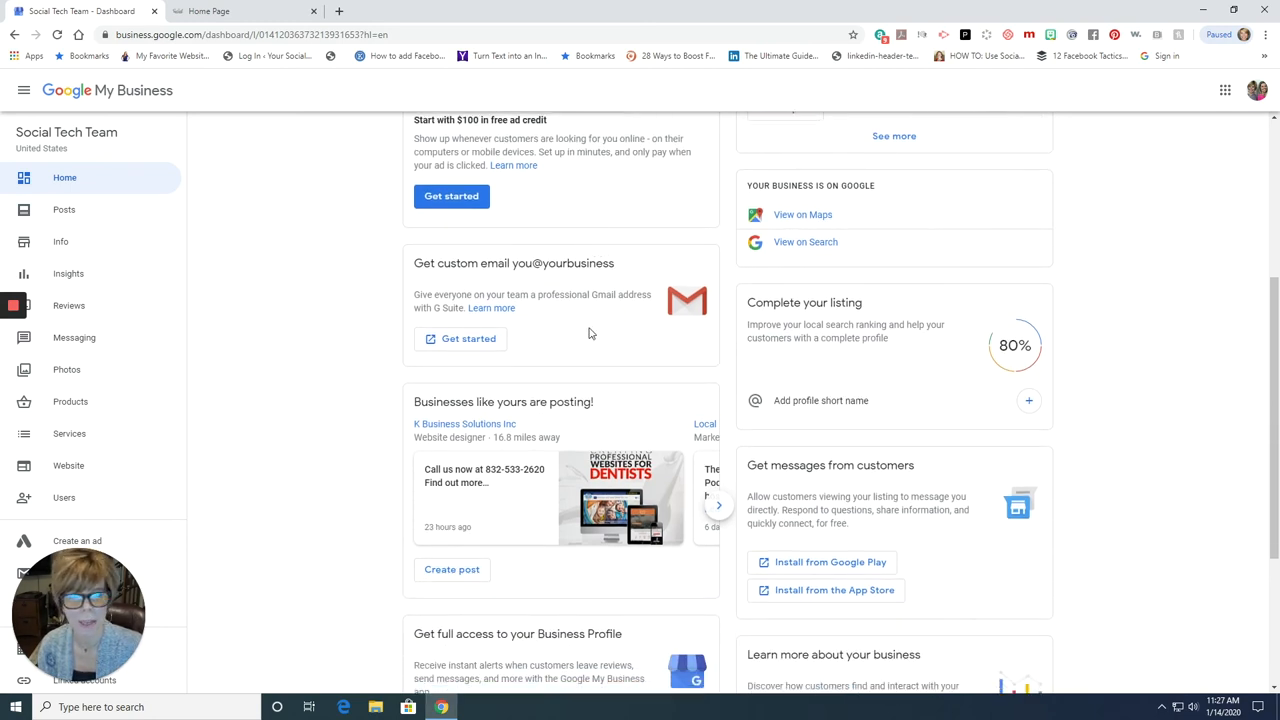
scroll(down, 3)
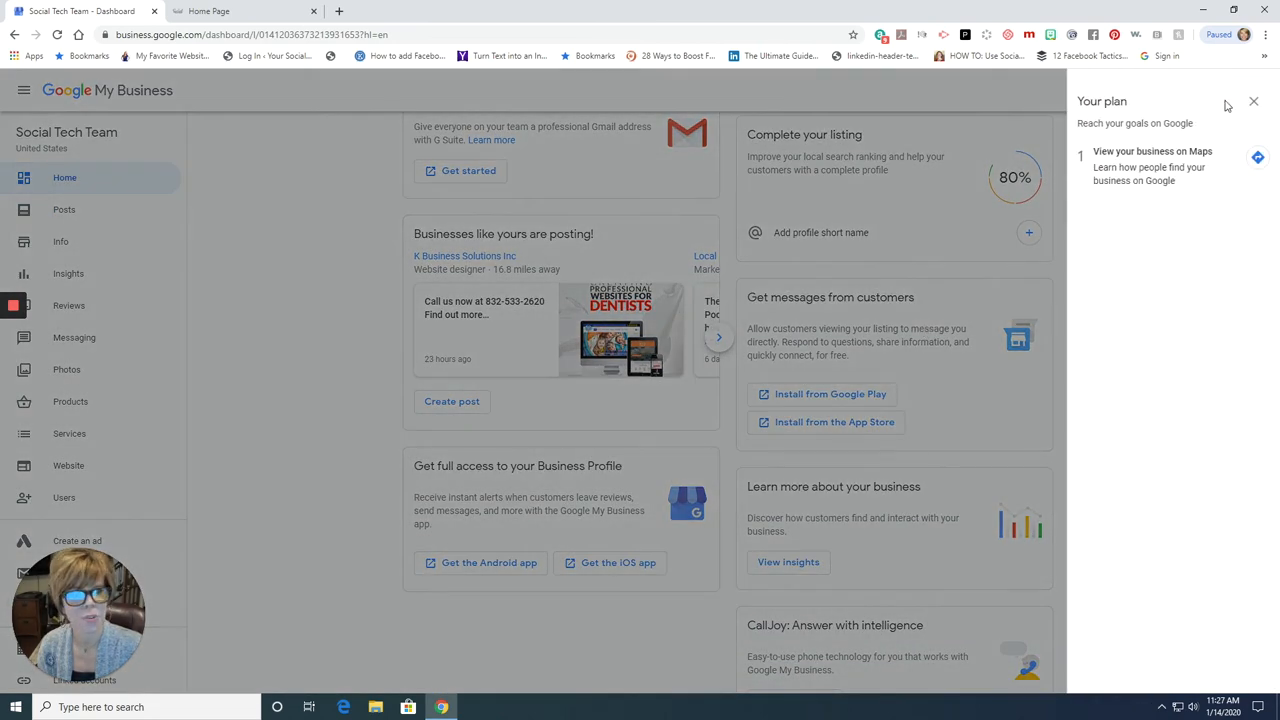
click(1253, 101)
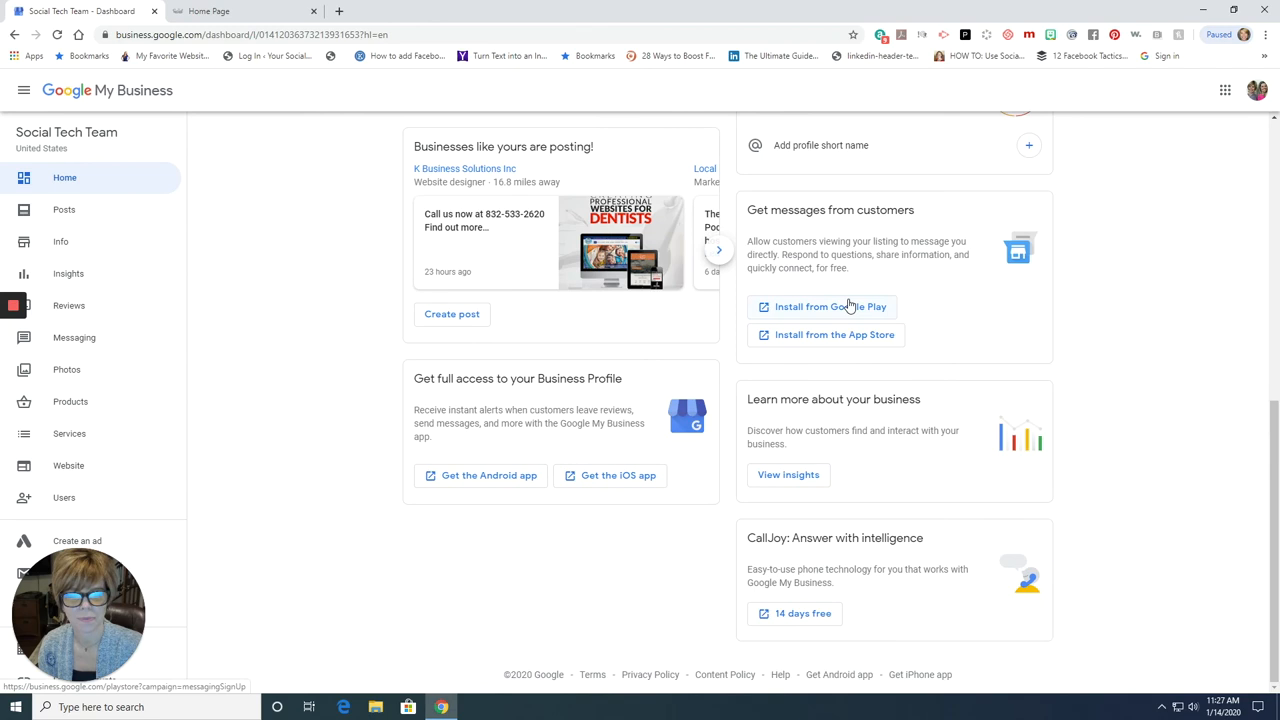
mouse_move(808, 613)
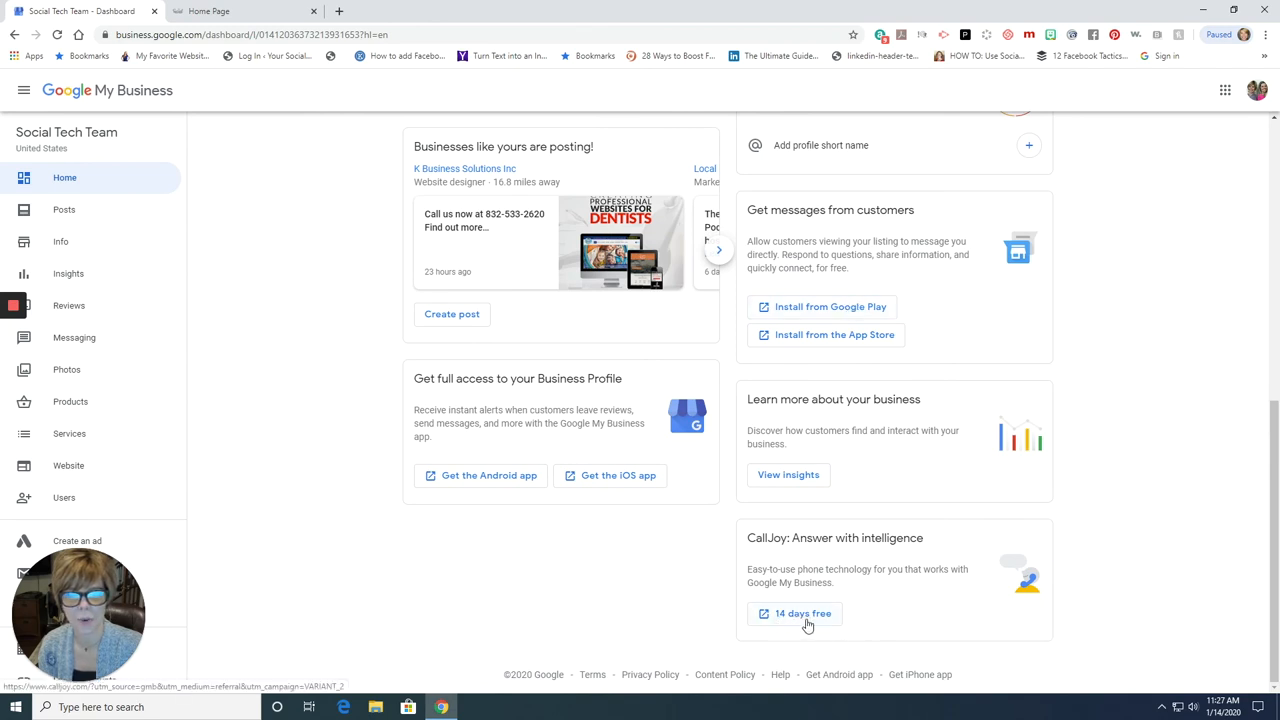
mouse_move(875, 530)
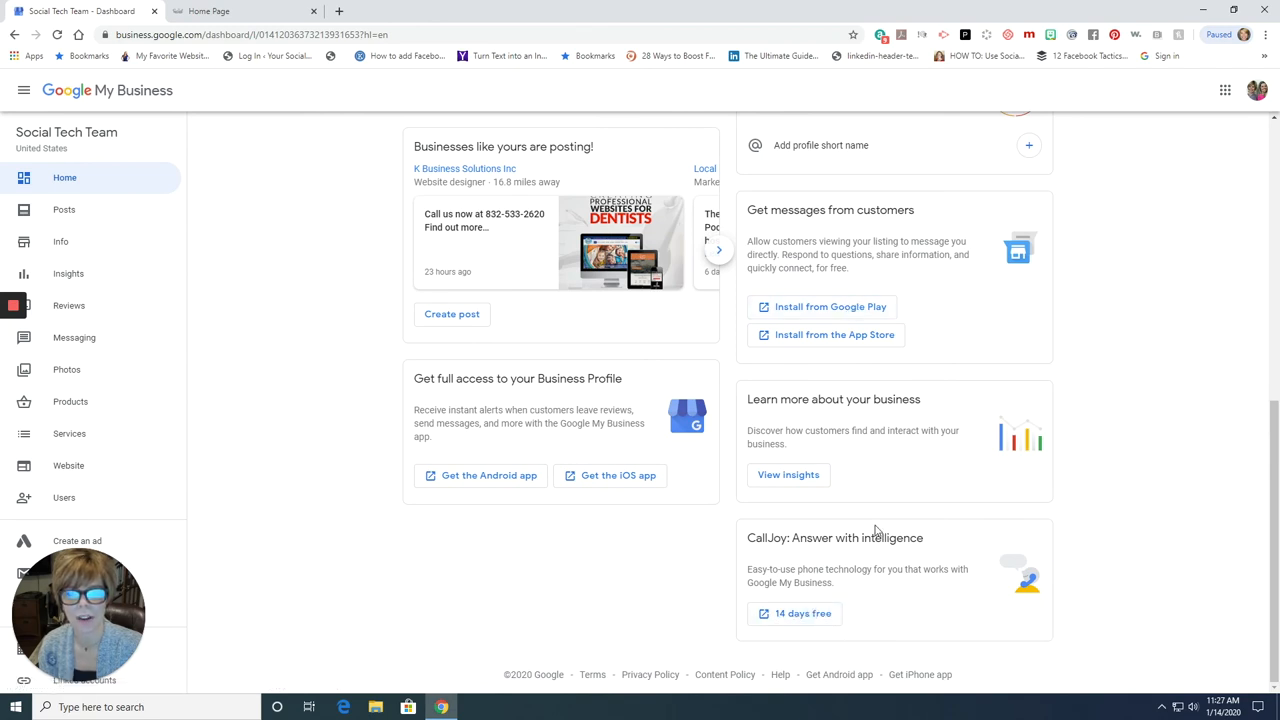
scroll(up, 3)
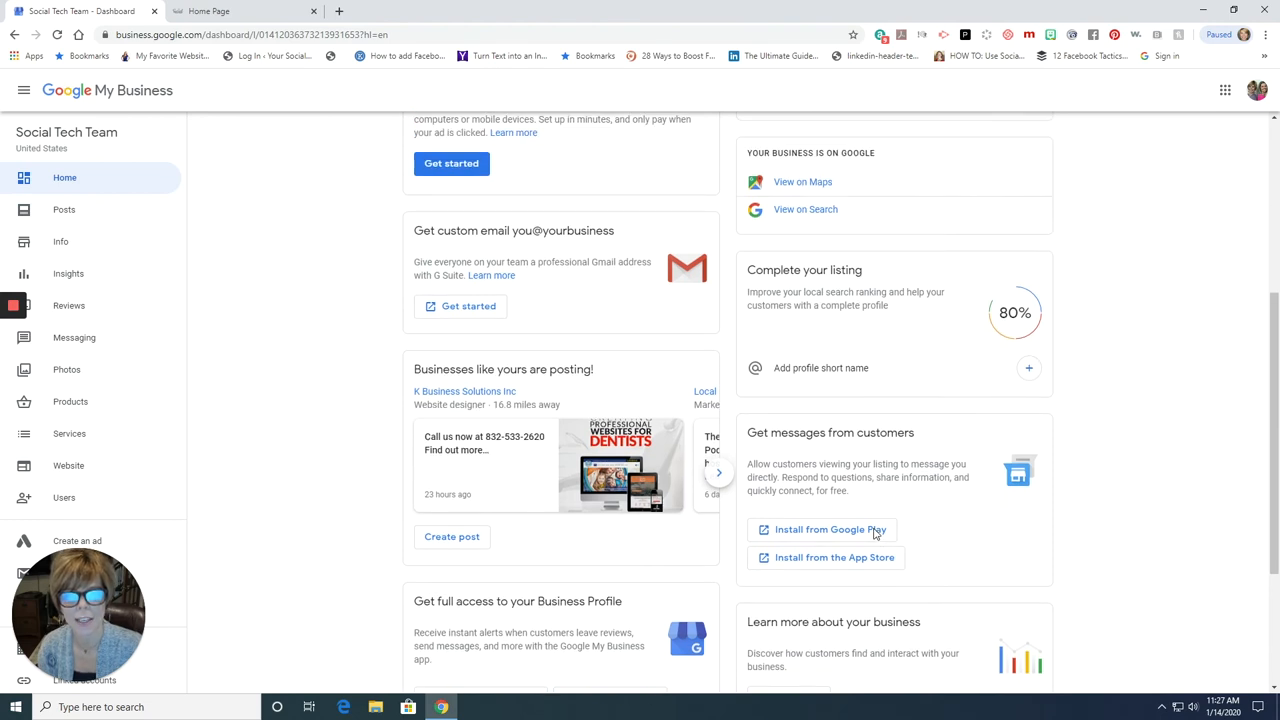
mouse_move(630, 417)
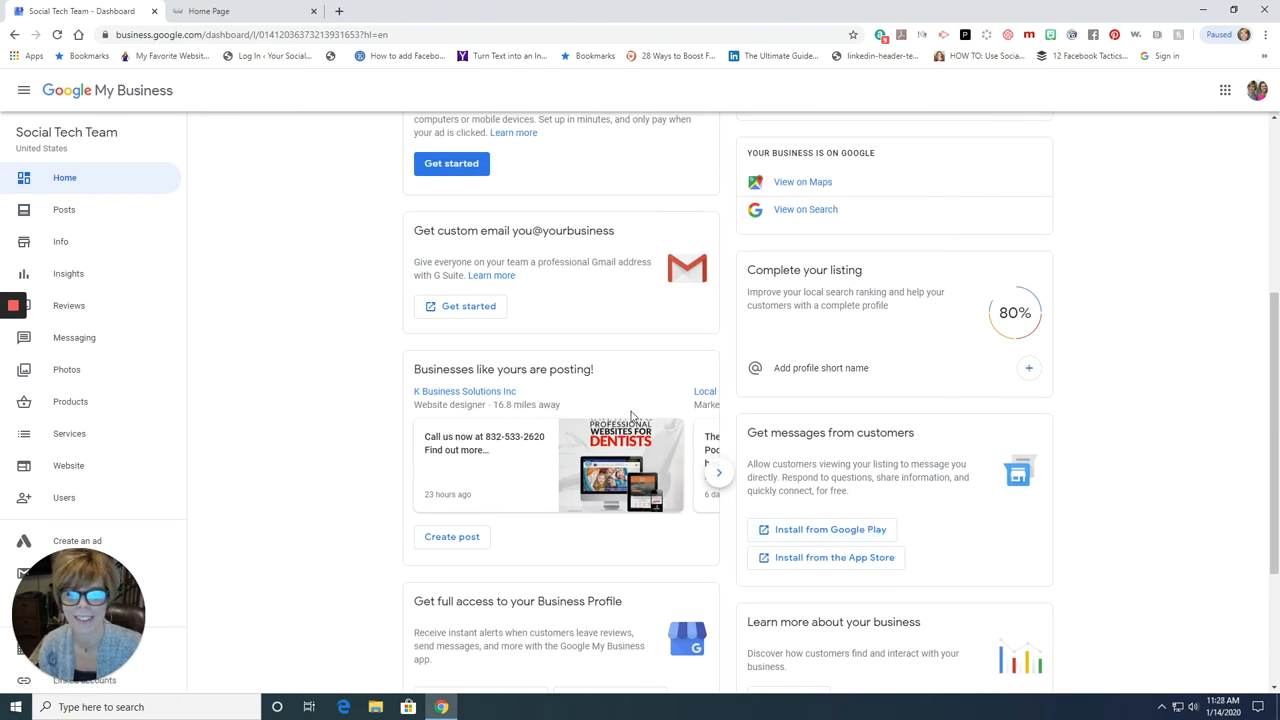
mouse_move(525, 457)
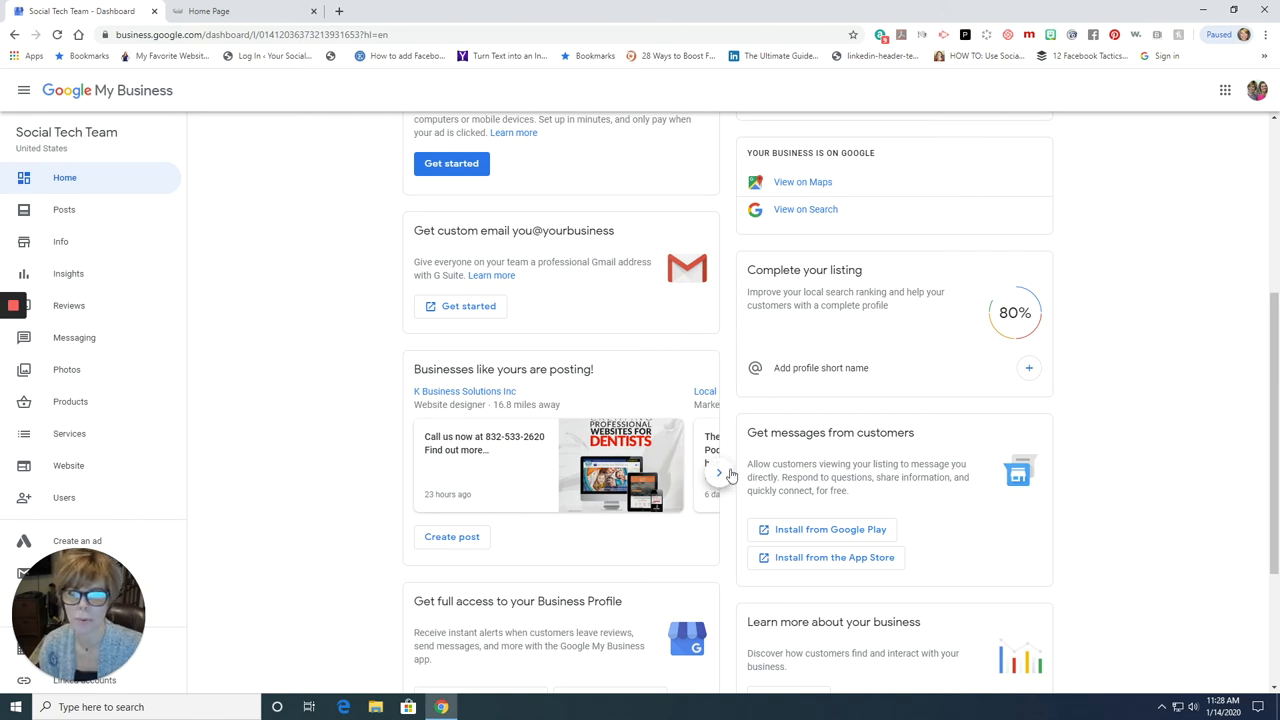
scroll(up, 3)
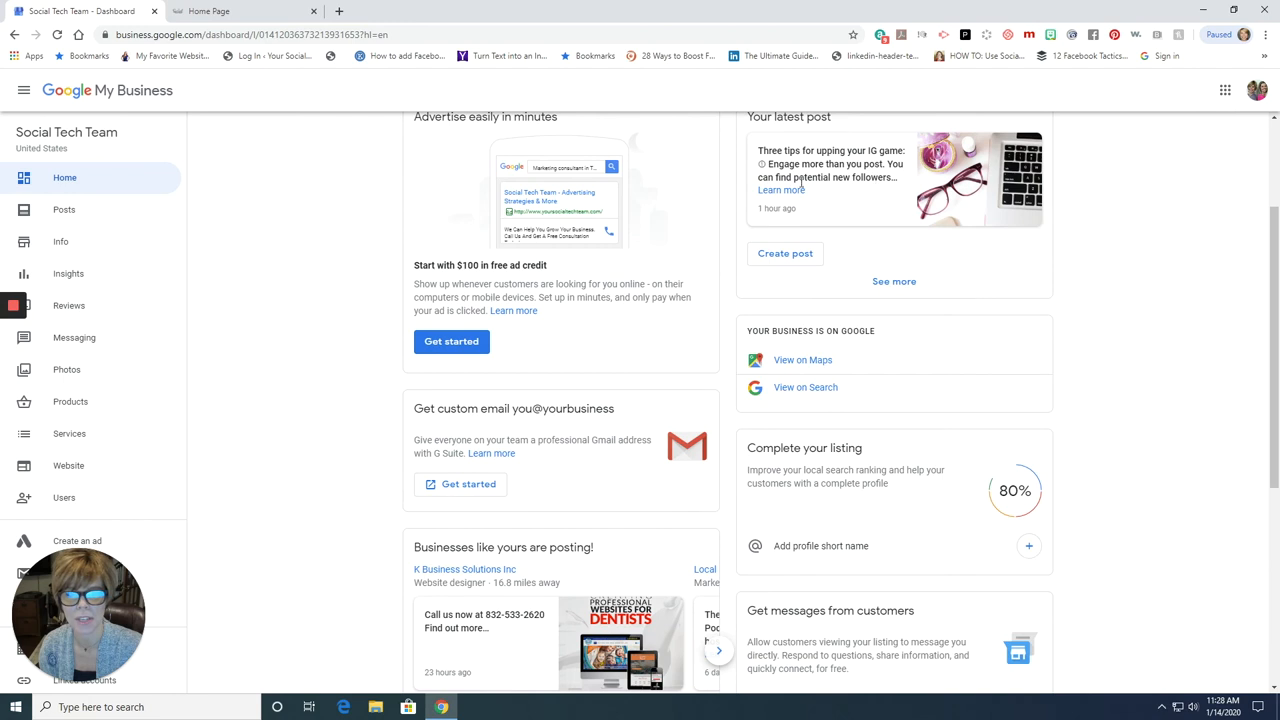
scroll(down, 3)
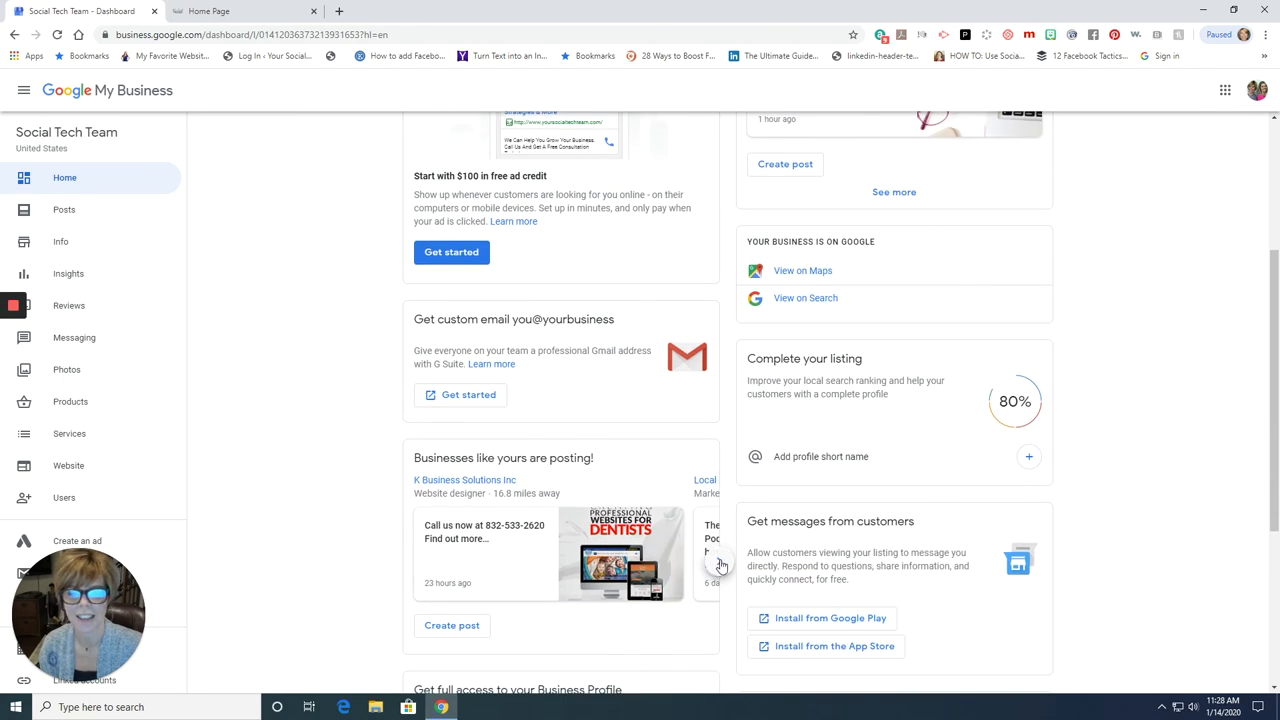
click(720, 562)
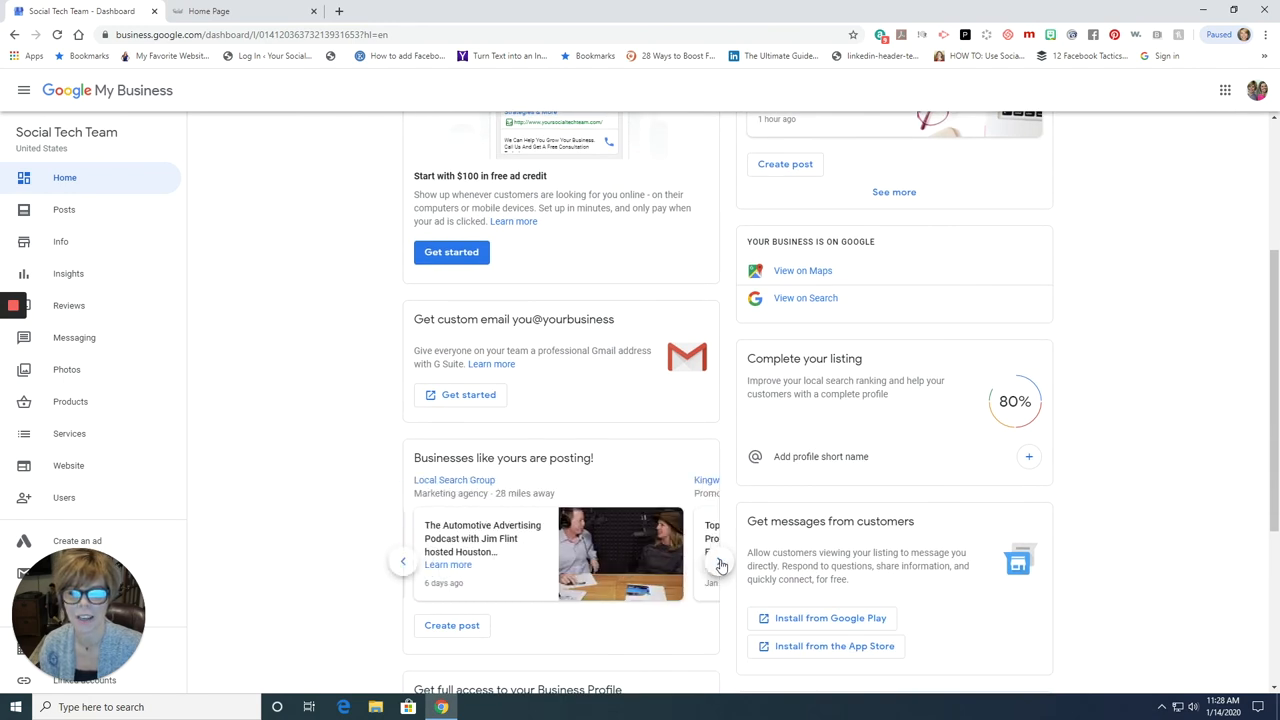
click(721, 560)
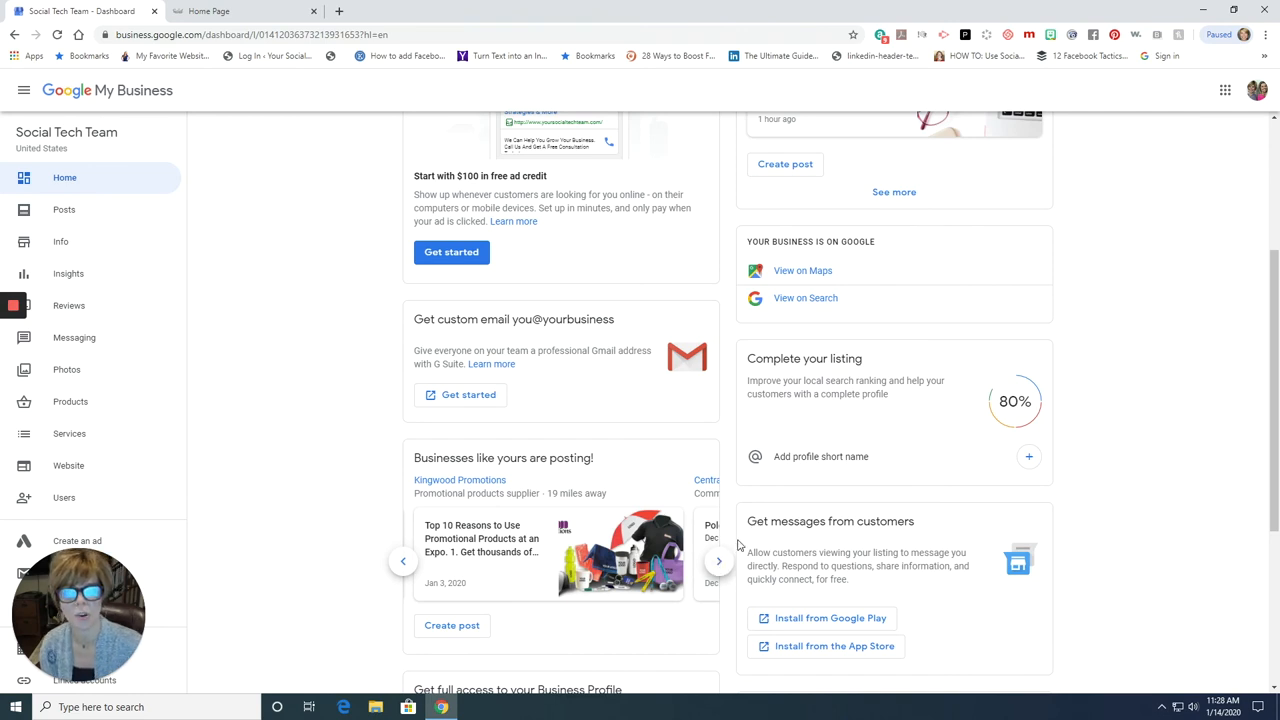
scroll(up, 3)
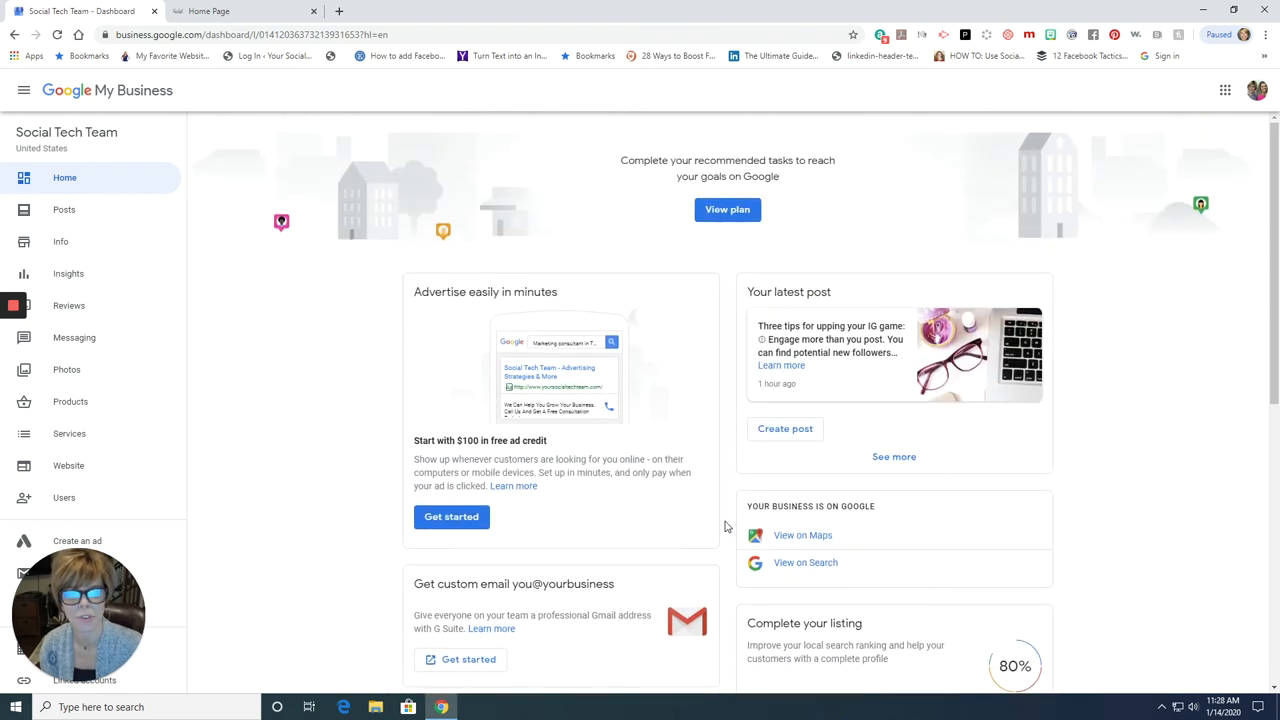
scroll(down, 3)
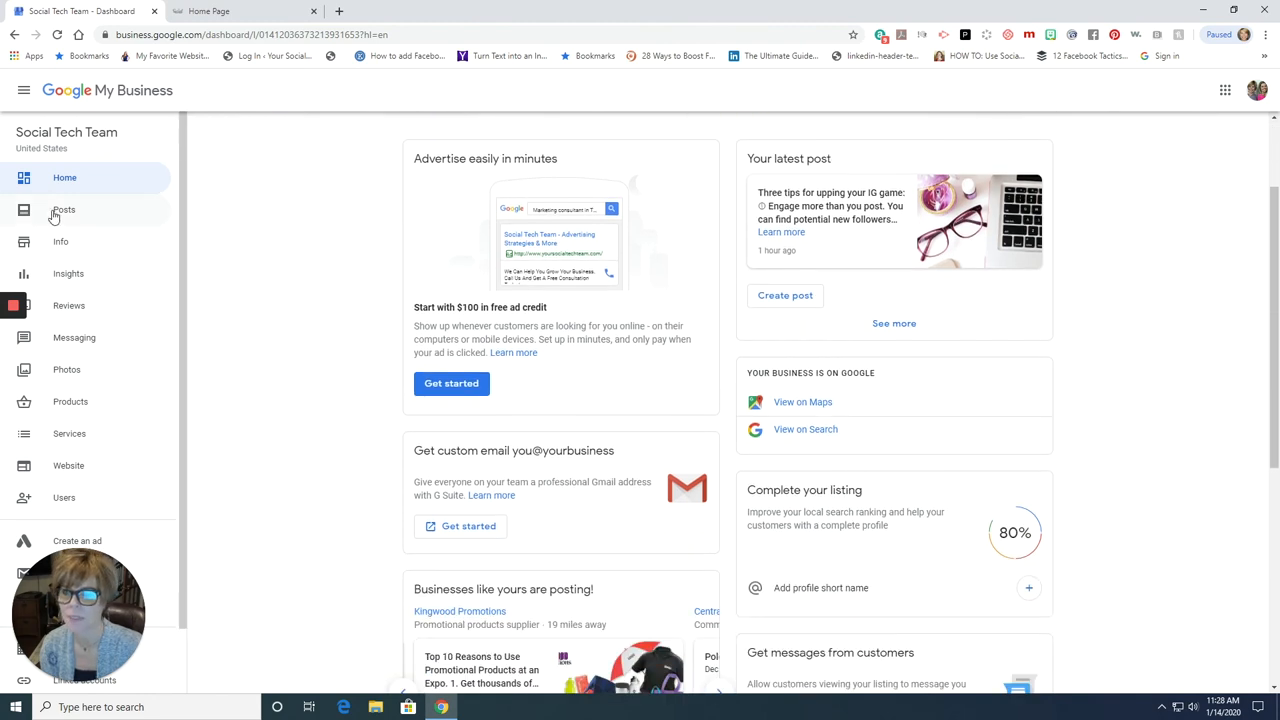
Step: View the Posts page, then go to the Social Tech Team Info page
click(63, 209)
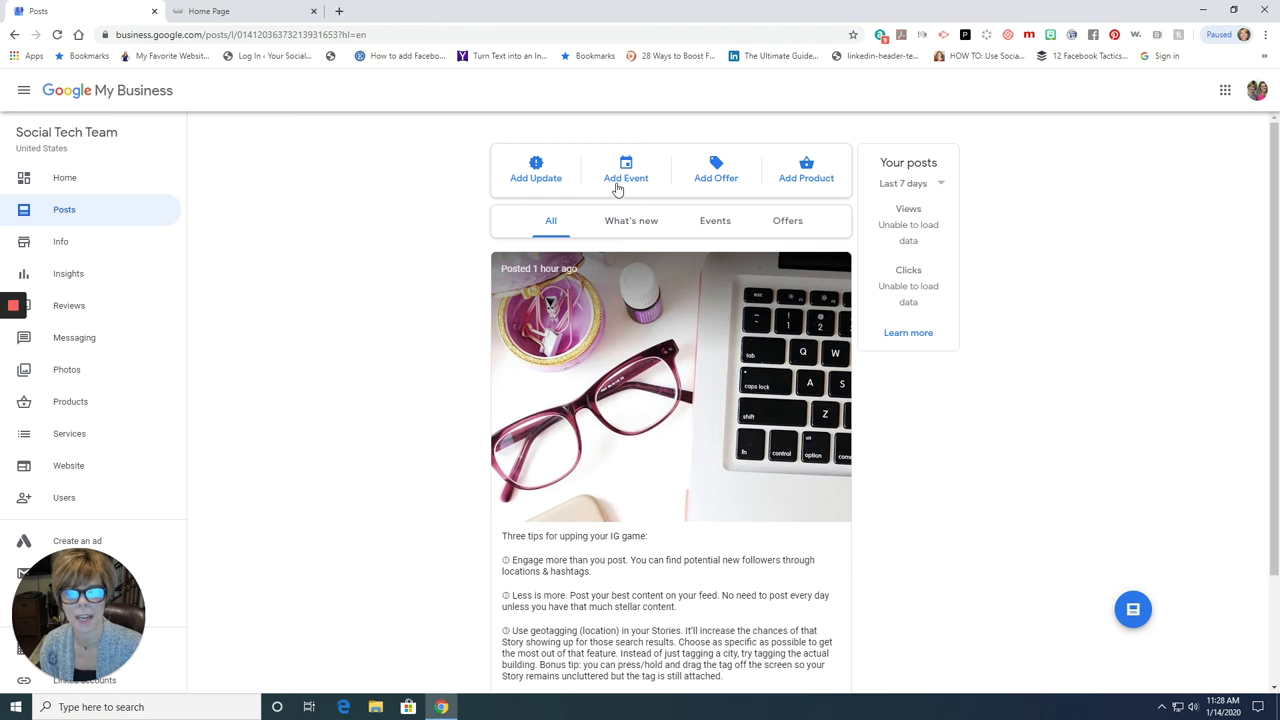
mouse_move(805, 178)
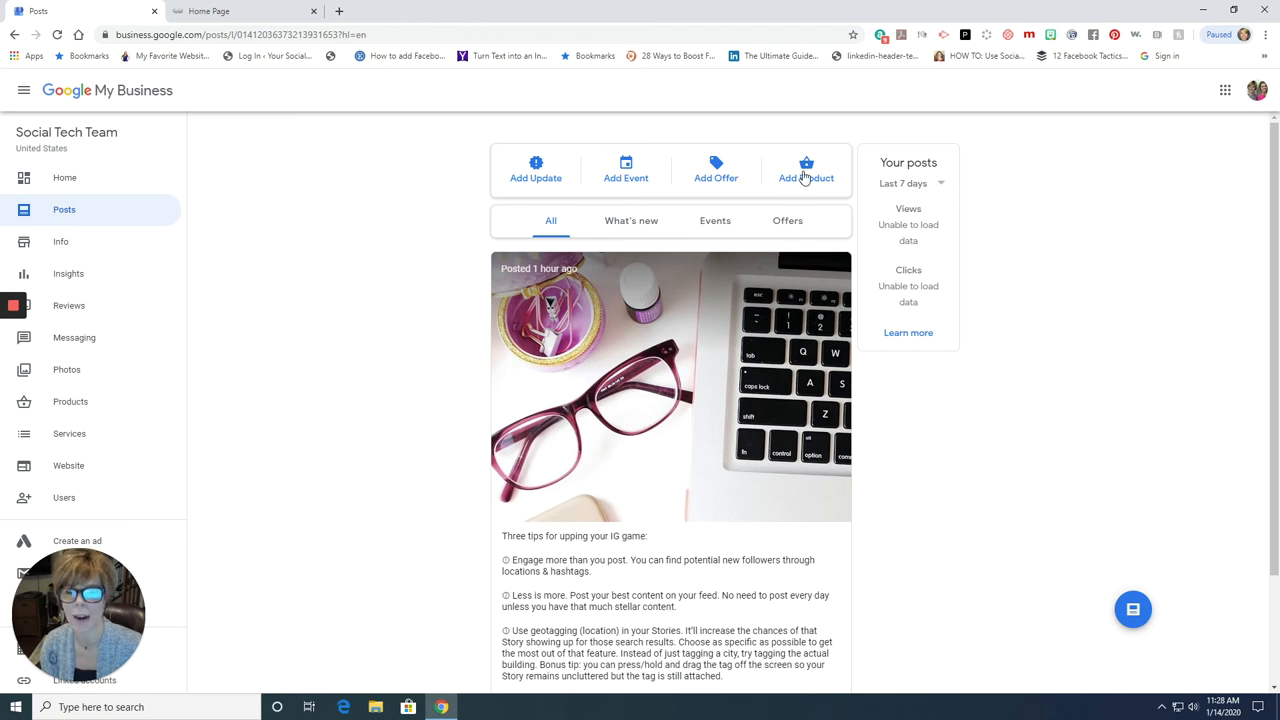
mouse_move(266, 268)
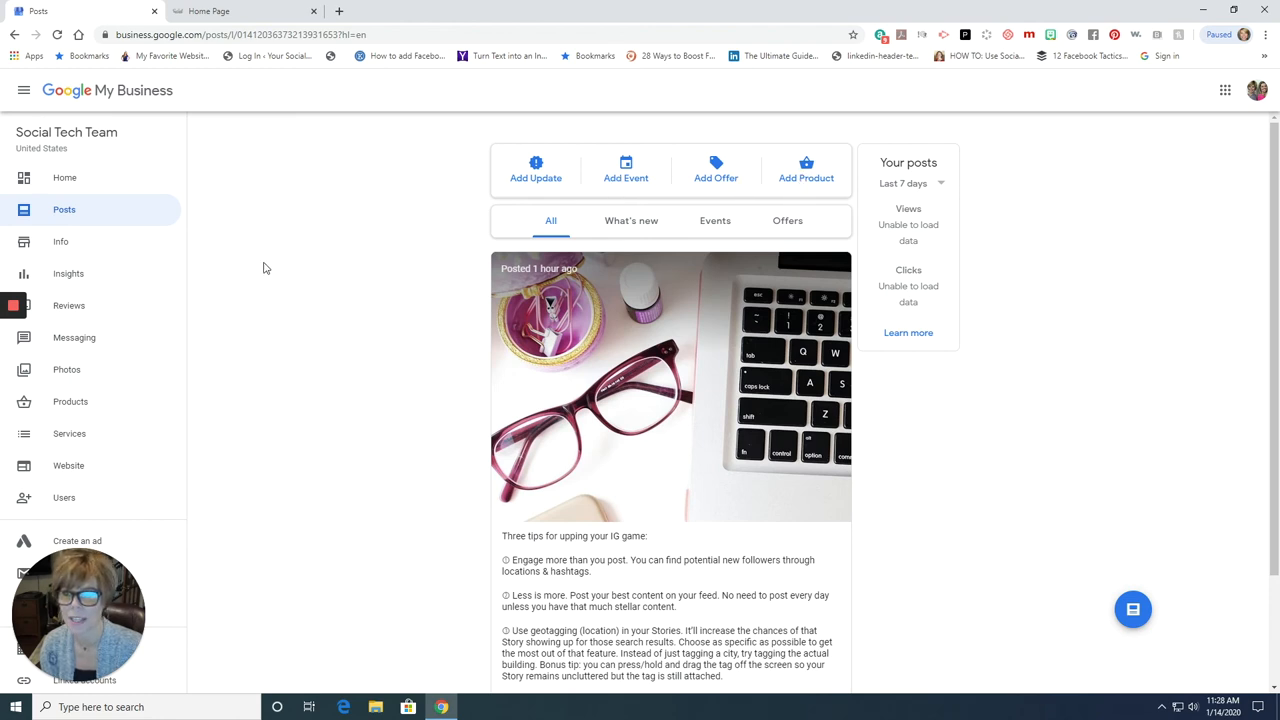
click(60, 242)
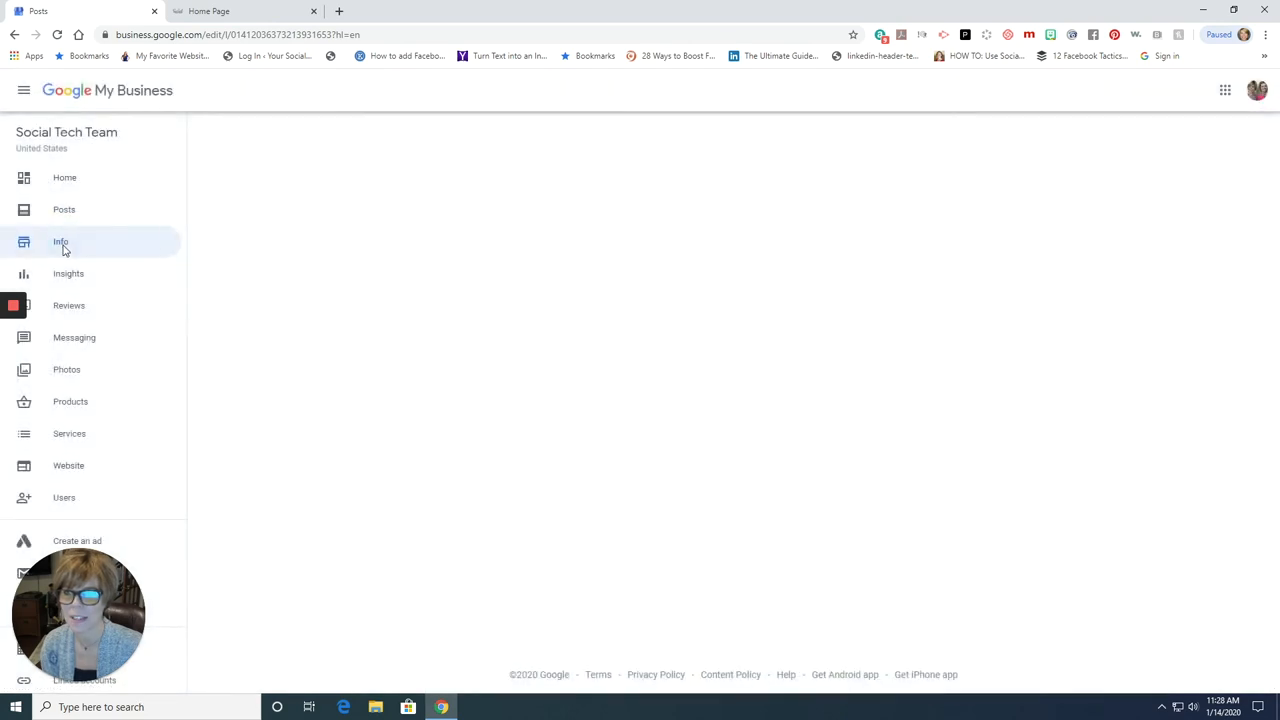
Step: Scroll through Social Tech Team's Info details, then go to Reviews
click(60, 241)
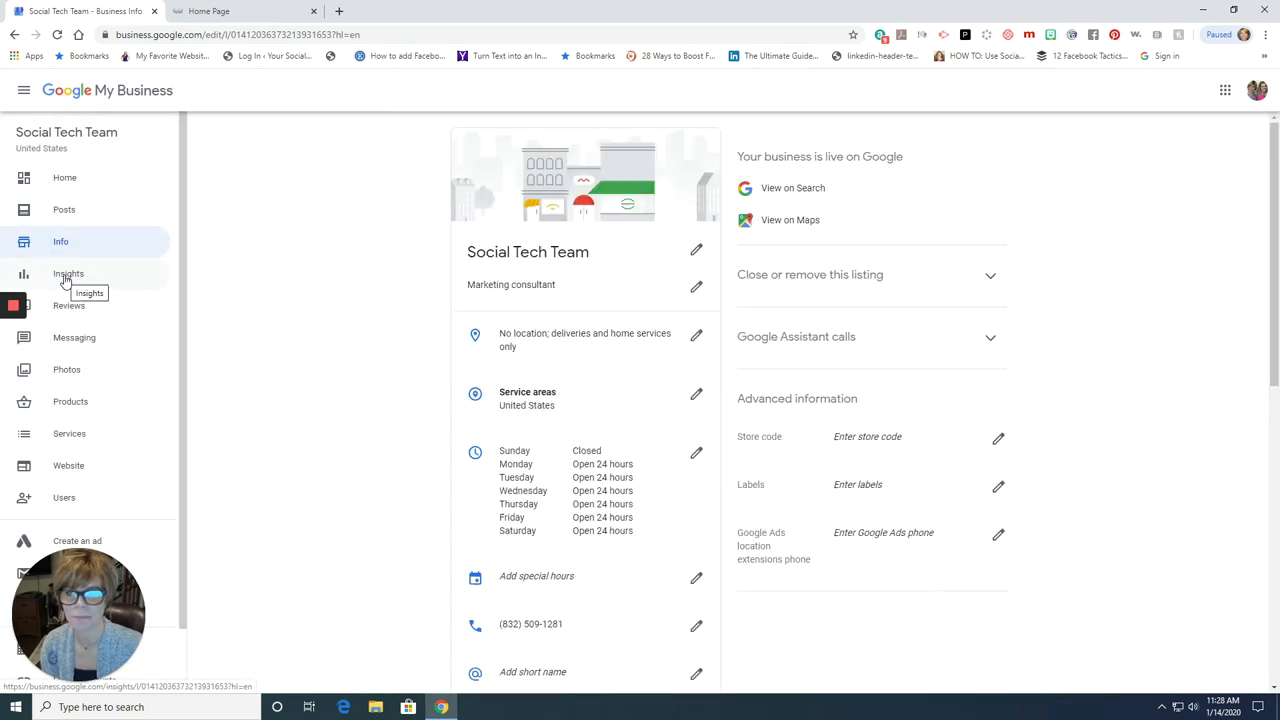
scroll(down, 3)
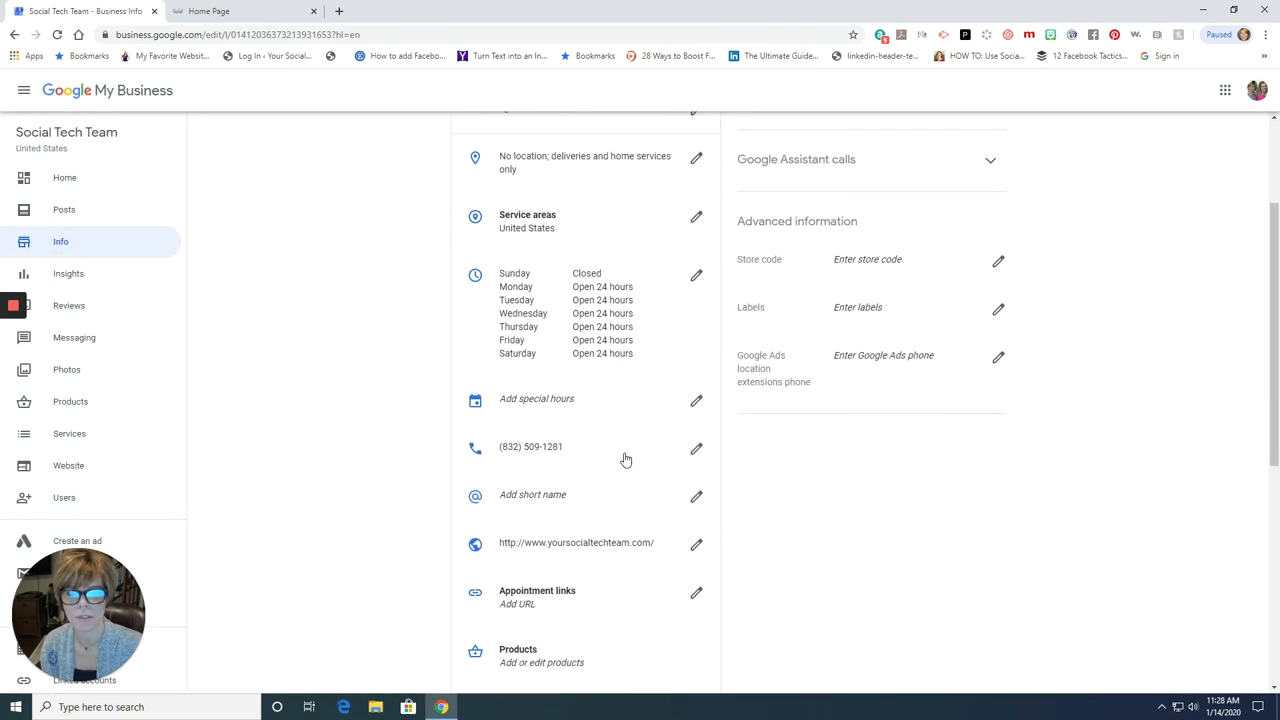
scroll(up, 3)
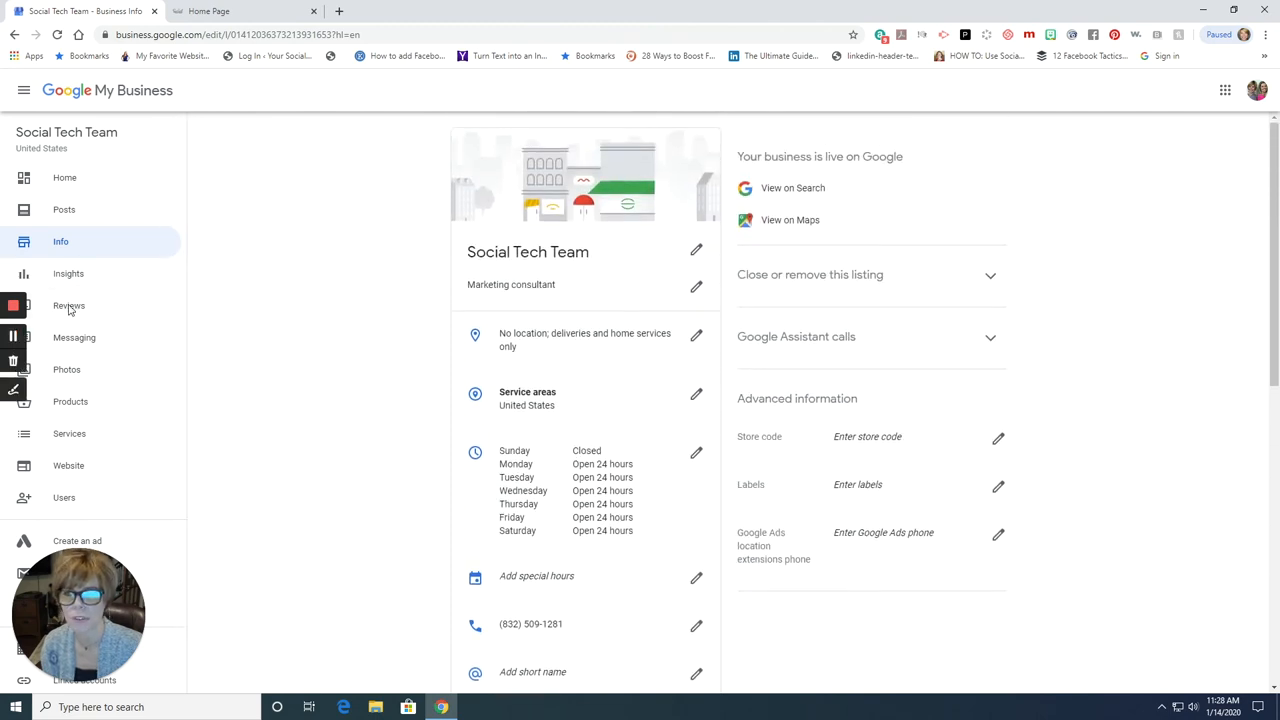
click(69, 305)
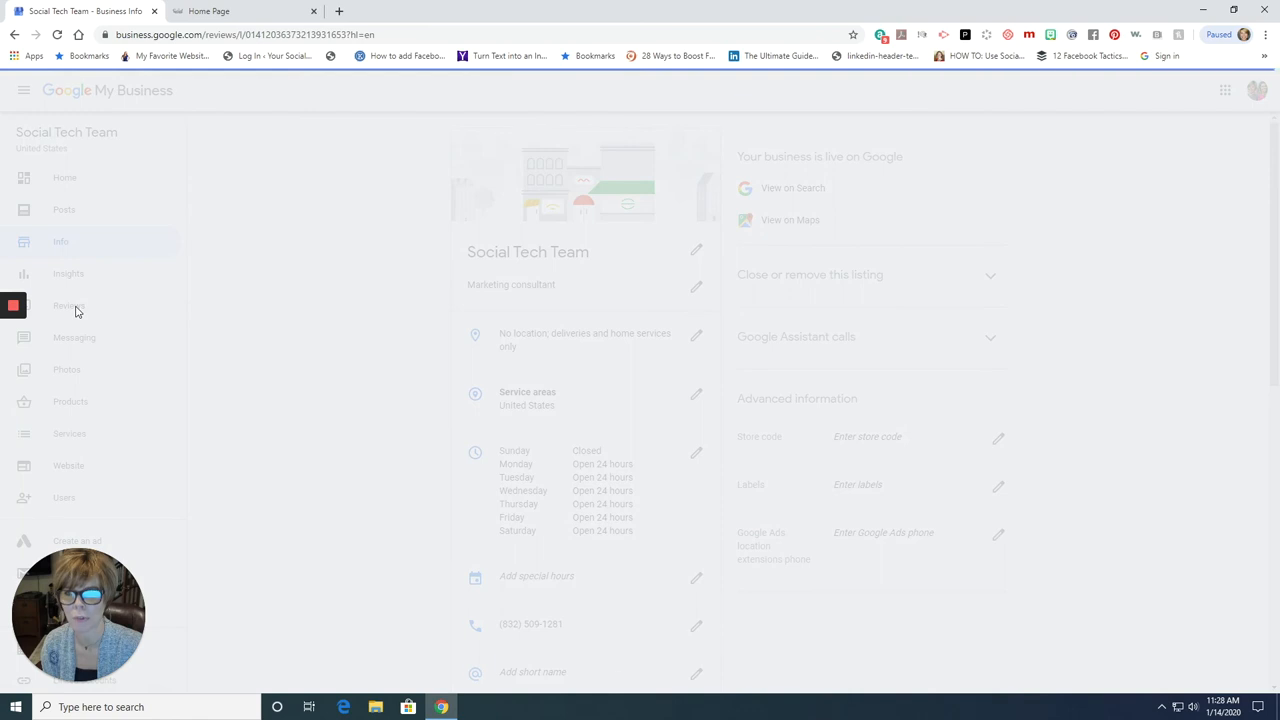
Step: Check the empty Reviews page, then open Products showing the Digital Downloads item
click(69, 305)
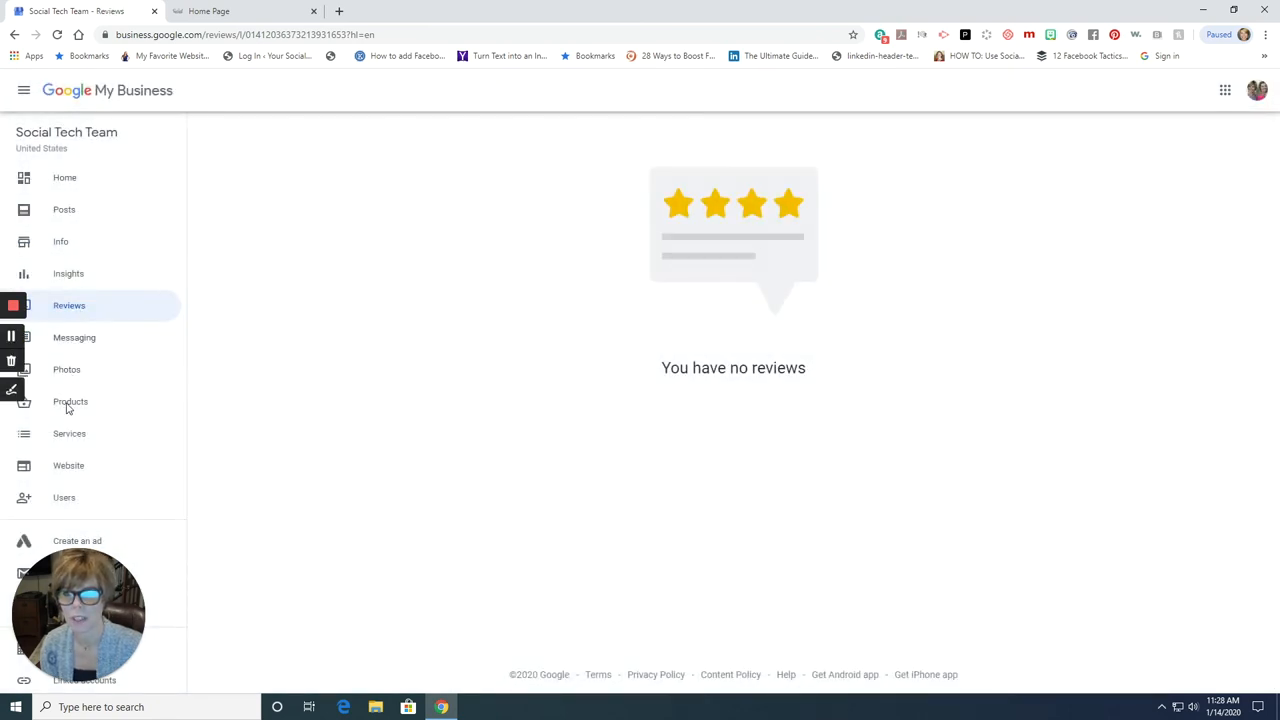
mouse_move(70, 407)
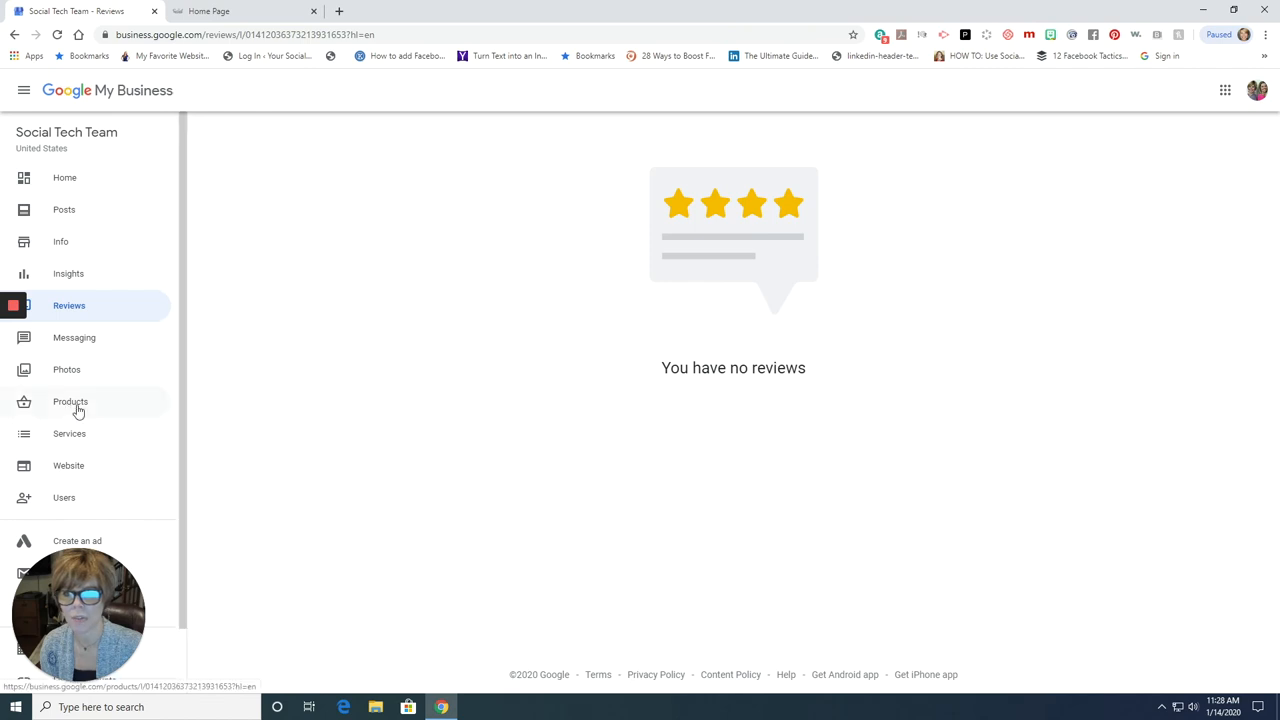
click(70, 401)
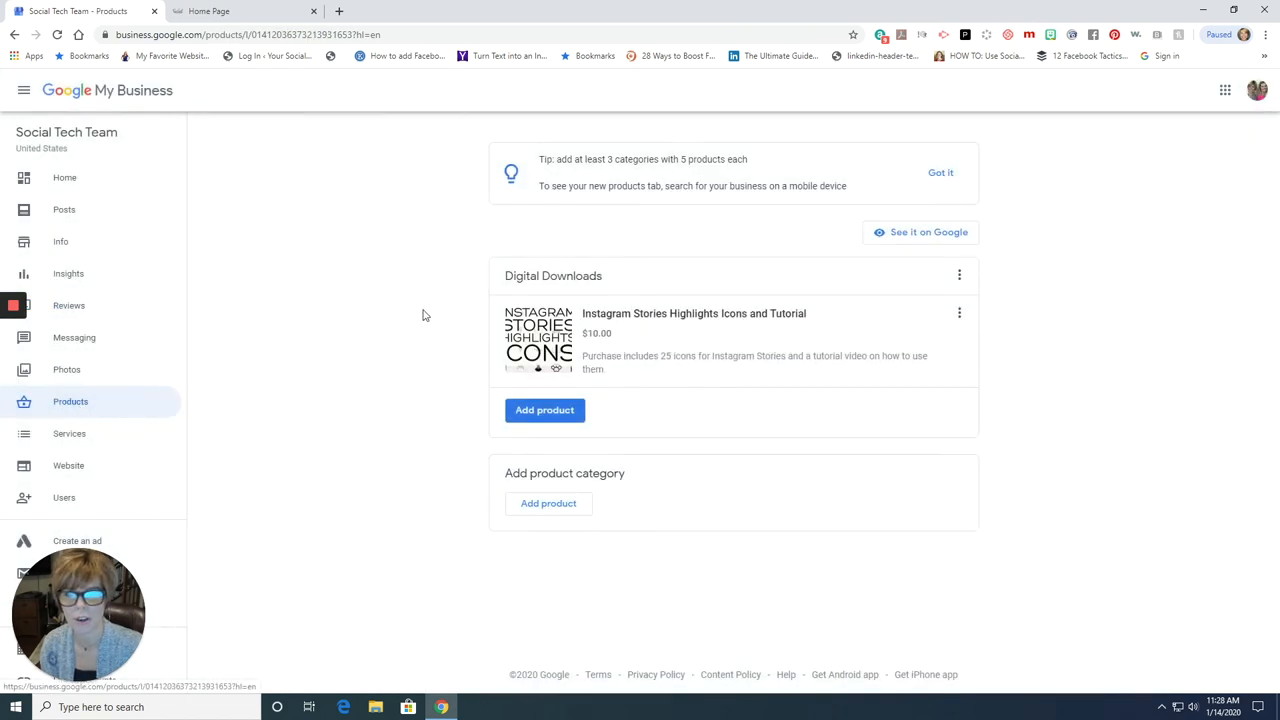
mouse_move(878, 247)
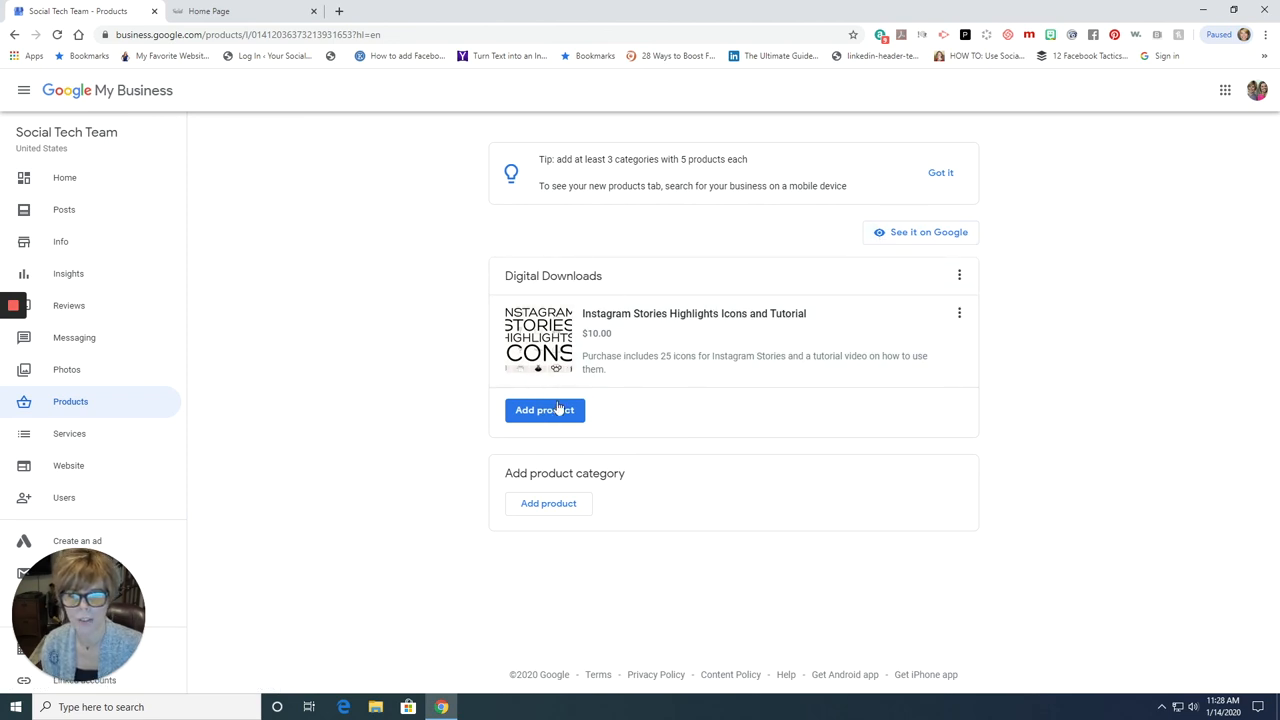
click(928, 232)
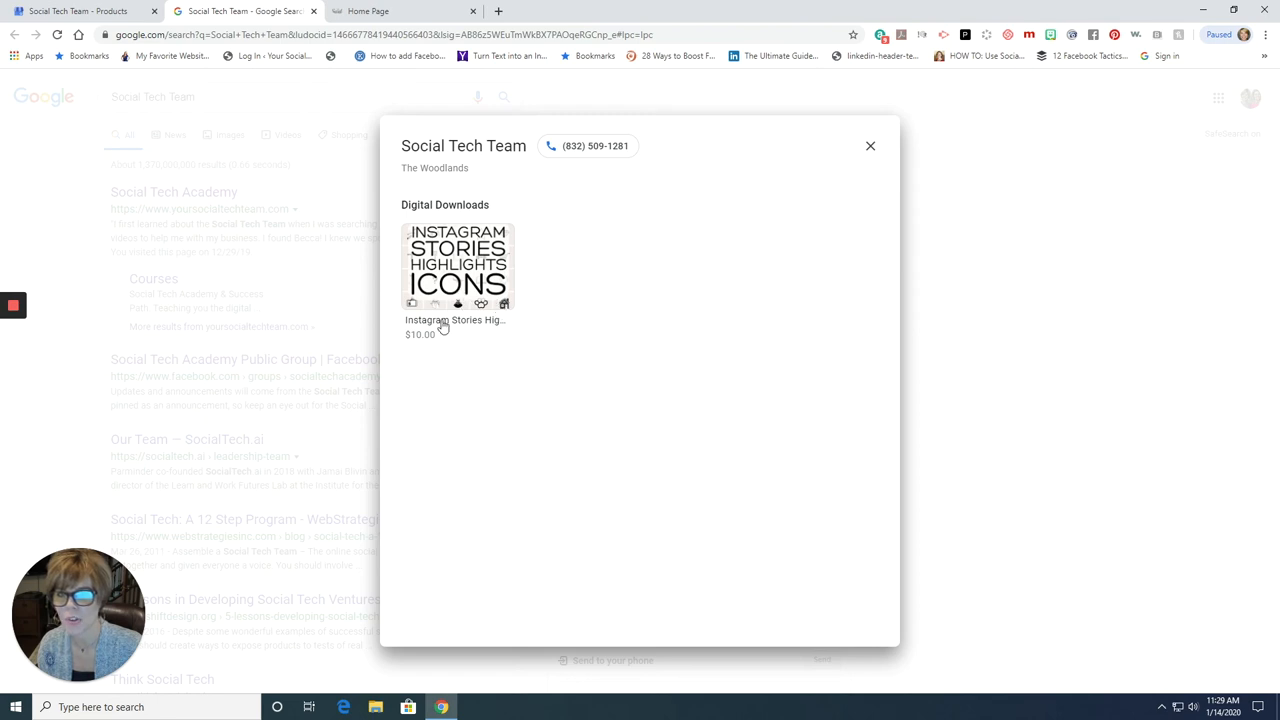
mouse_move(458, 293)
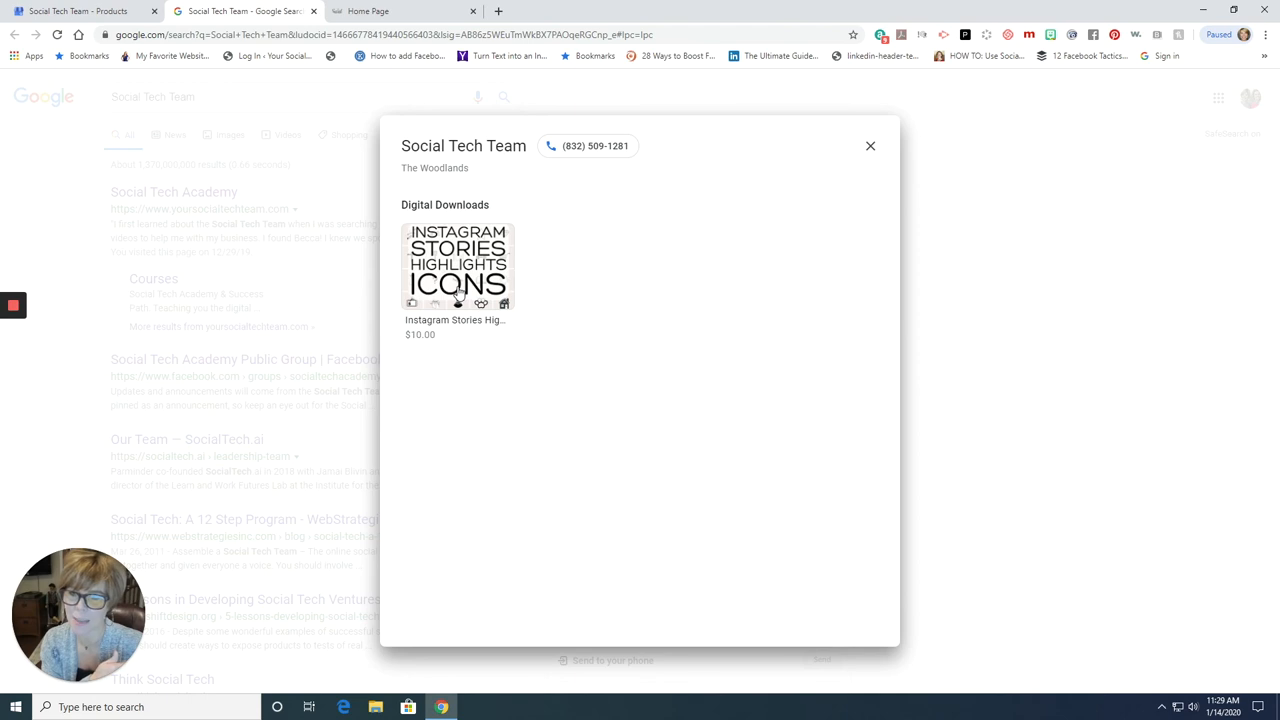
mouse_move(462, 293)
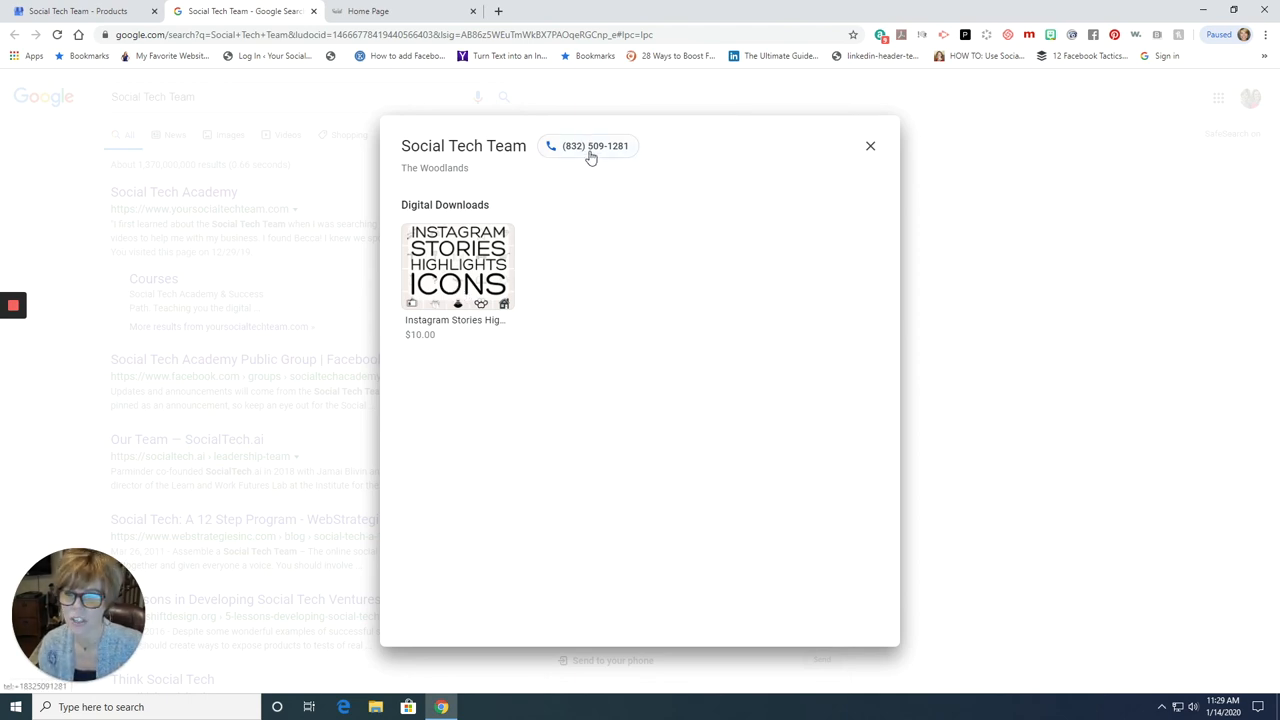
mouse_move(600, 162)
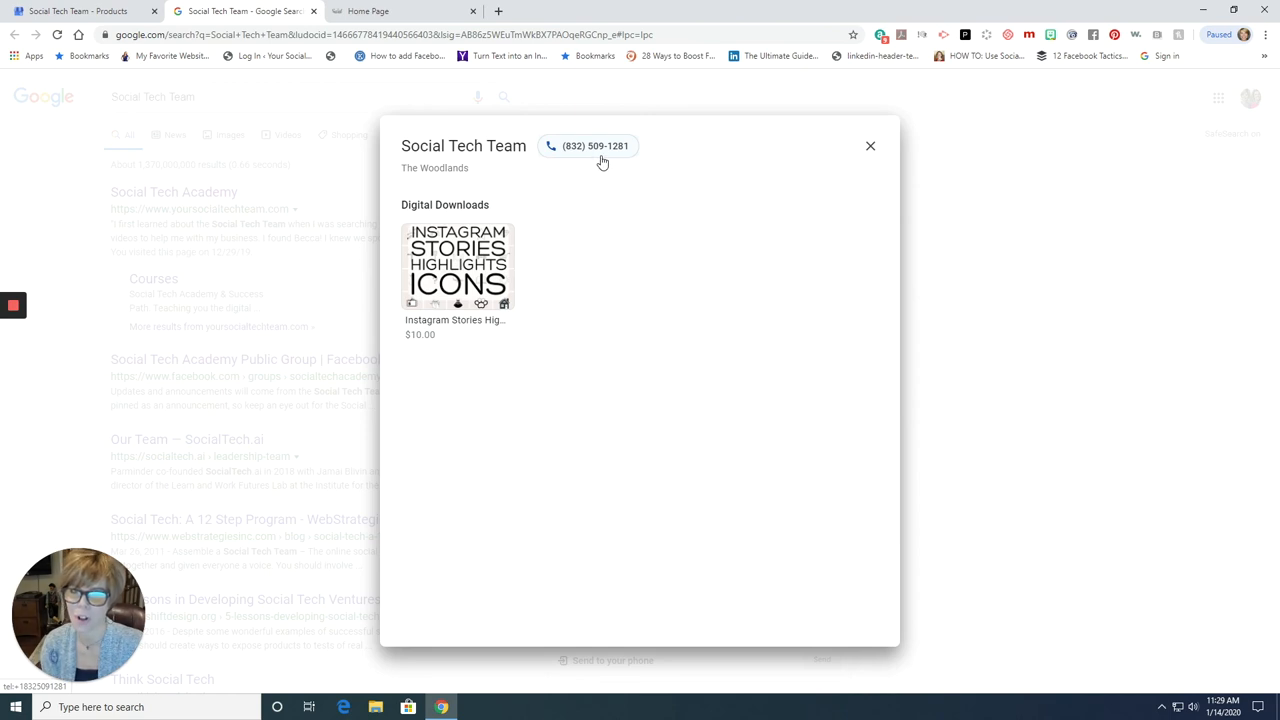
mouse_move(587, 162)
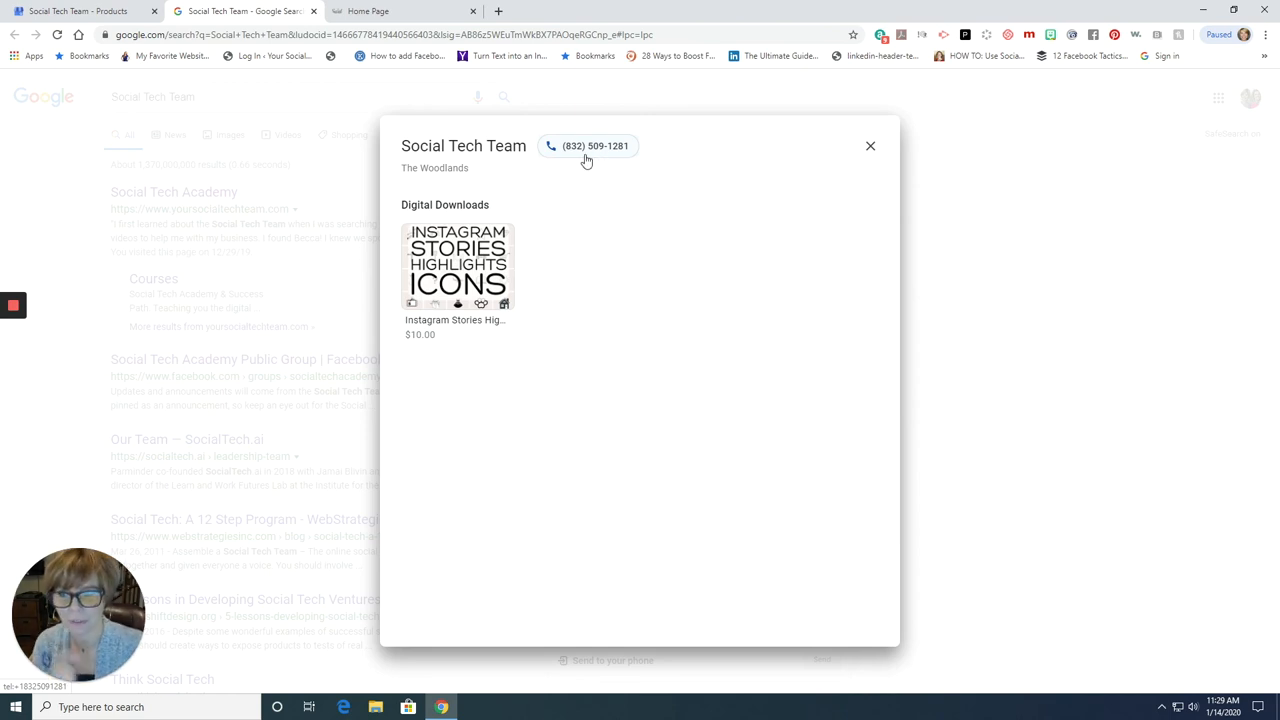
mouse_move(573, 158)
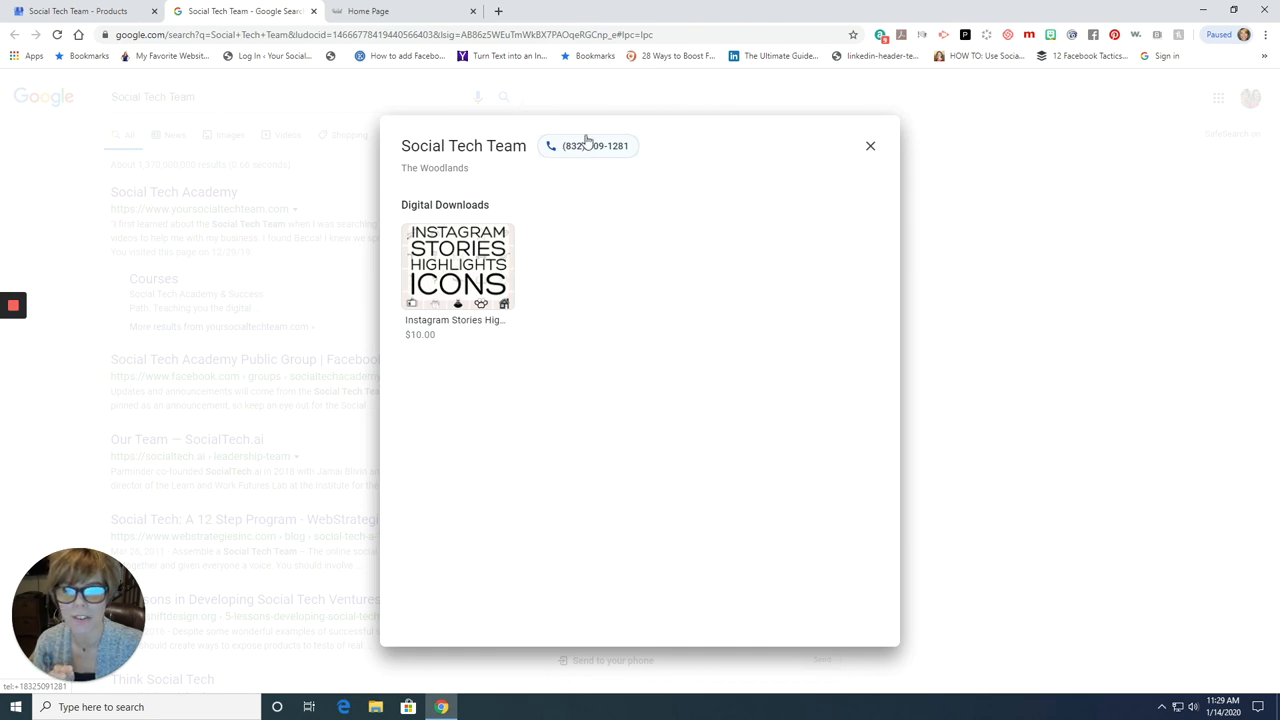
mouse_move(580, 155)
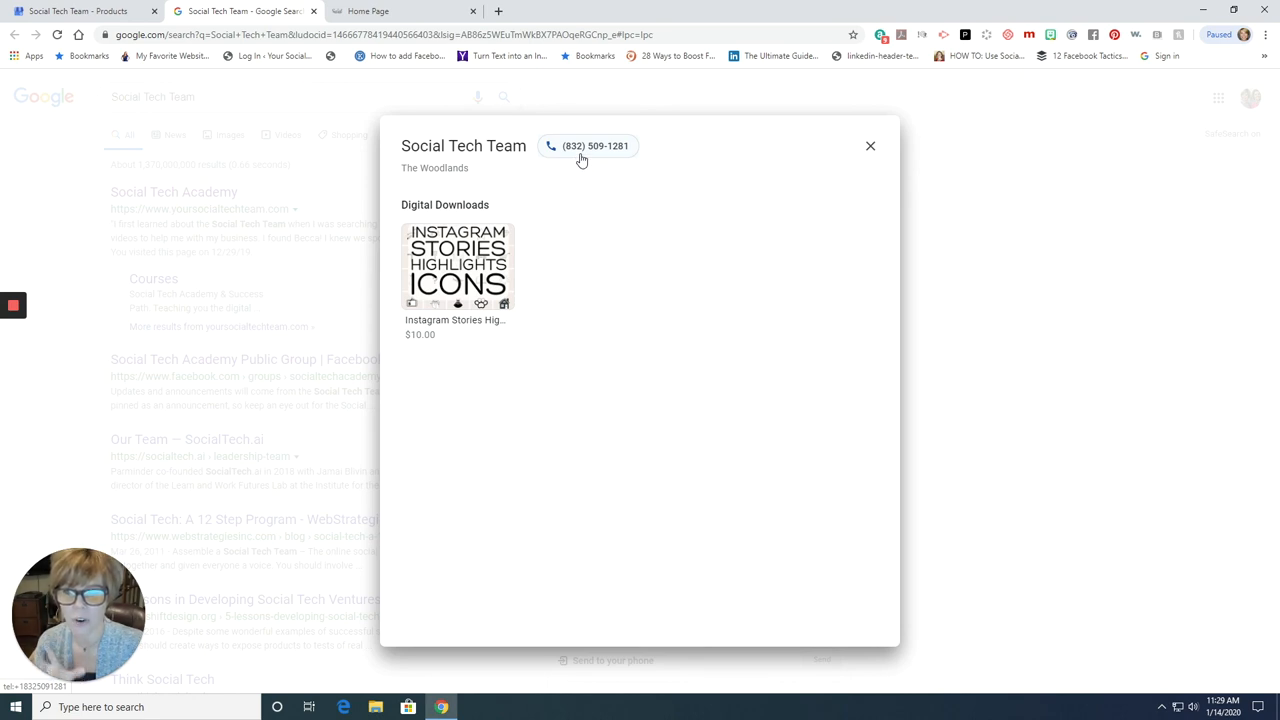
mouse_move(896, 112)
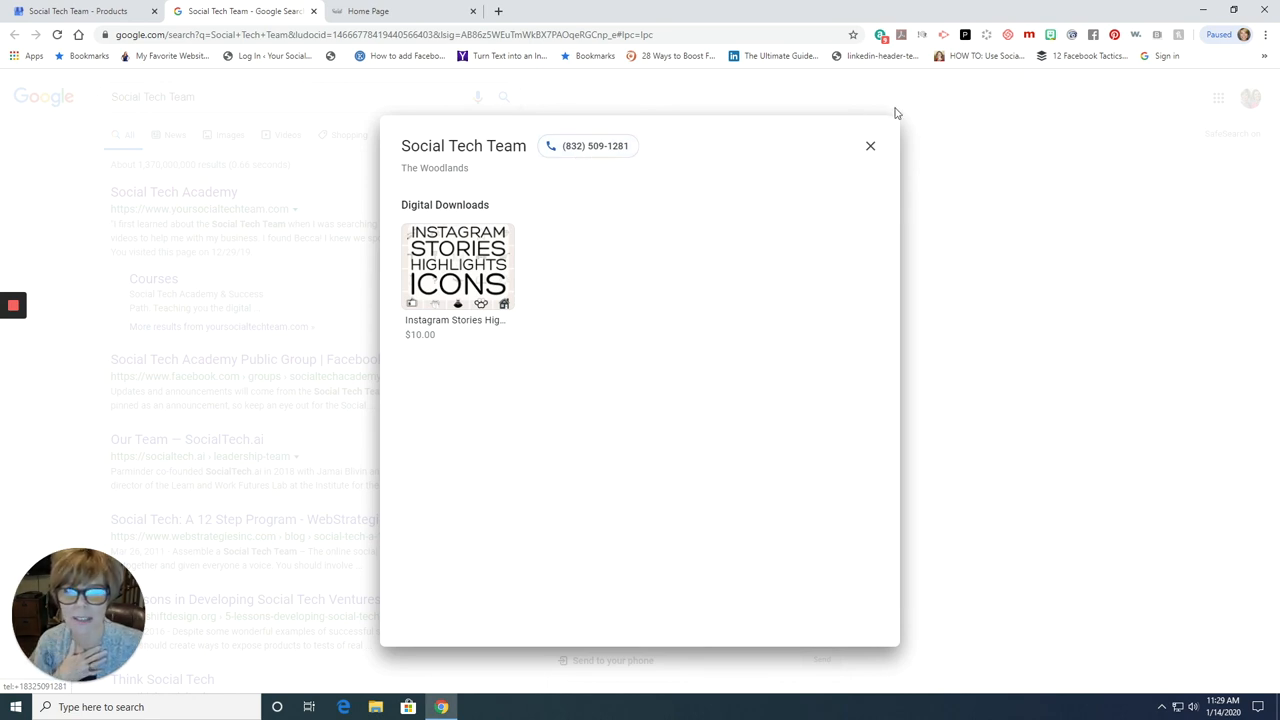
mouse_move(796, 160)
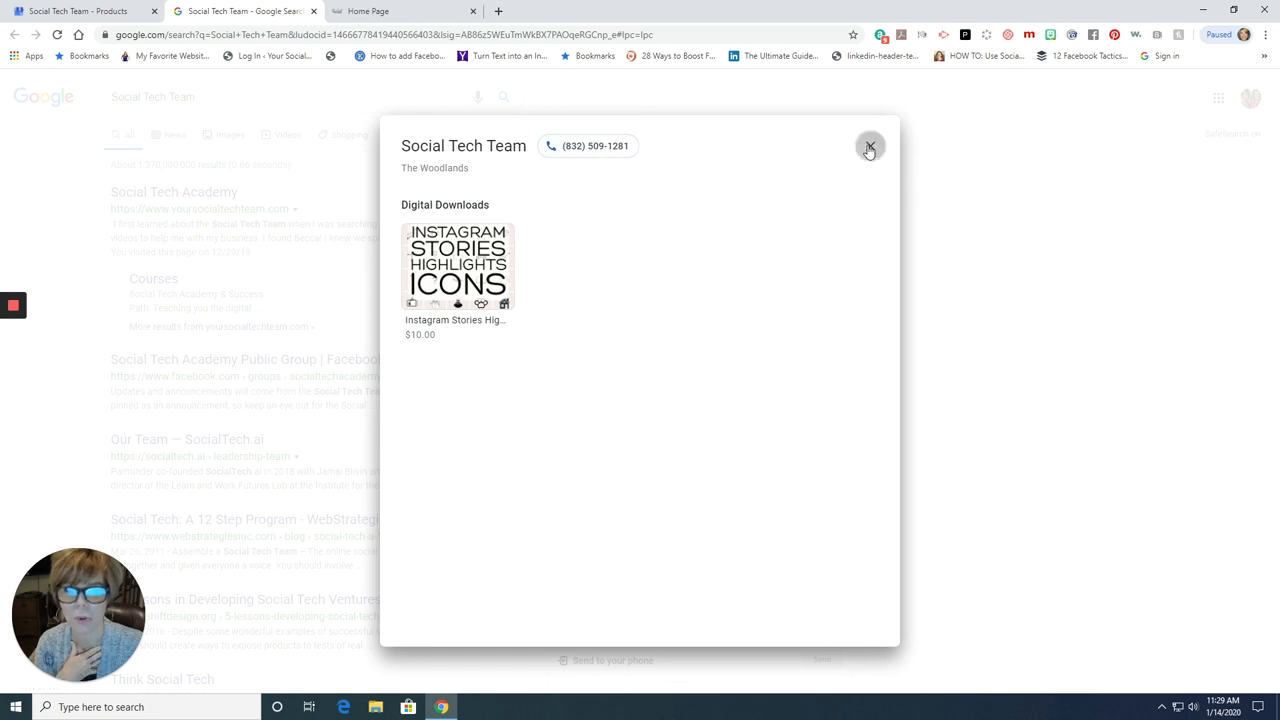
Step: Close the $10.00 Instagram icons product popup to reveal the Products section
click(869, 146)
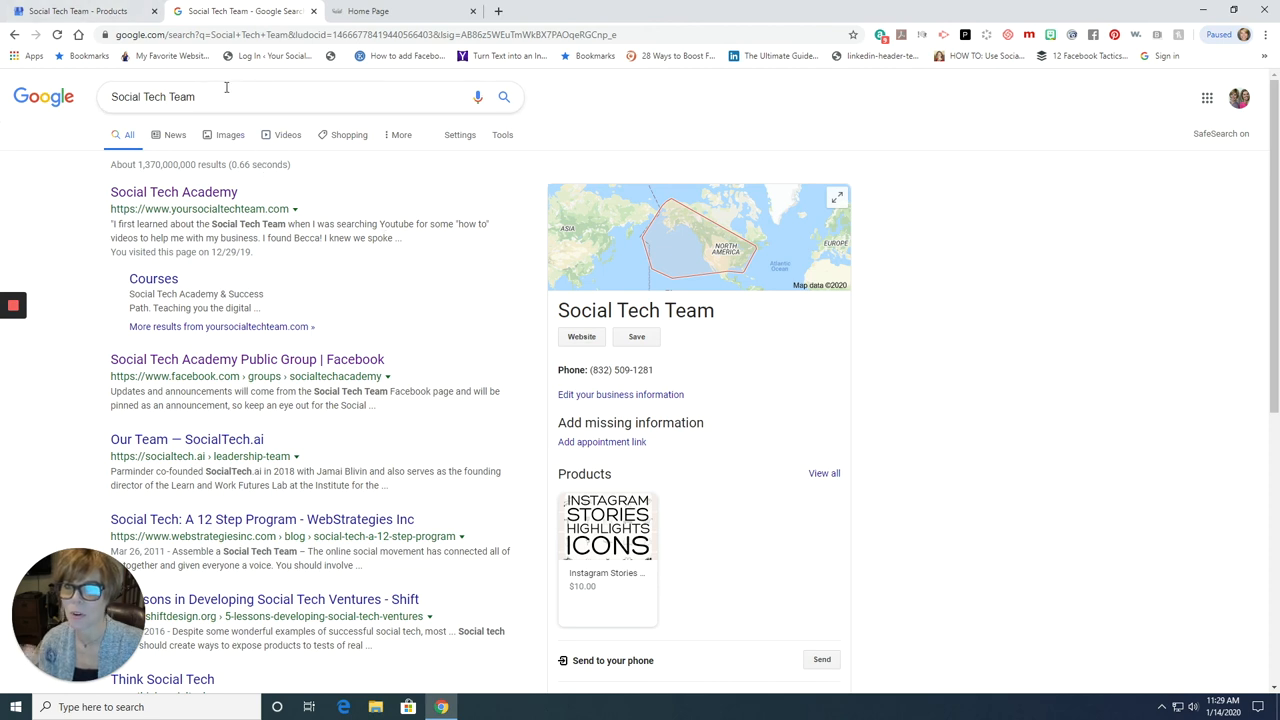
mouse_move(280, 217)
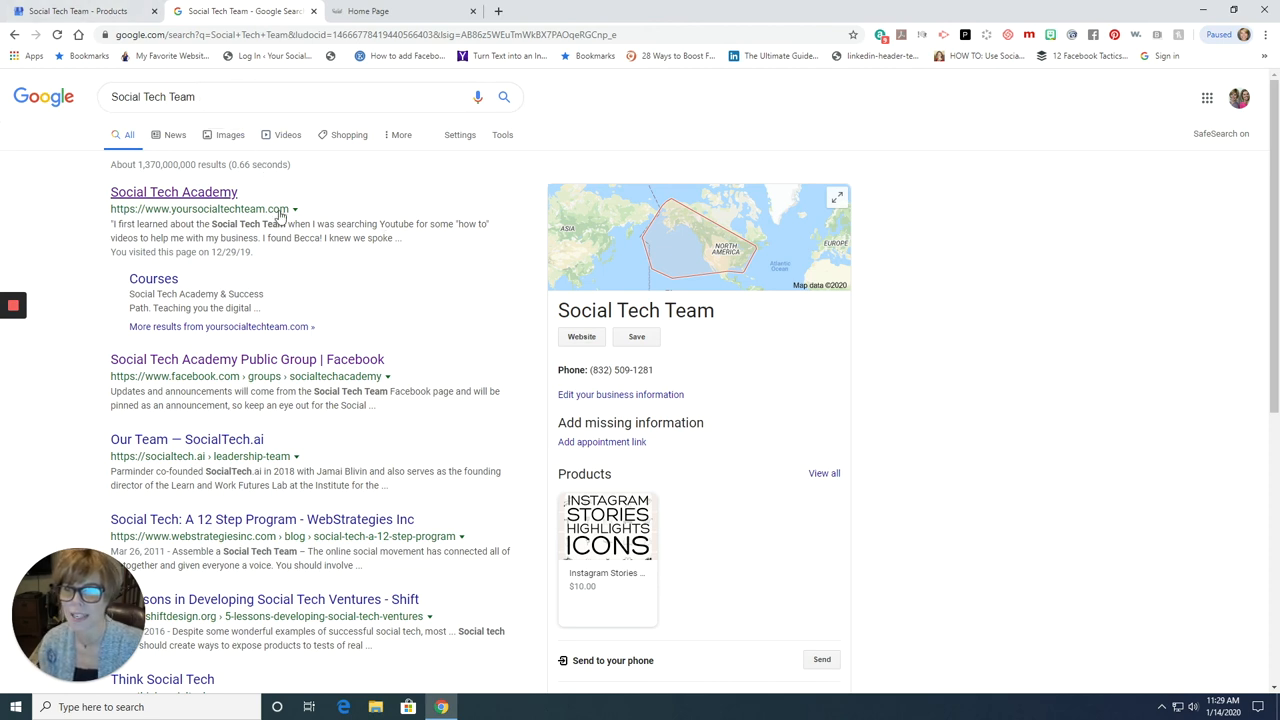
mouse_move(280, 252)
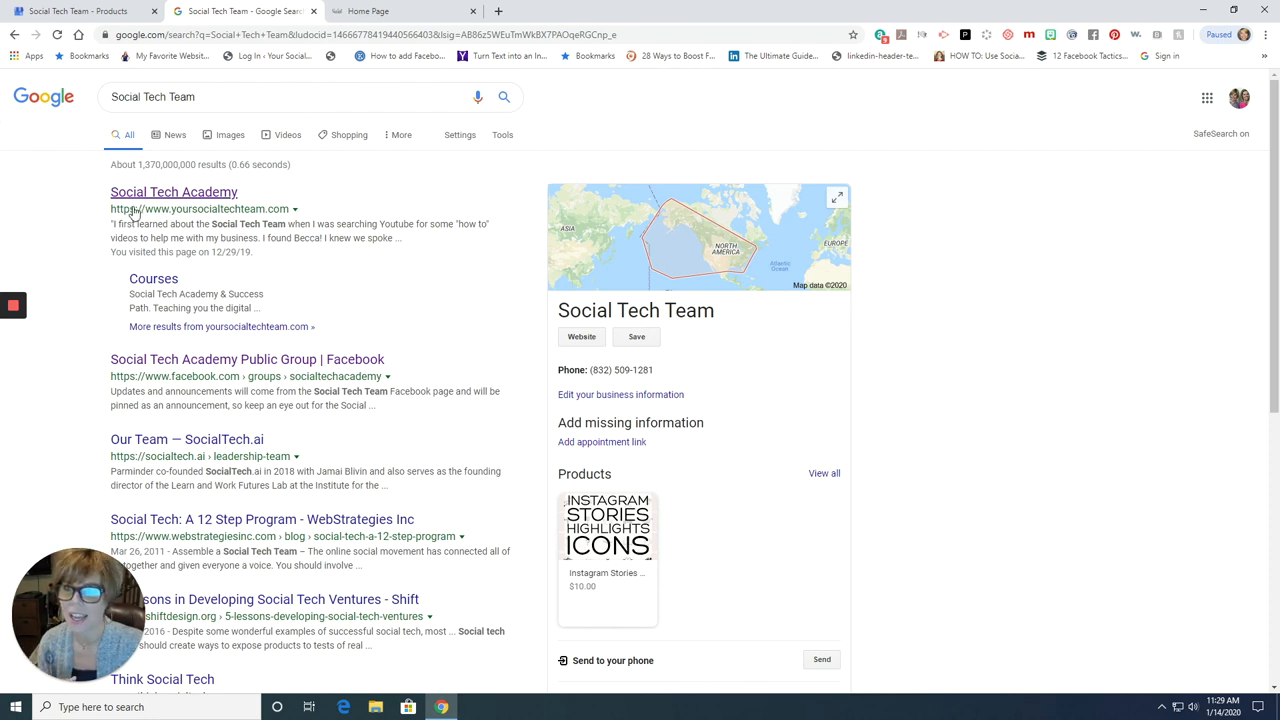
mouse_move(199, 440)
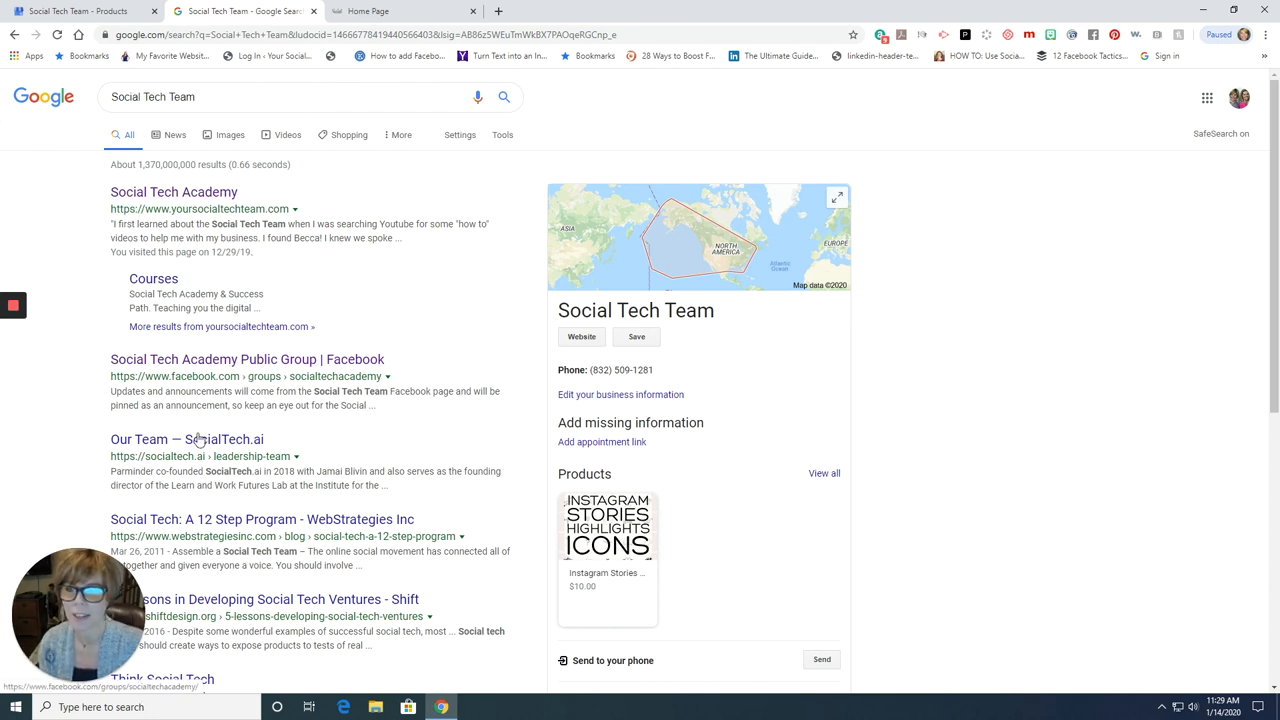
mouse_move(153, 179)
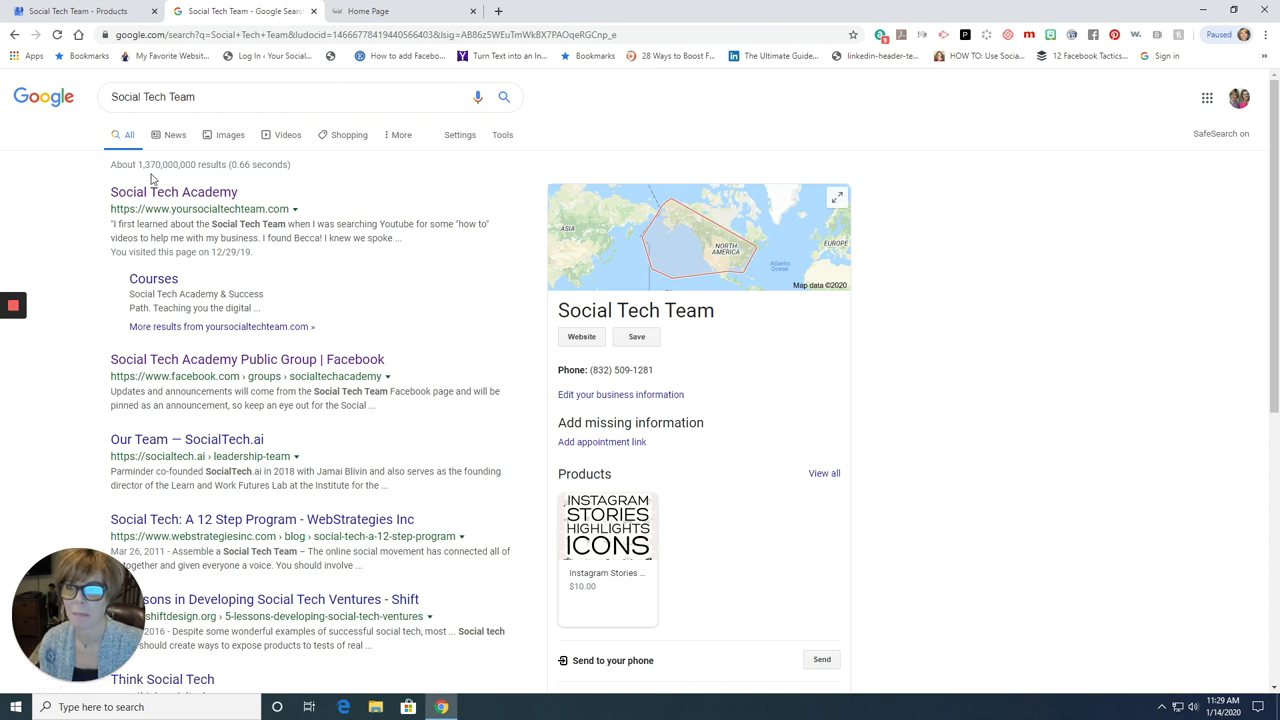
mouse_move(400, 485)
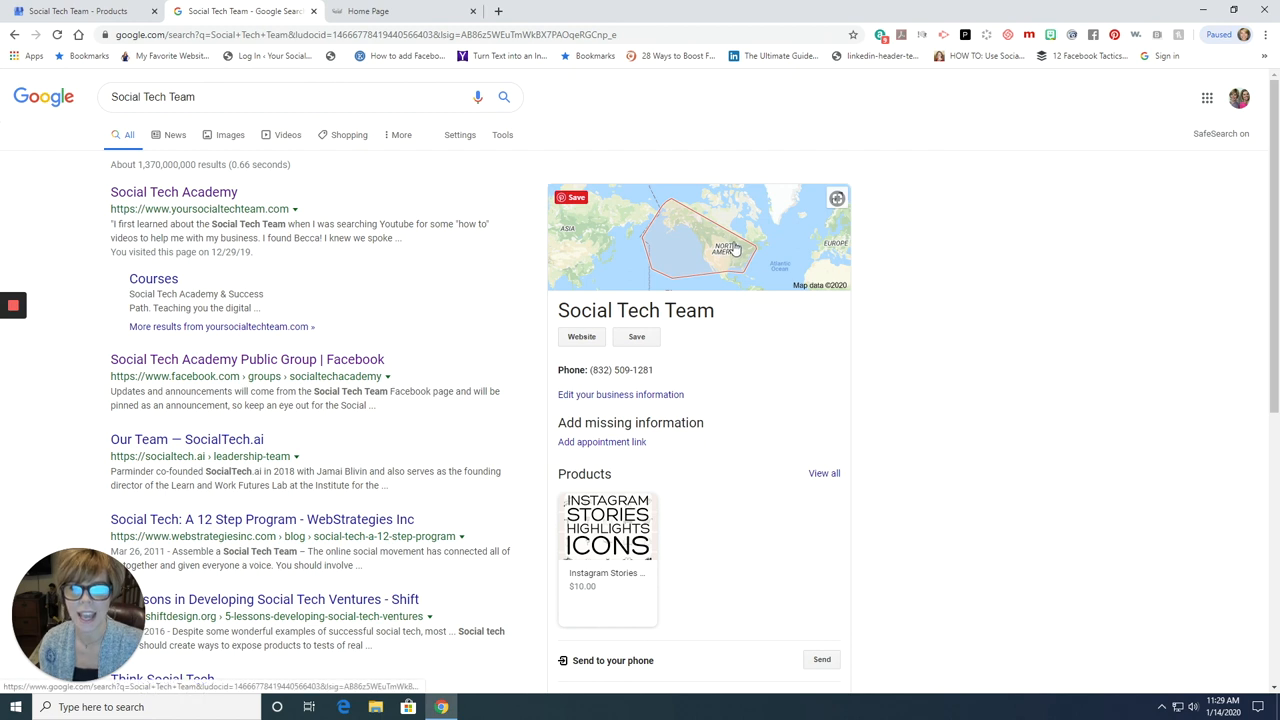
mouse_move(695, 232)
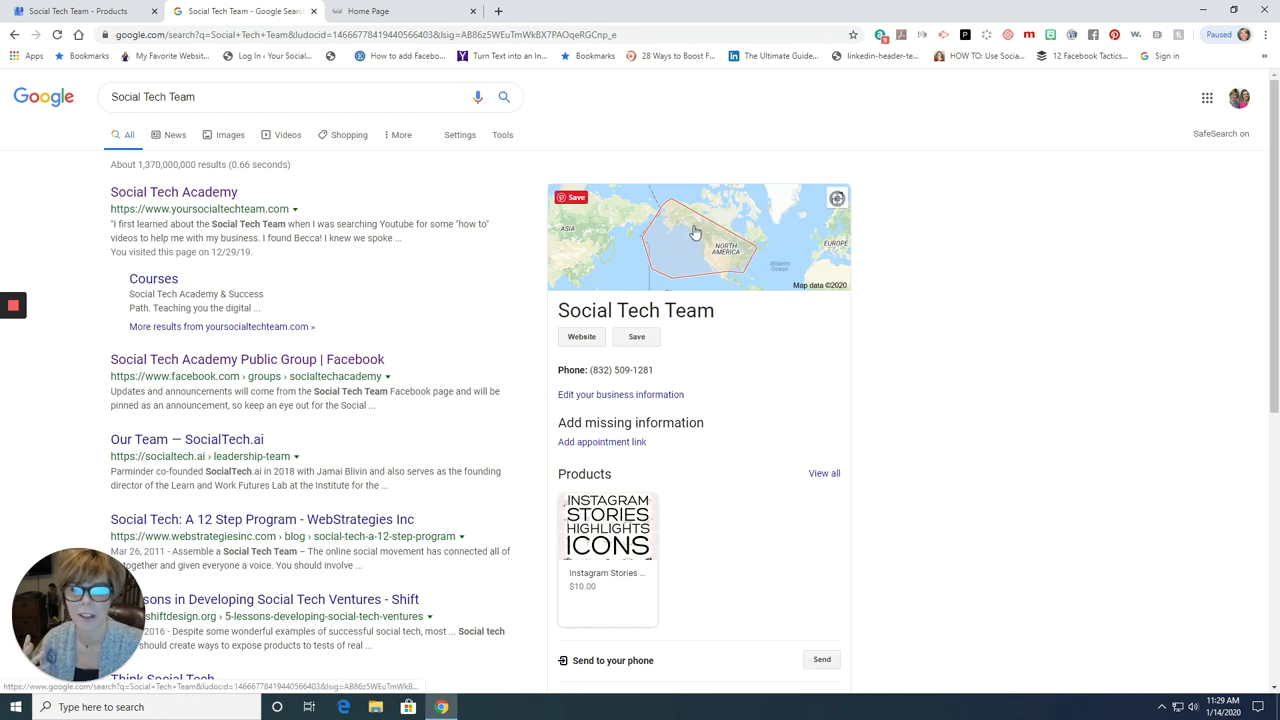
mouse_move(615, 407)
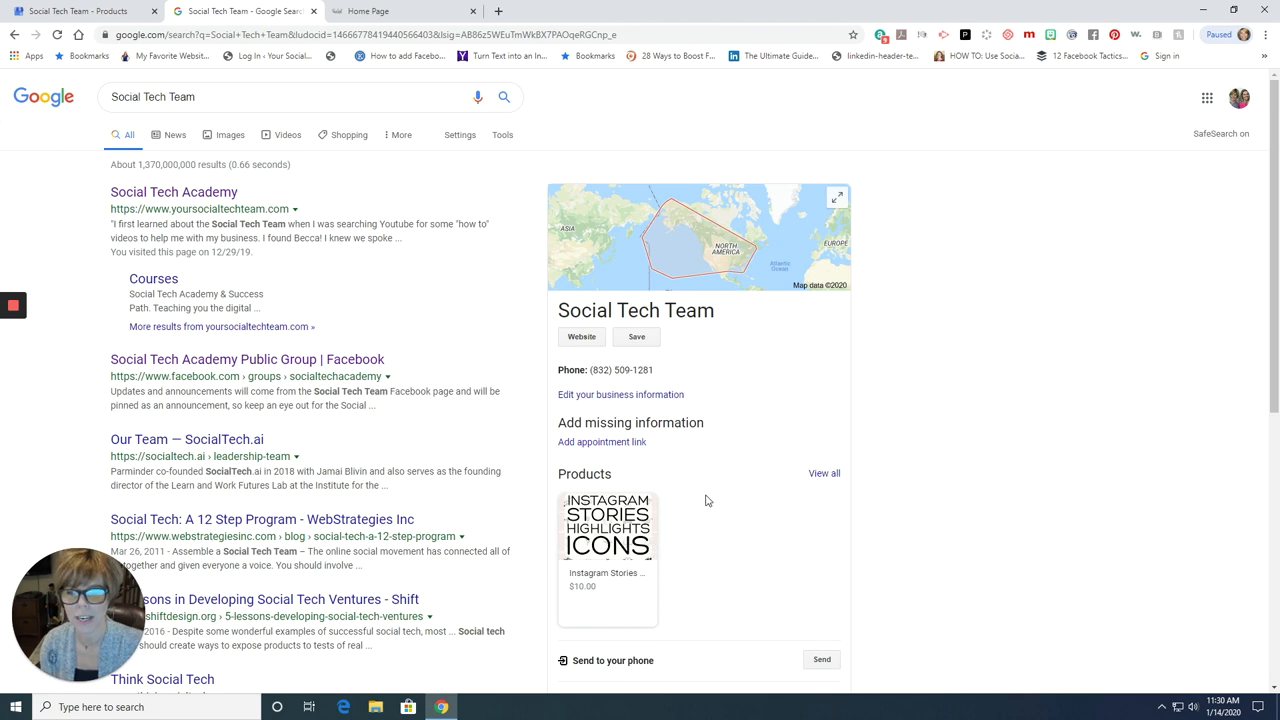
mouse_move(715, 463)
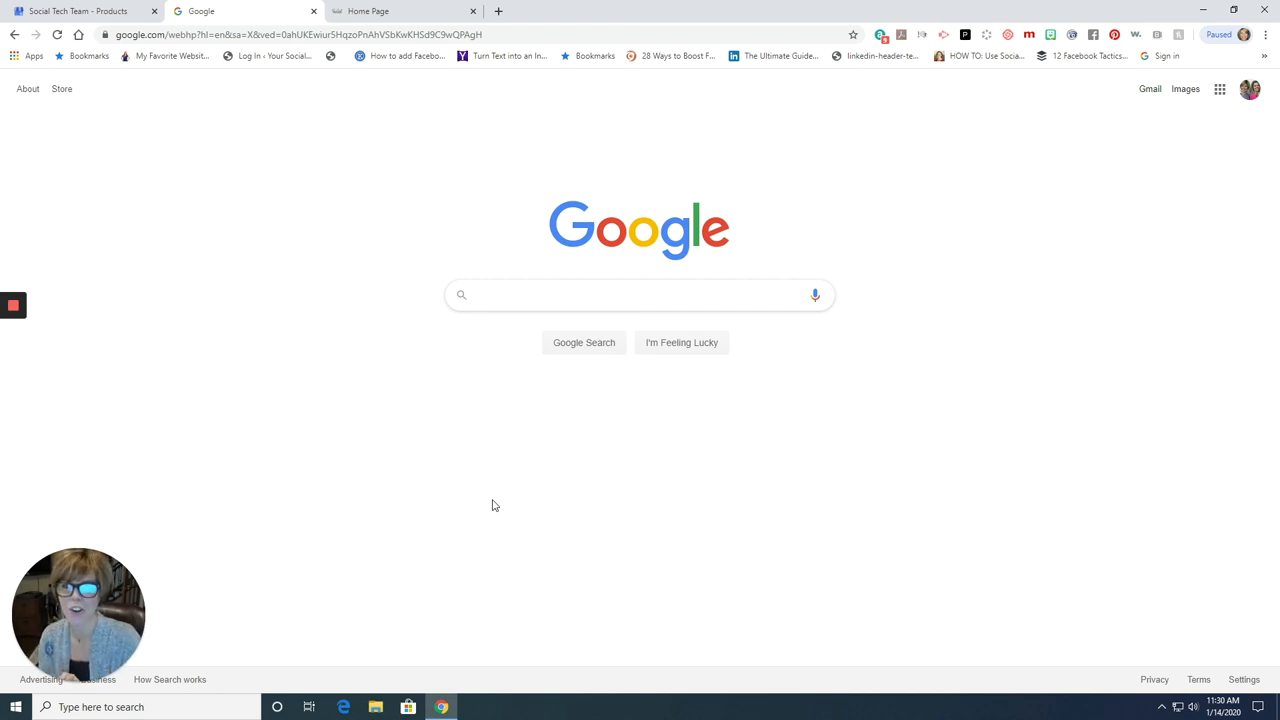
Step: Activate the empty search box on the Google home page
click(639, 294)
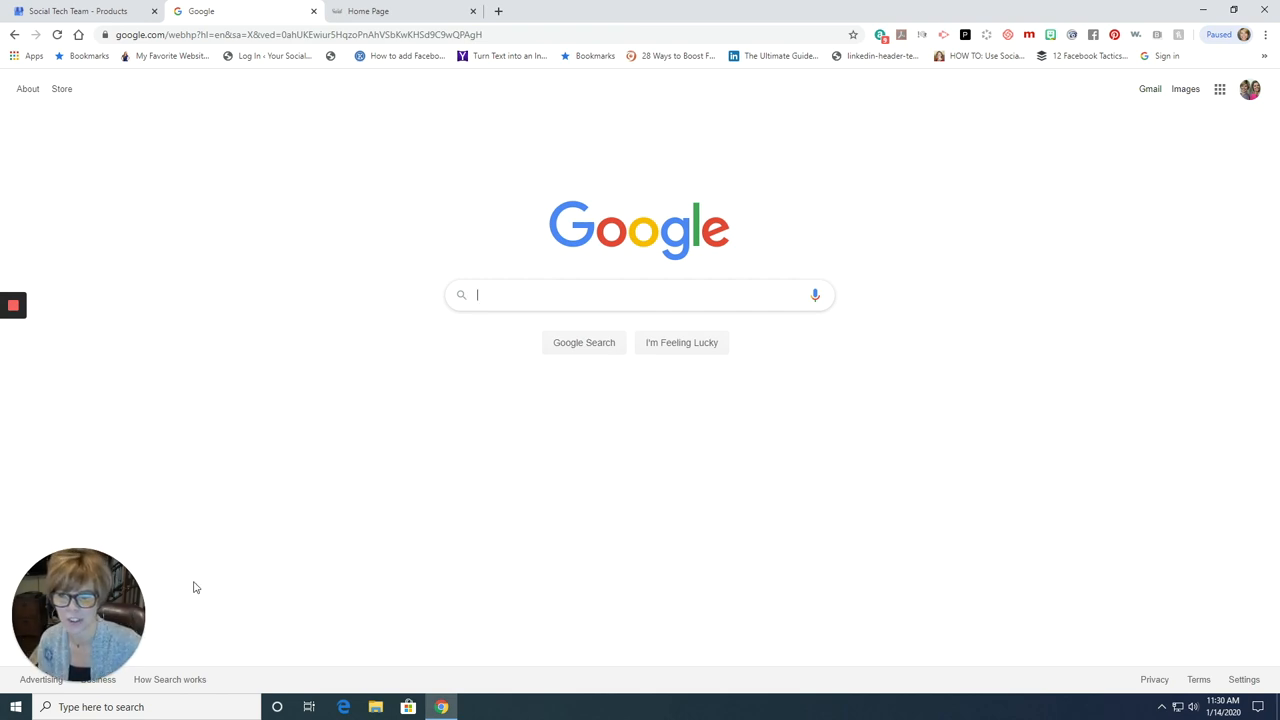